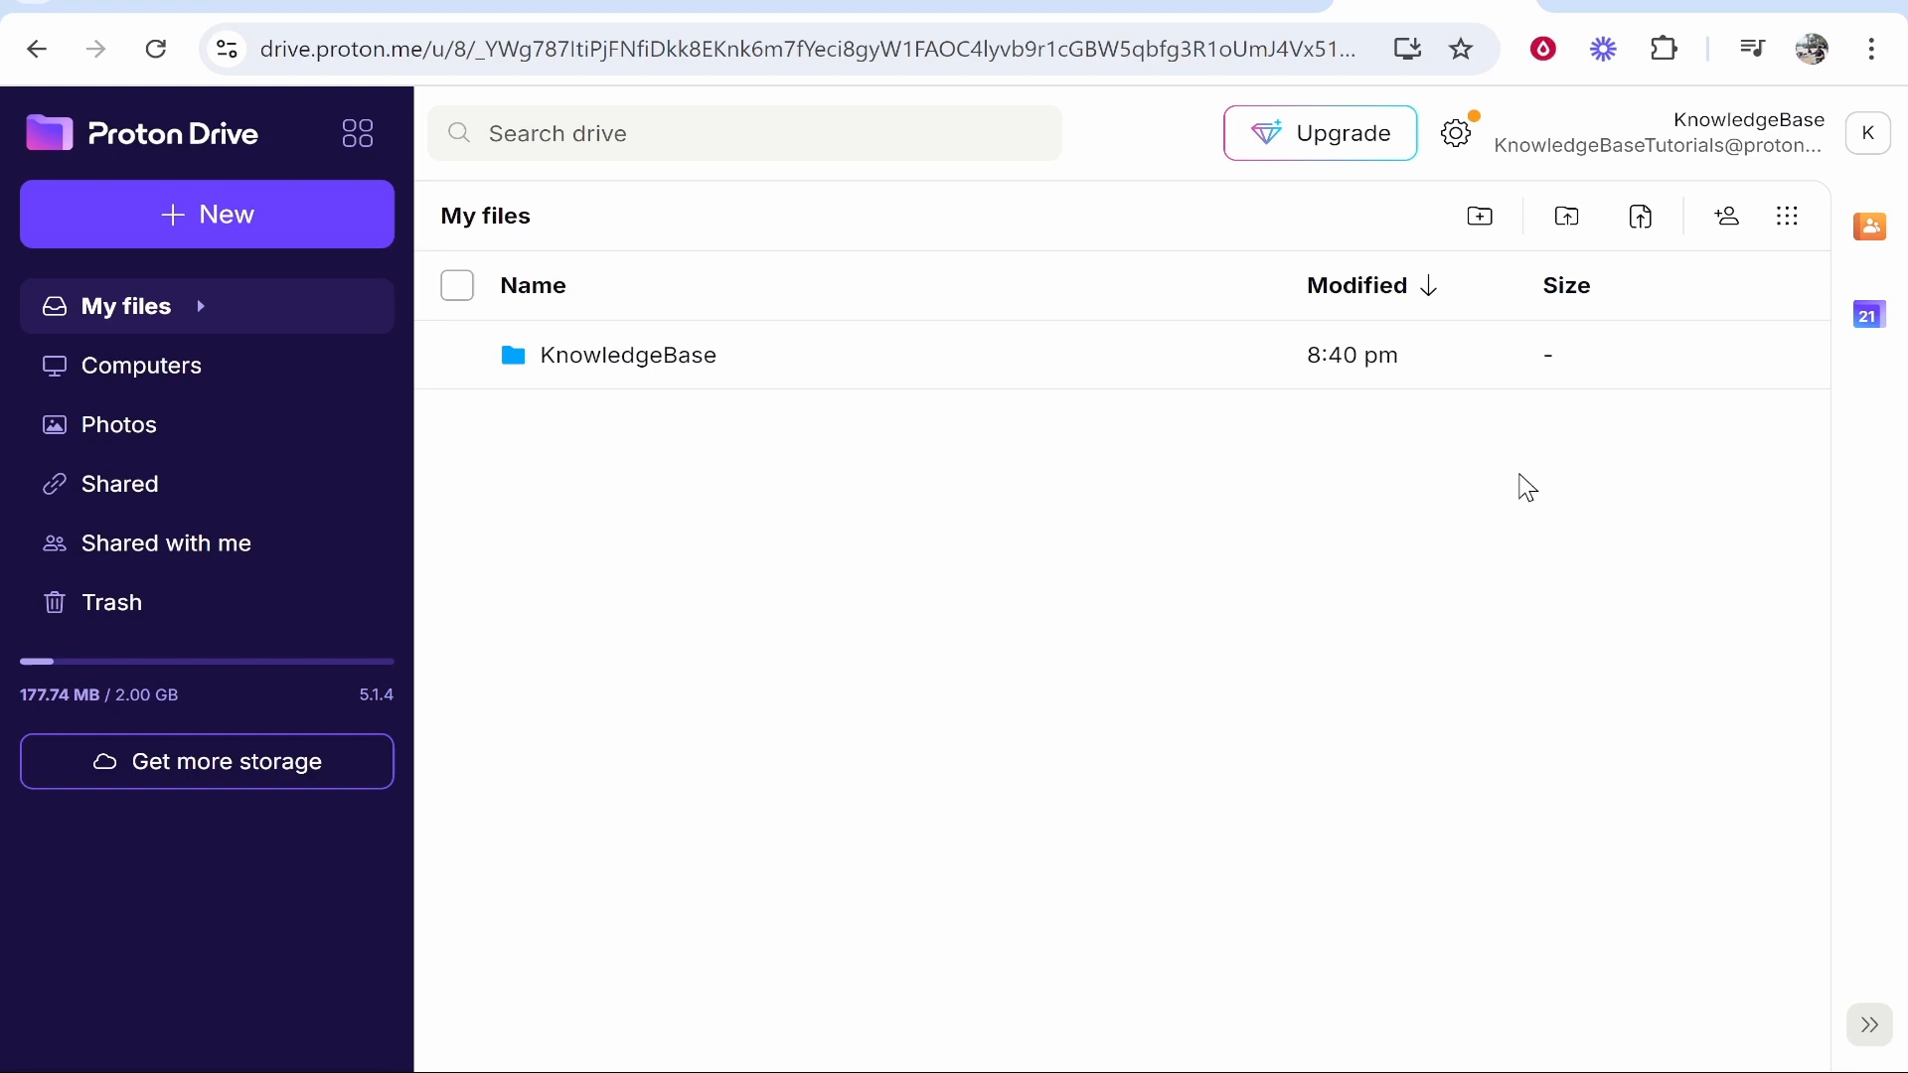
{"action": "mouse_move", "coordinate": [1543, 537]}
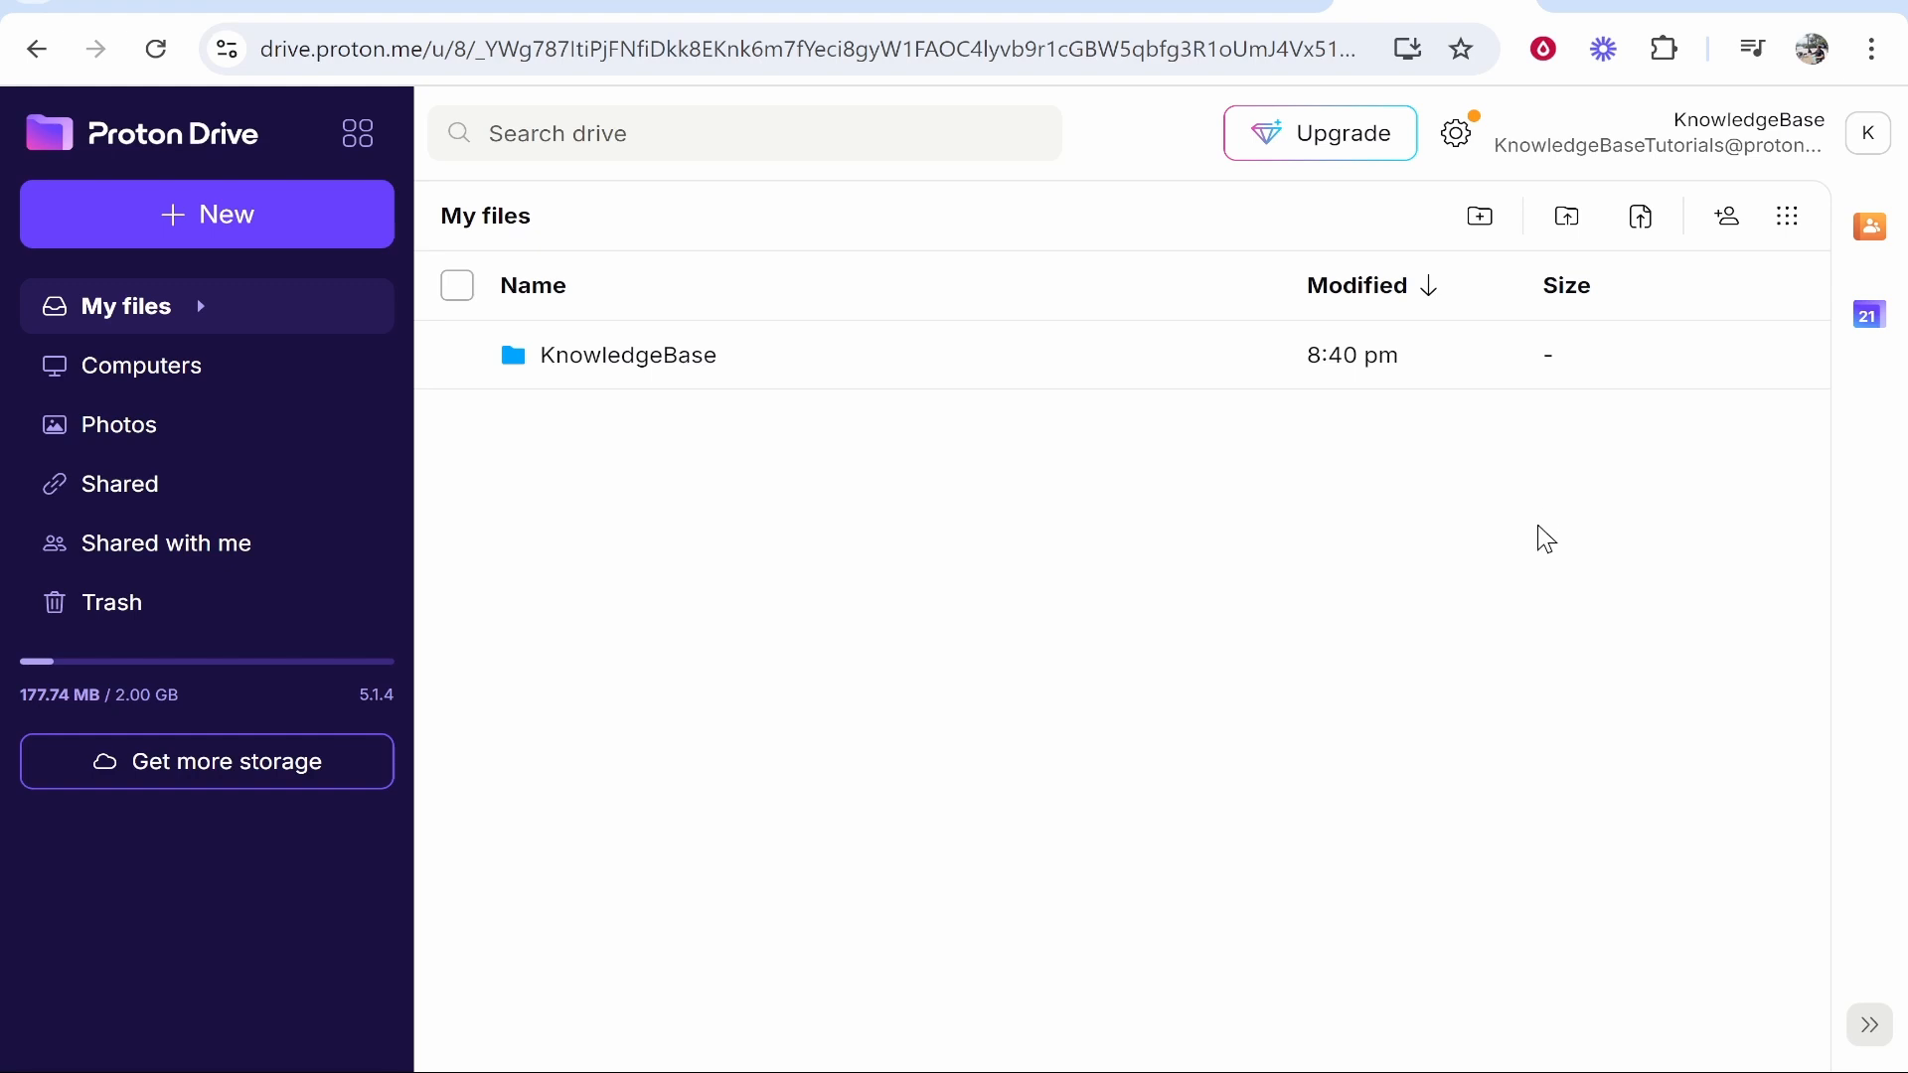
{"action": "mouse_move", "coordinate": [1273, 680]}
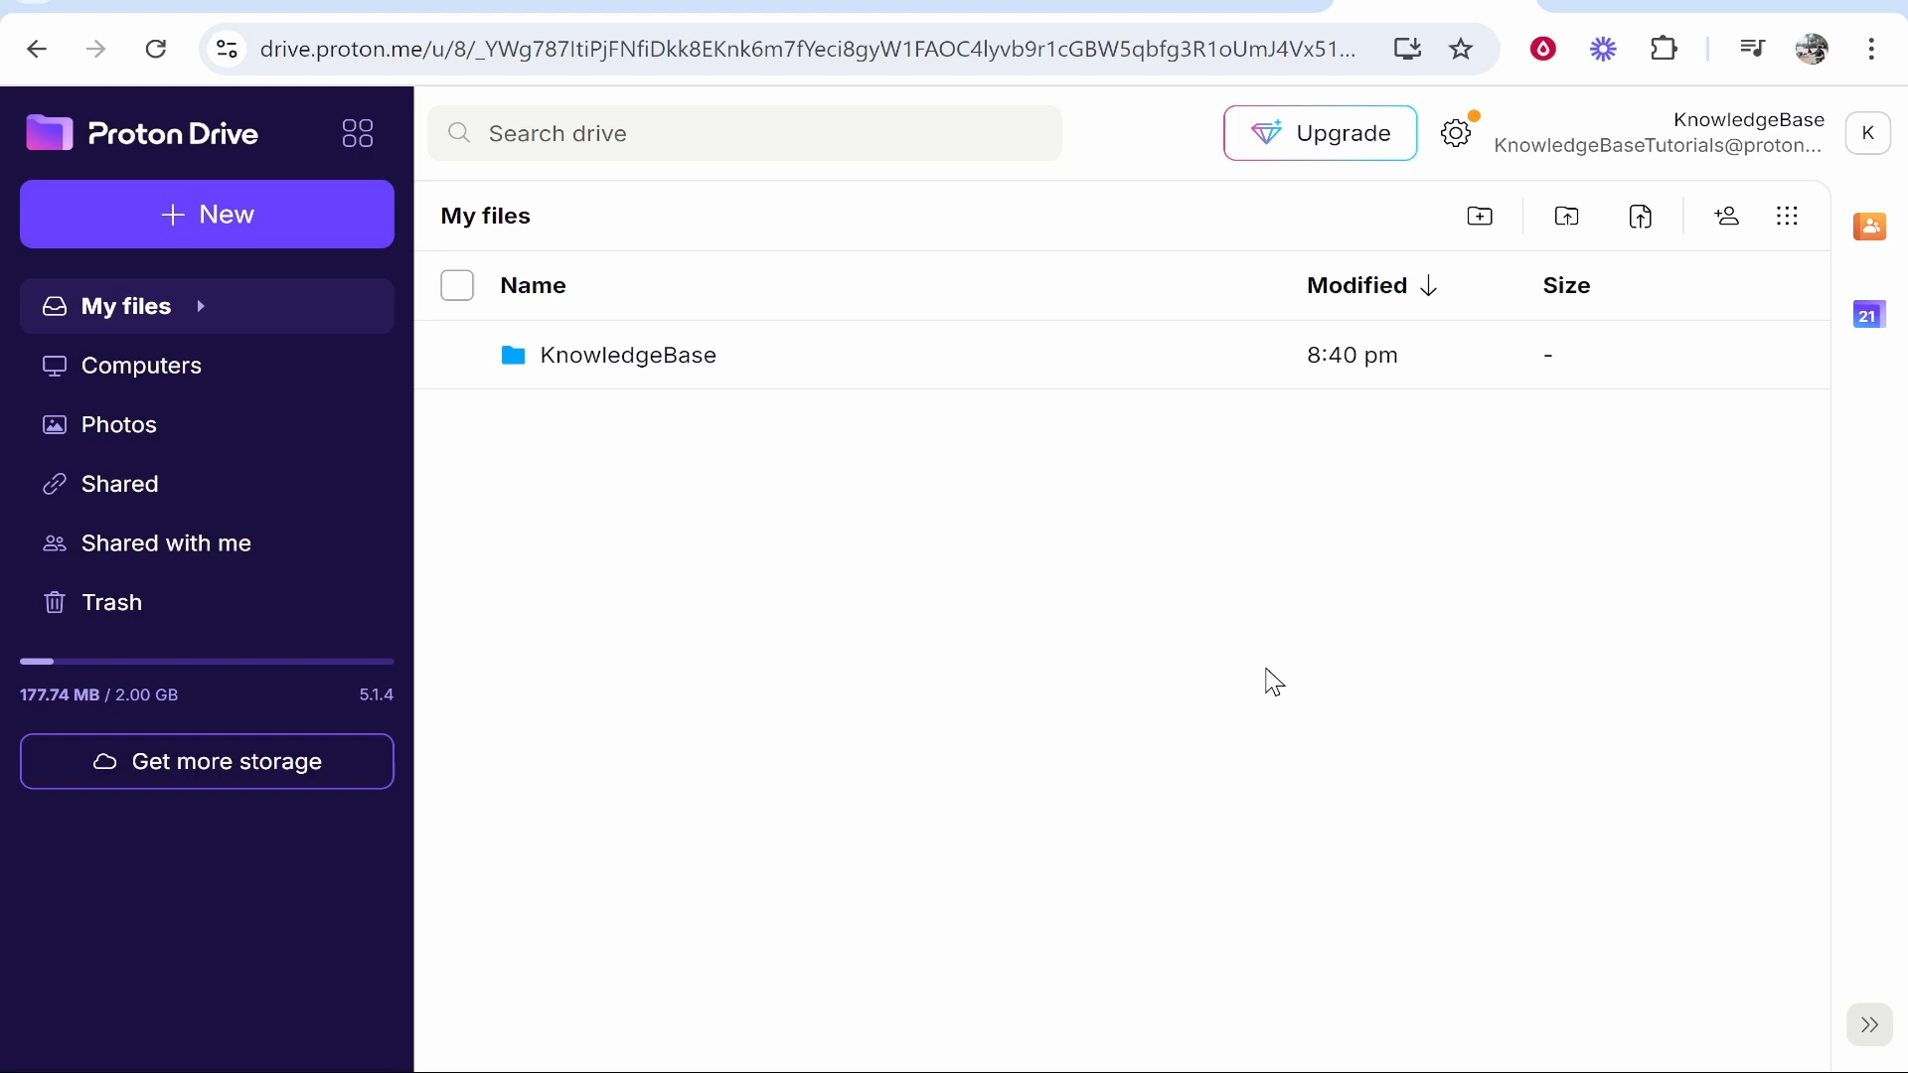
From the Computers page, download the Windows desktop app and open the installer.
{"action": "left_click", "coordinate": [142, 366]}
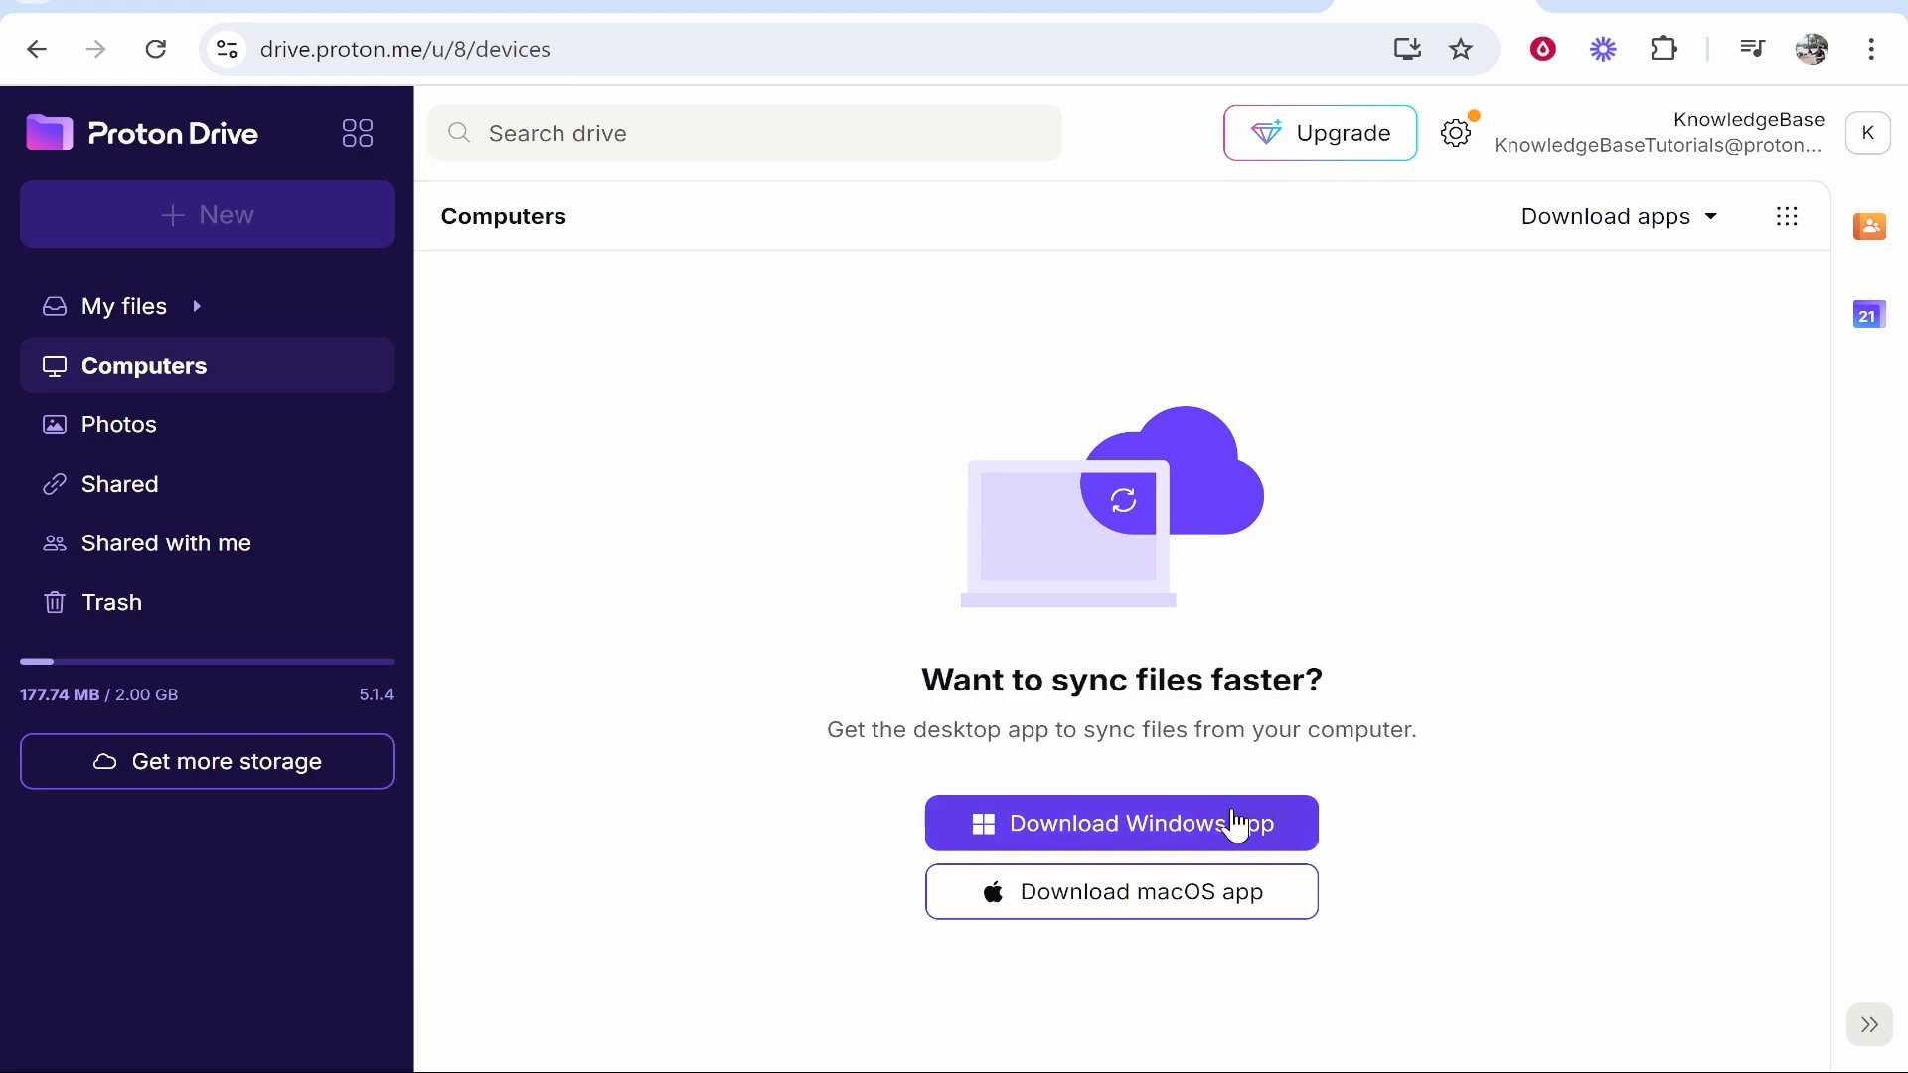
{"action": "mouse_move", "coordinate": [1190, 832]}
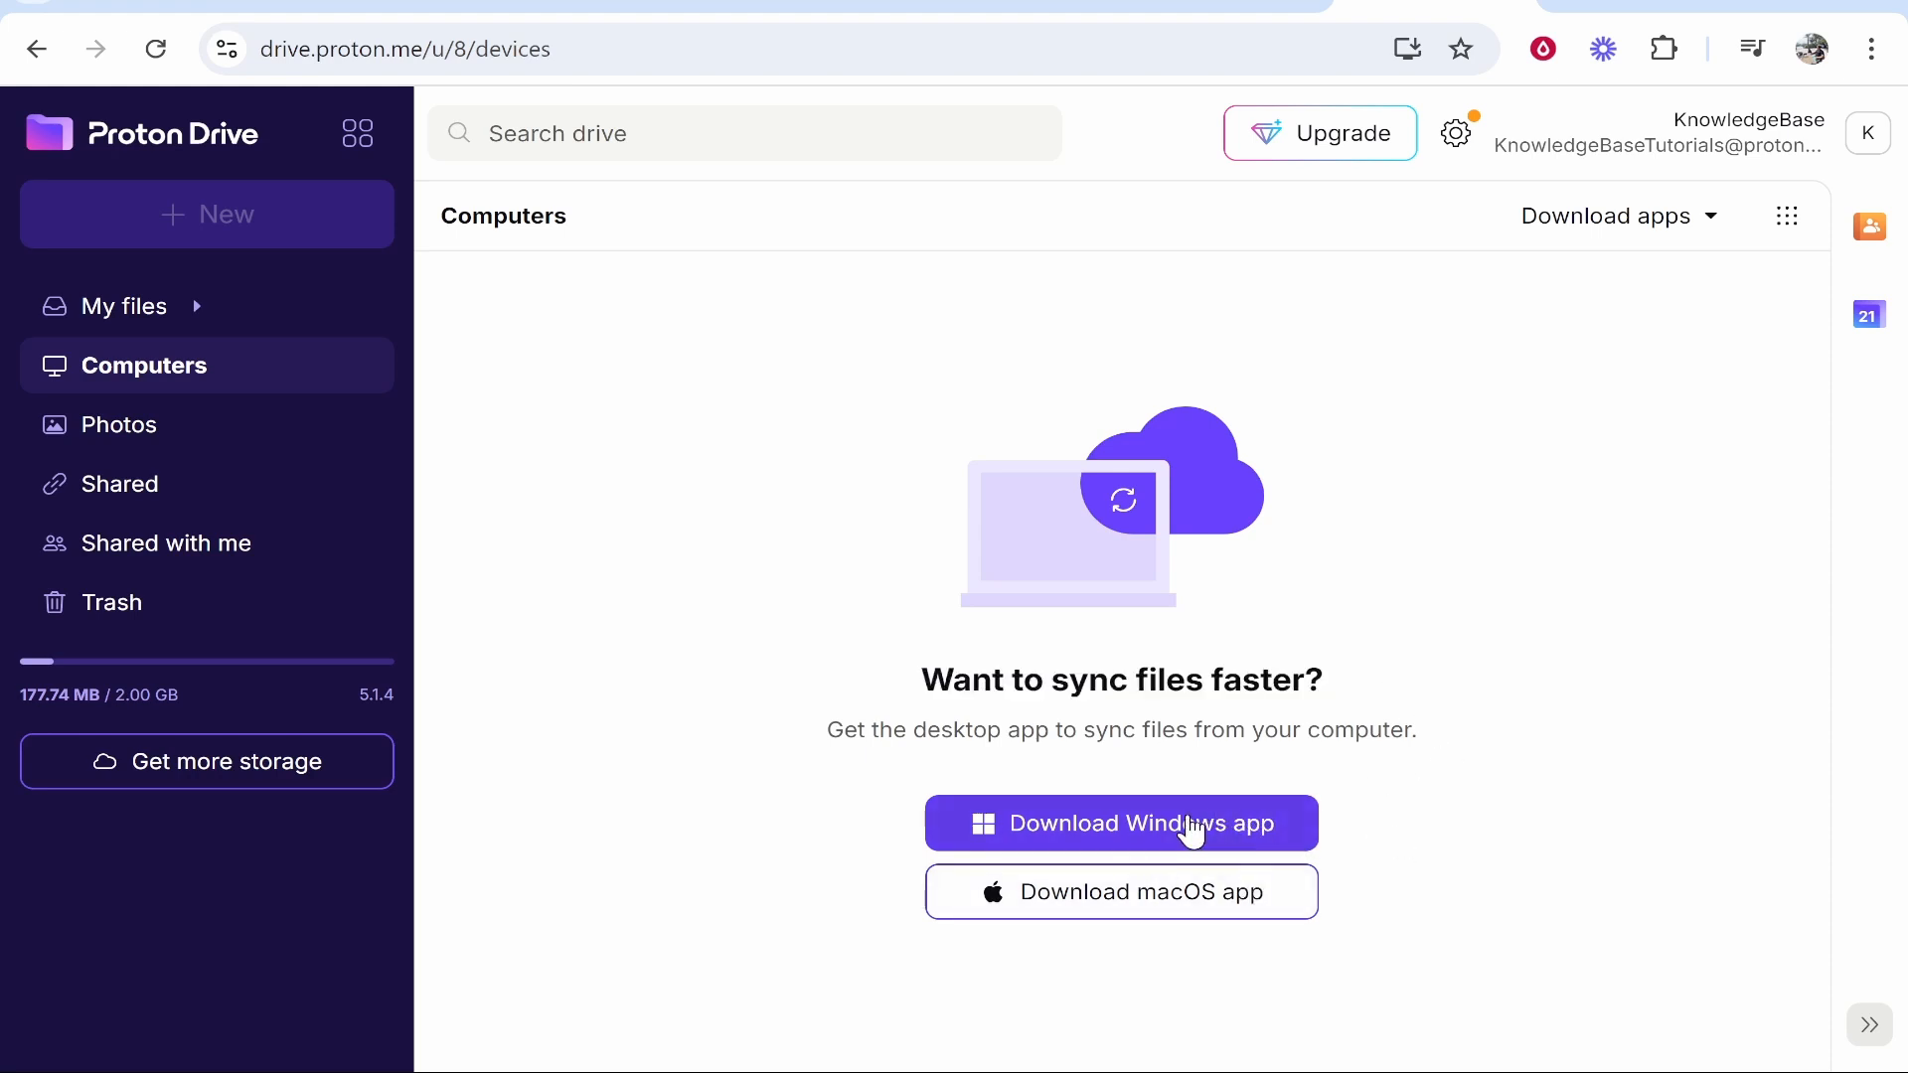
{"action": "left_click", "coordinate": [1121, 823]}
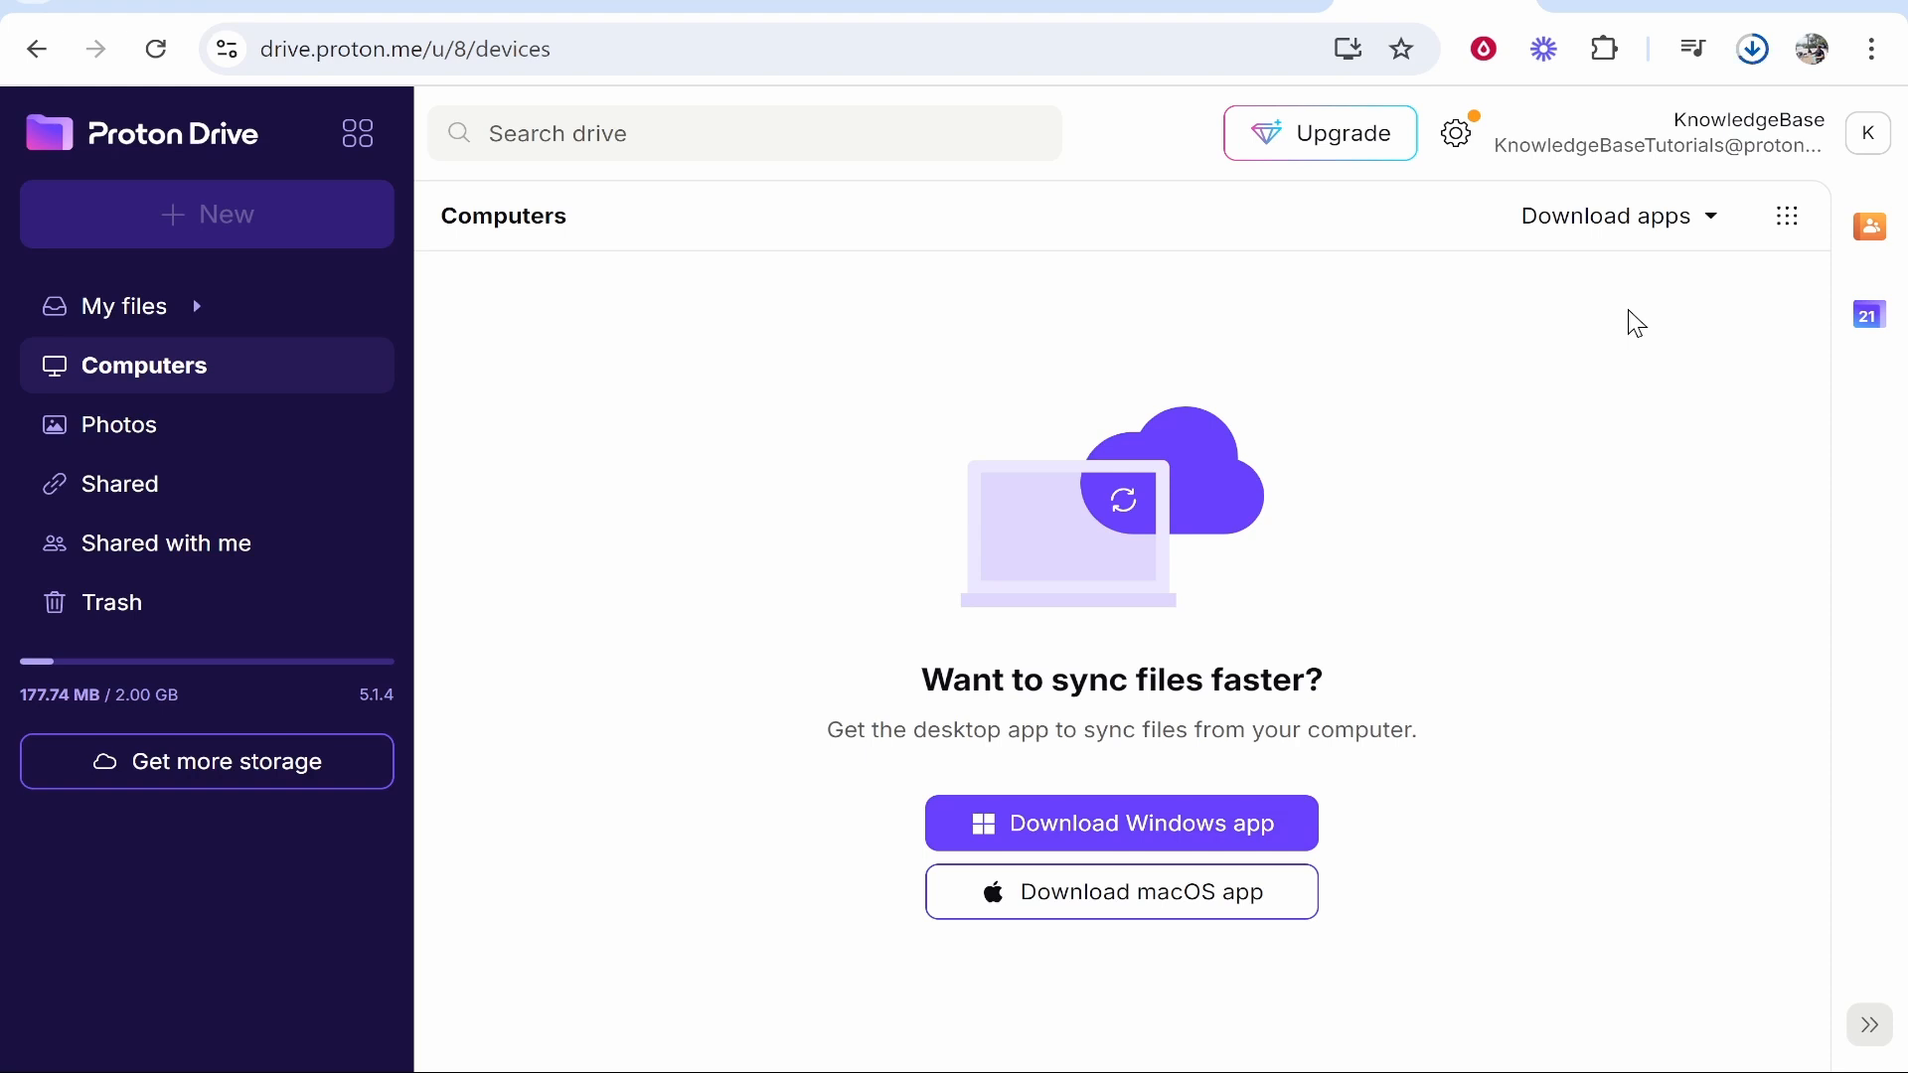
{"action": "mouse_move", "coordinate": [1578, 337]}
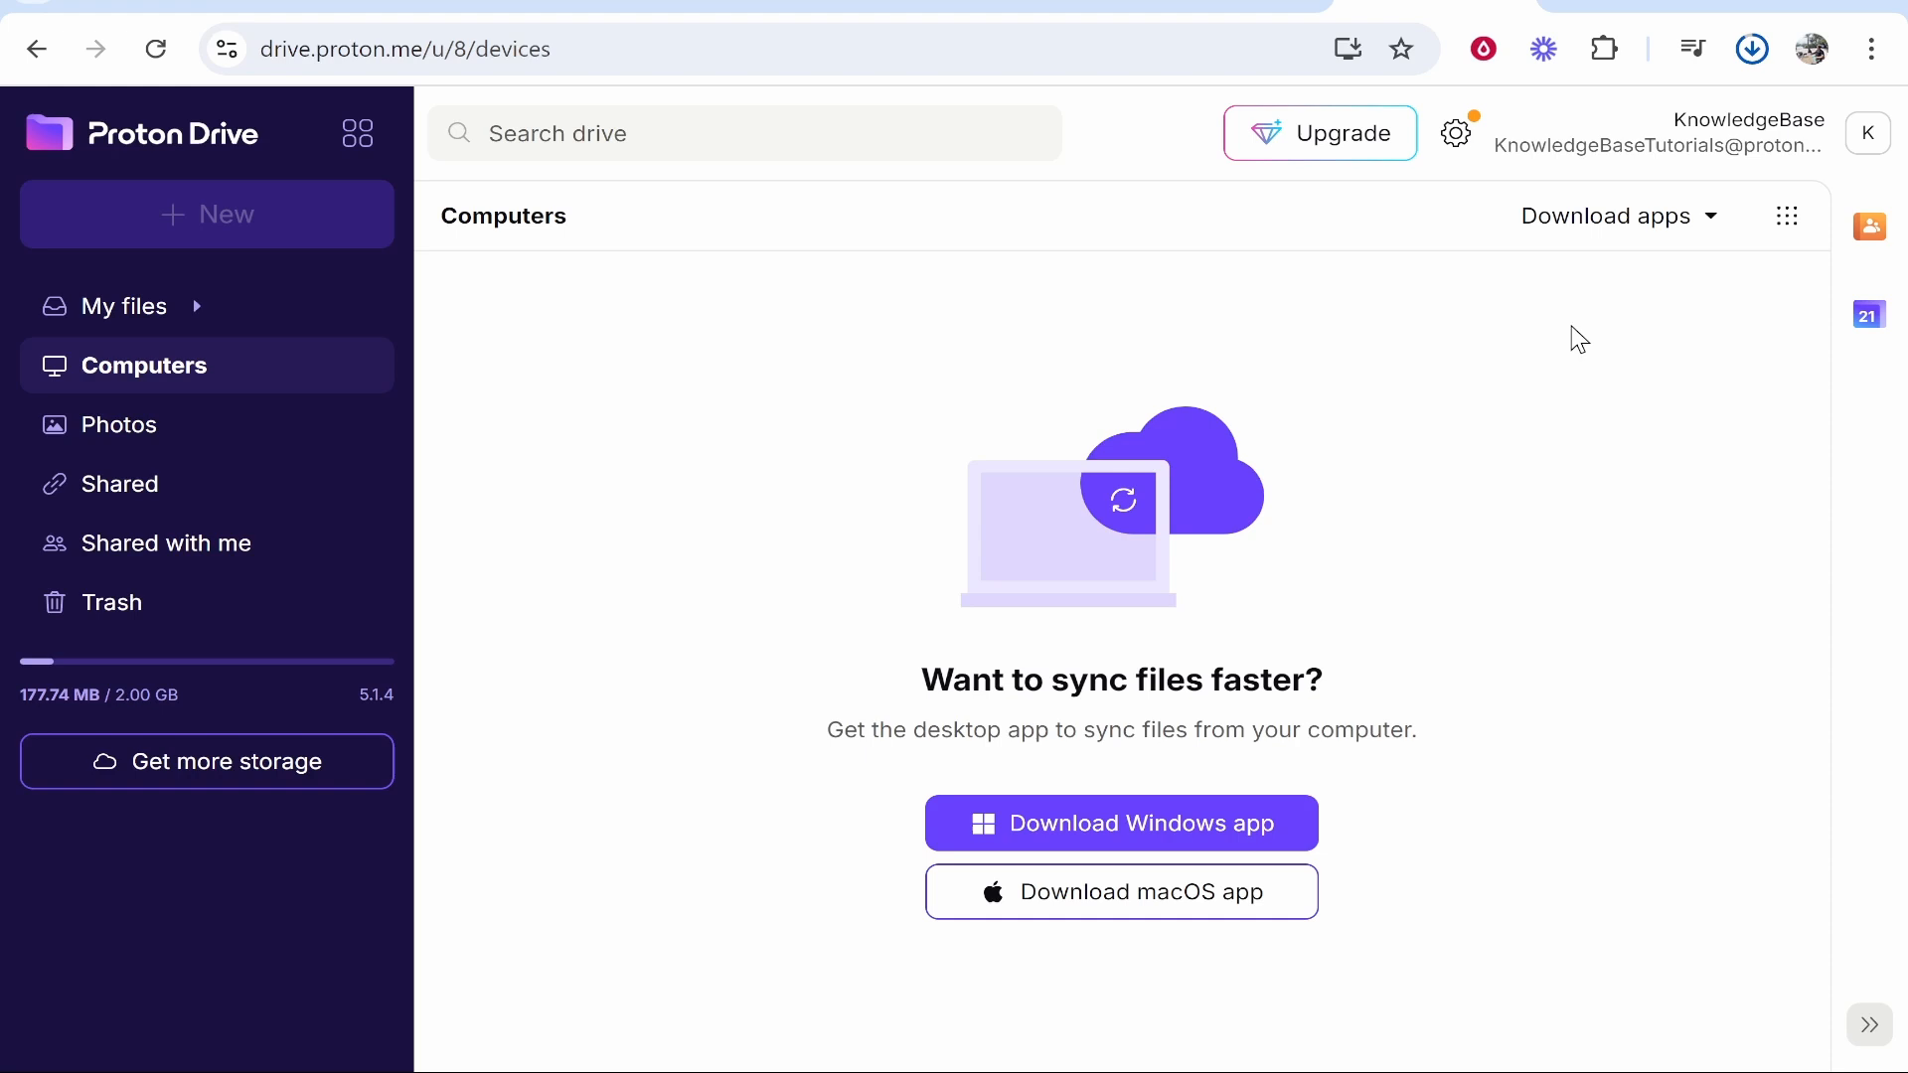
{"action": "mouse_move", "coordinate": [1591, 346]}
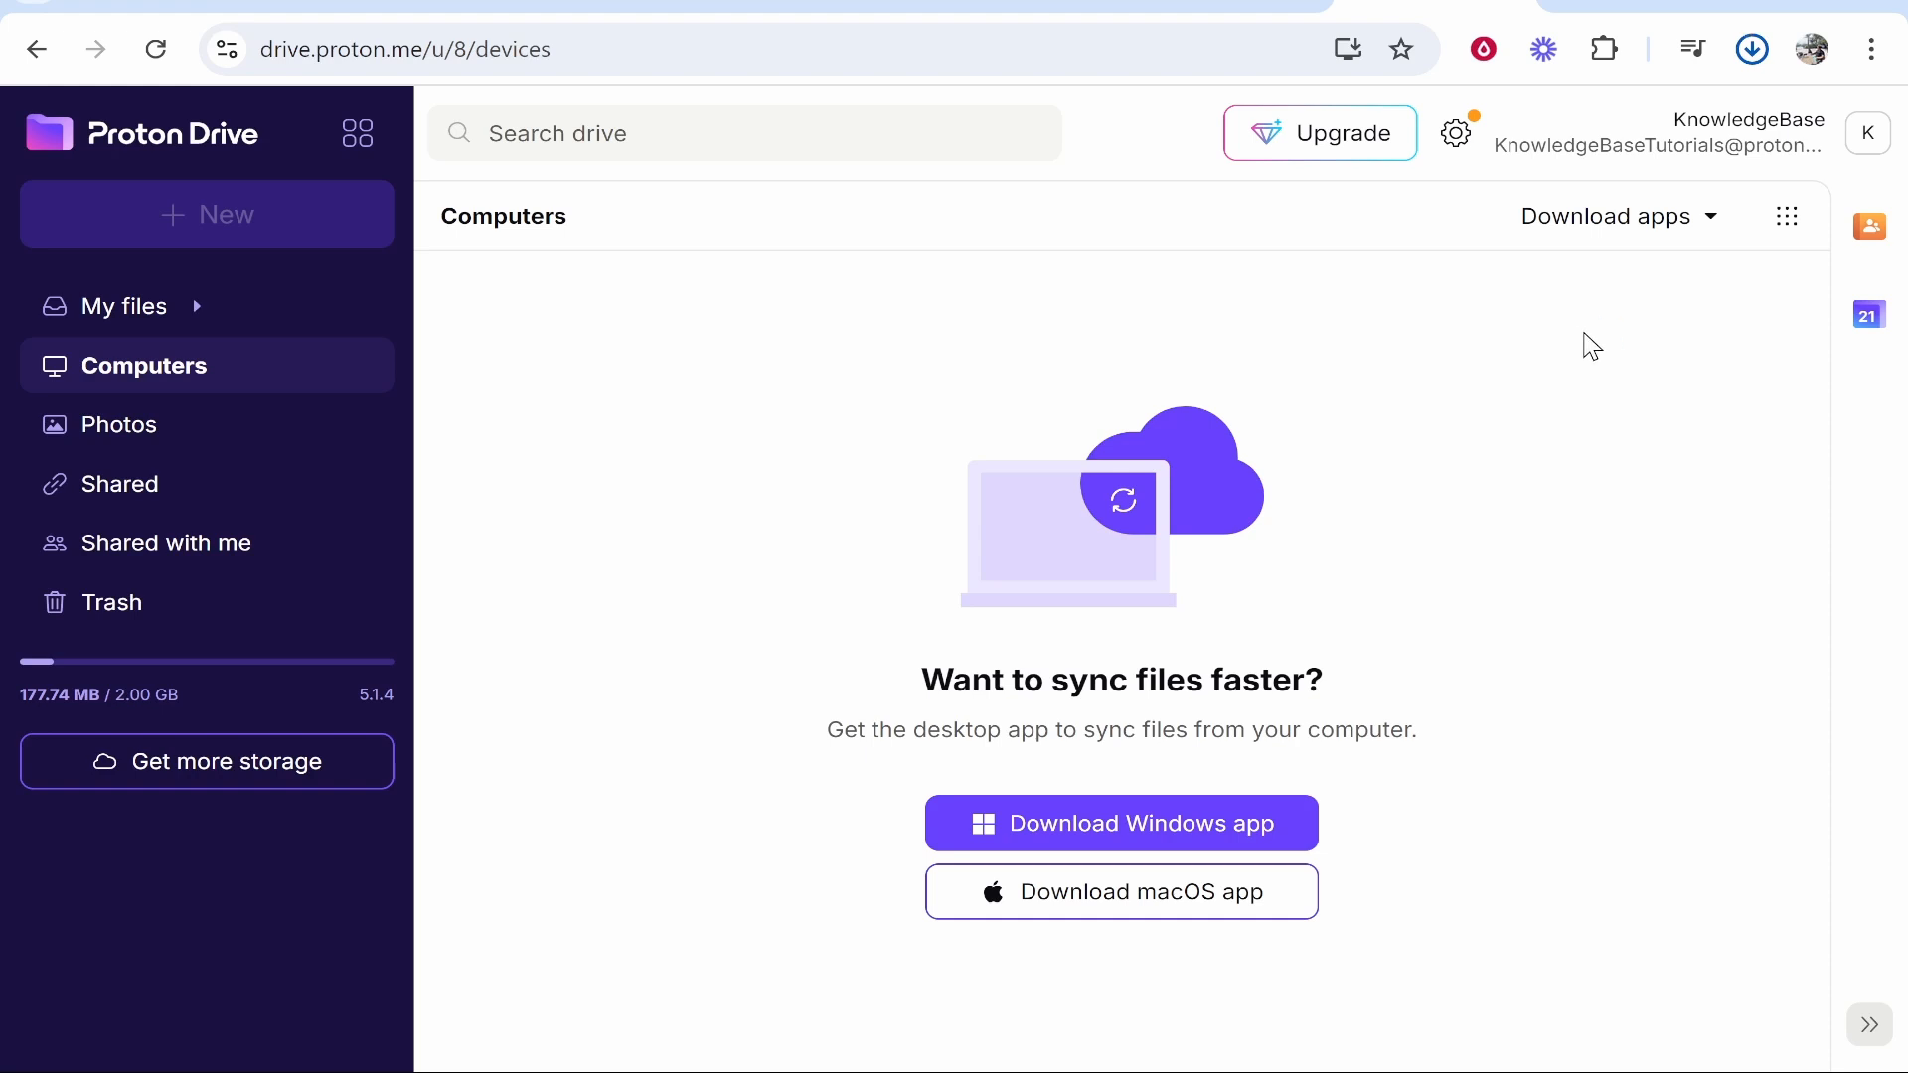
{"action": "left_click", "coordinate": [1752, 48]}
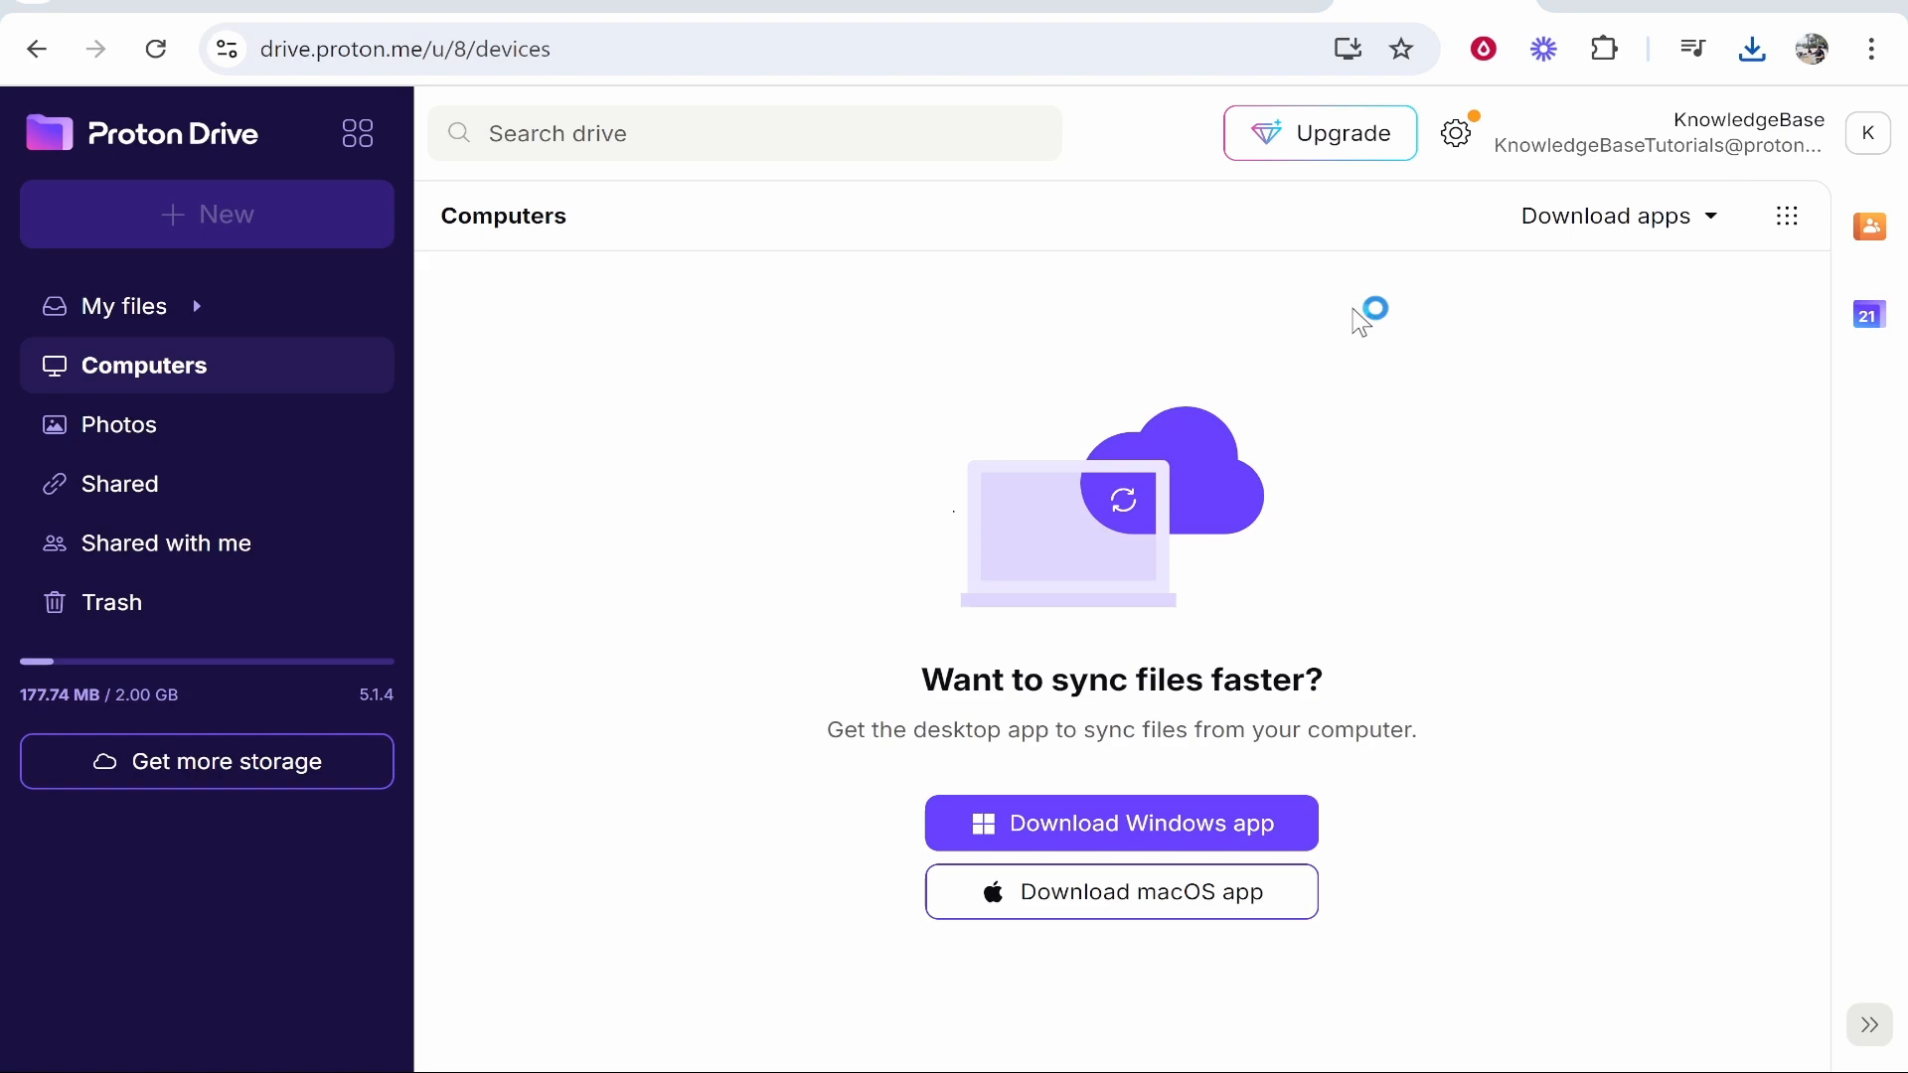
Launch the Proton Drive installer and advance past the welcome screen.
{"action": "left_click", "coordinate": [1121, 823]}
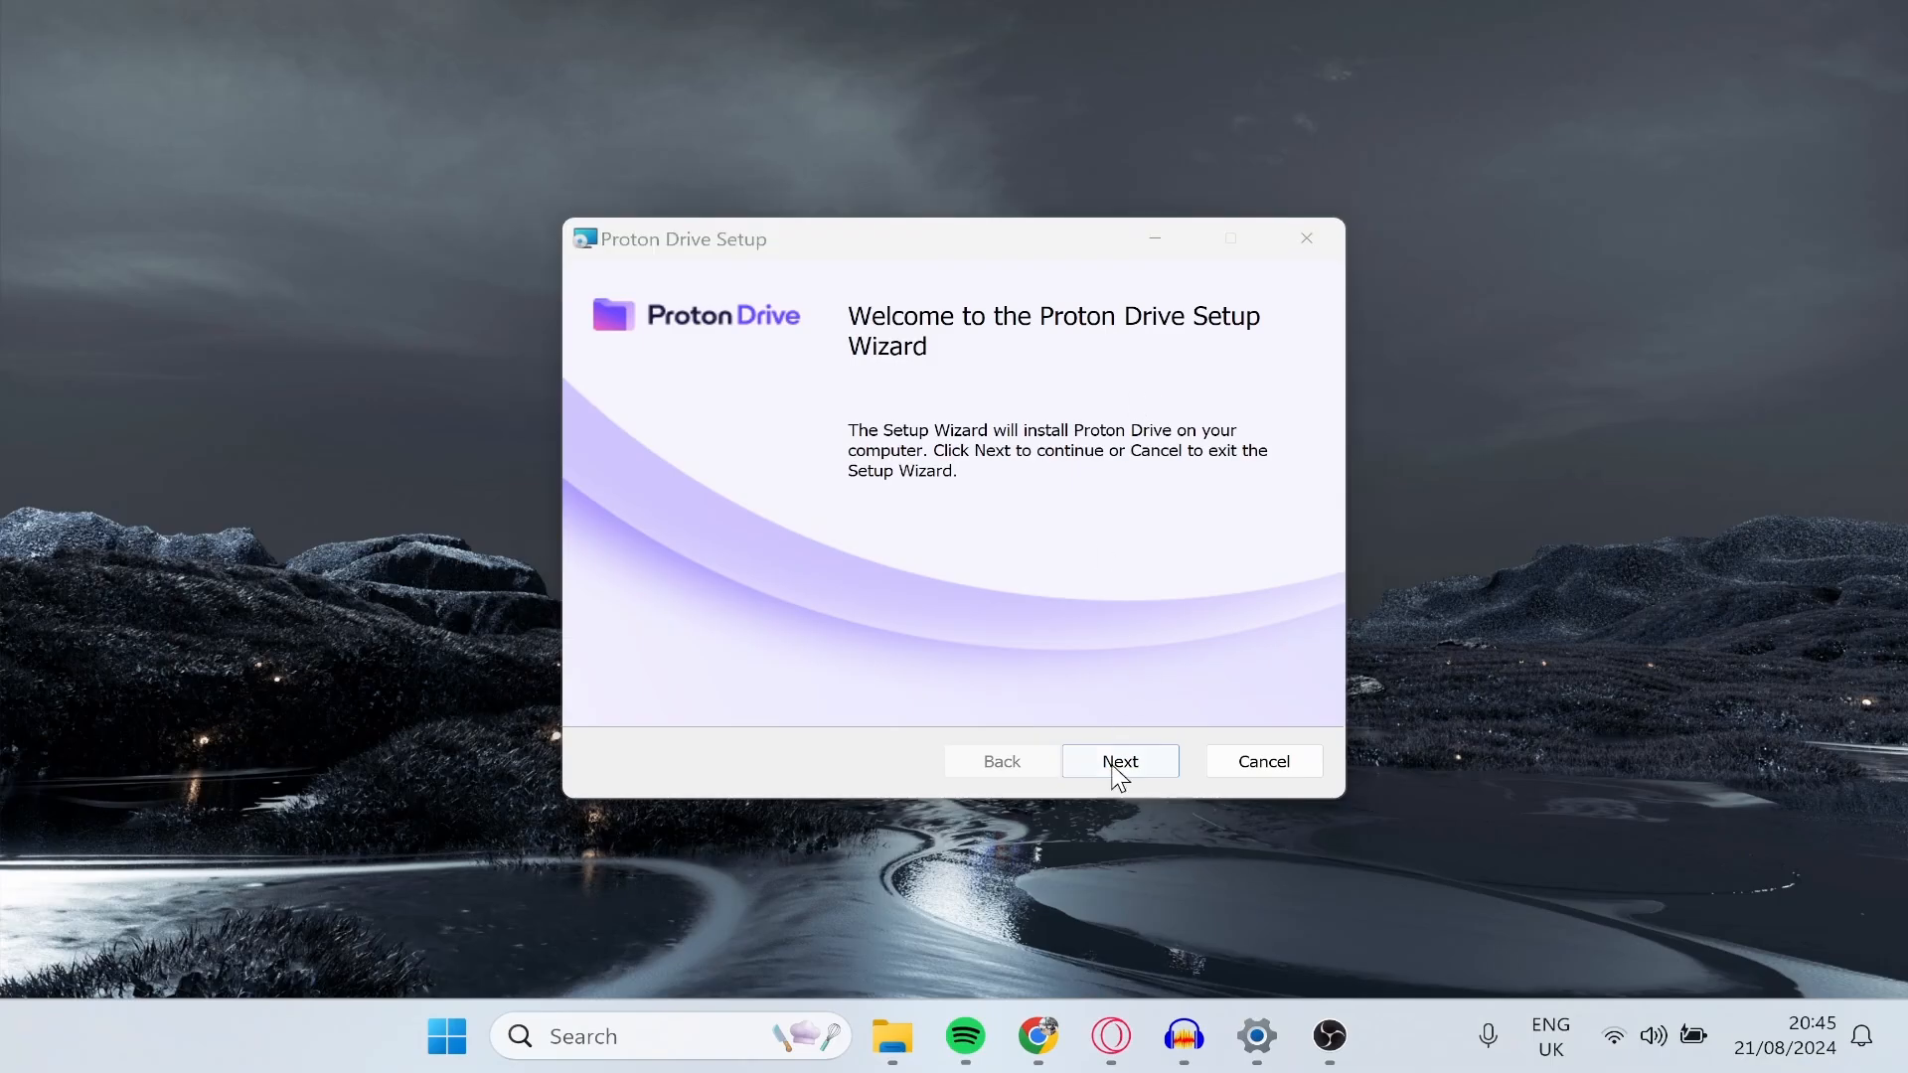
{"action": "left_click", "coordinate": [1120, 761]}
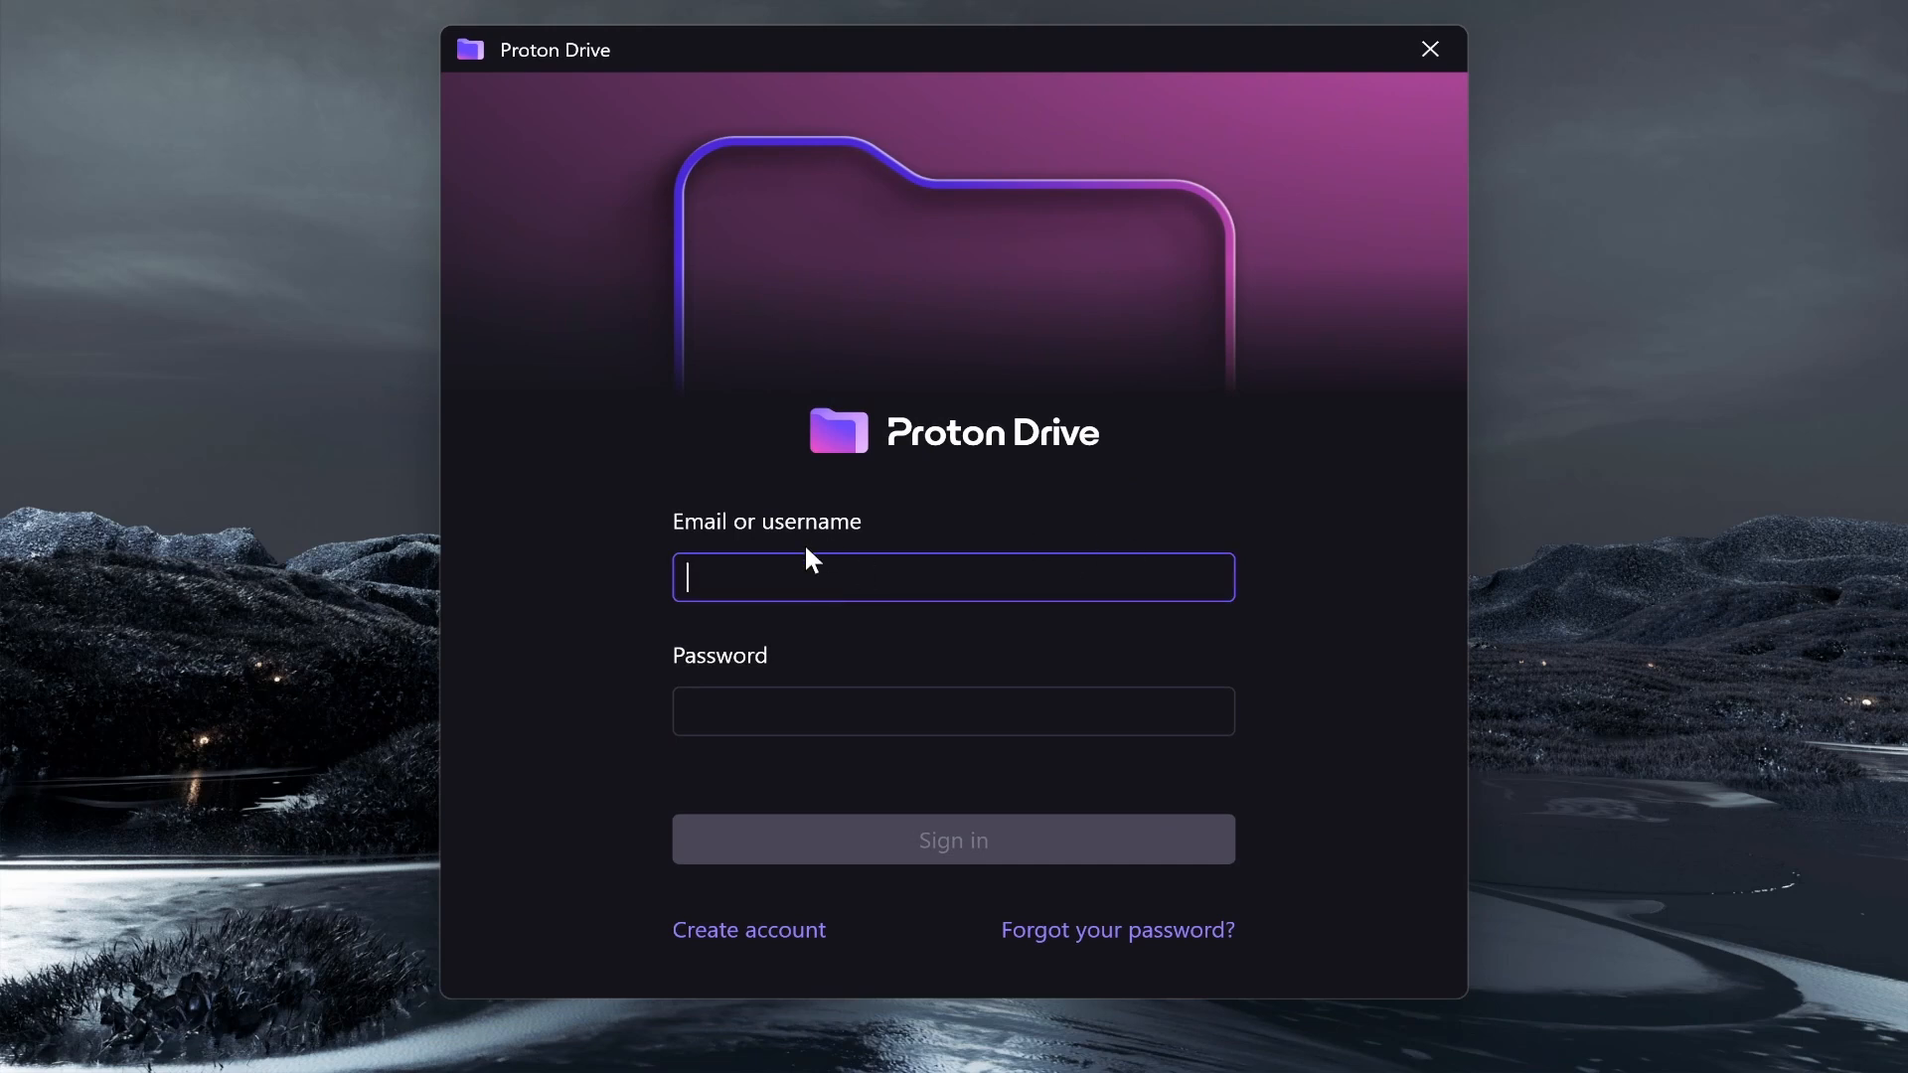
{"action": "mouse_move", "coordinate": [826, 379]}
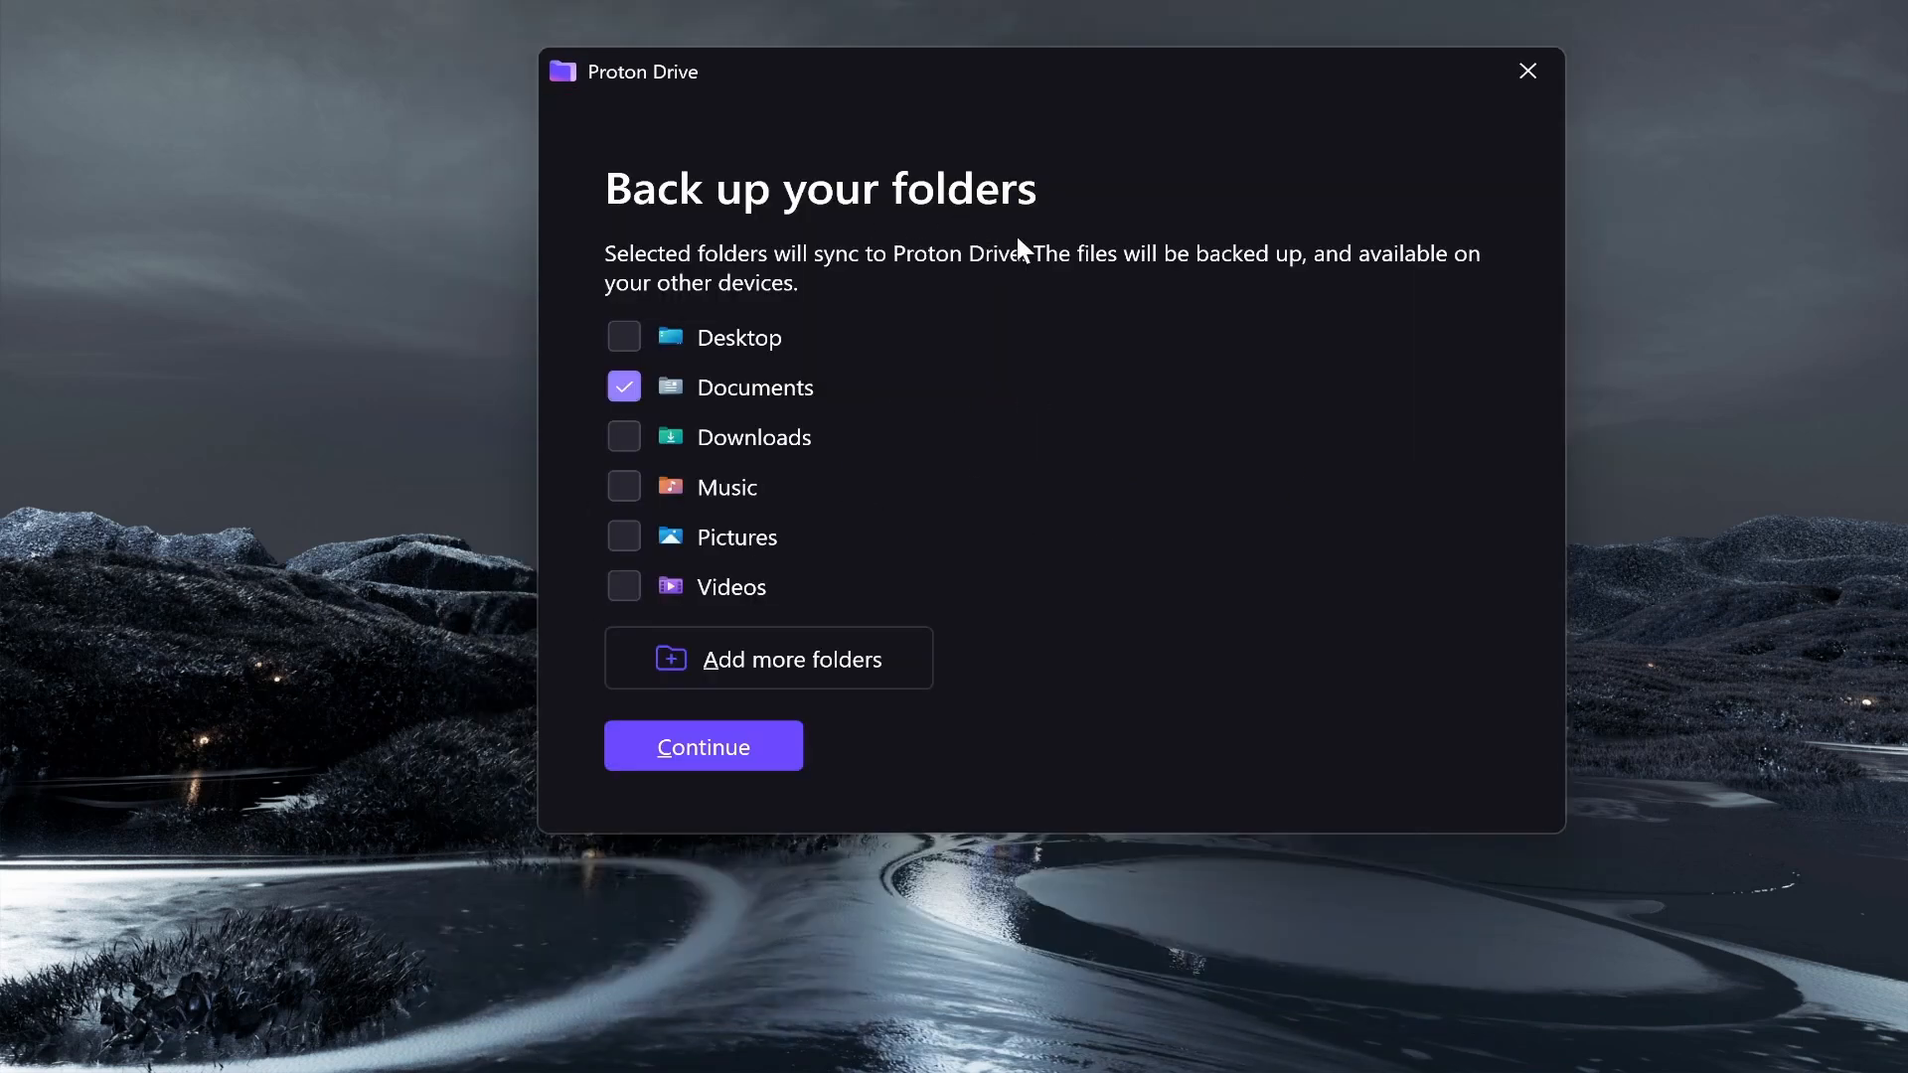
{"action": "mouse_move", "coordinate": [863, 219]}
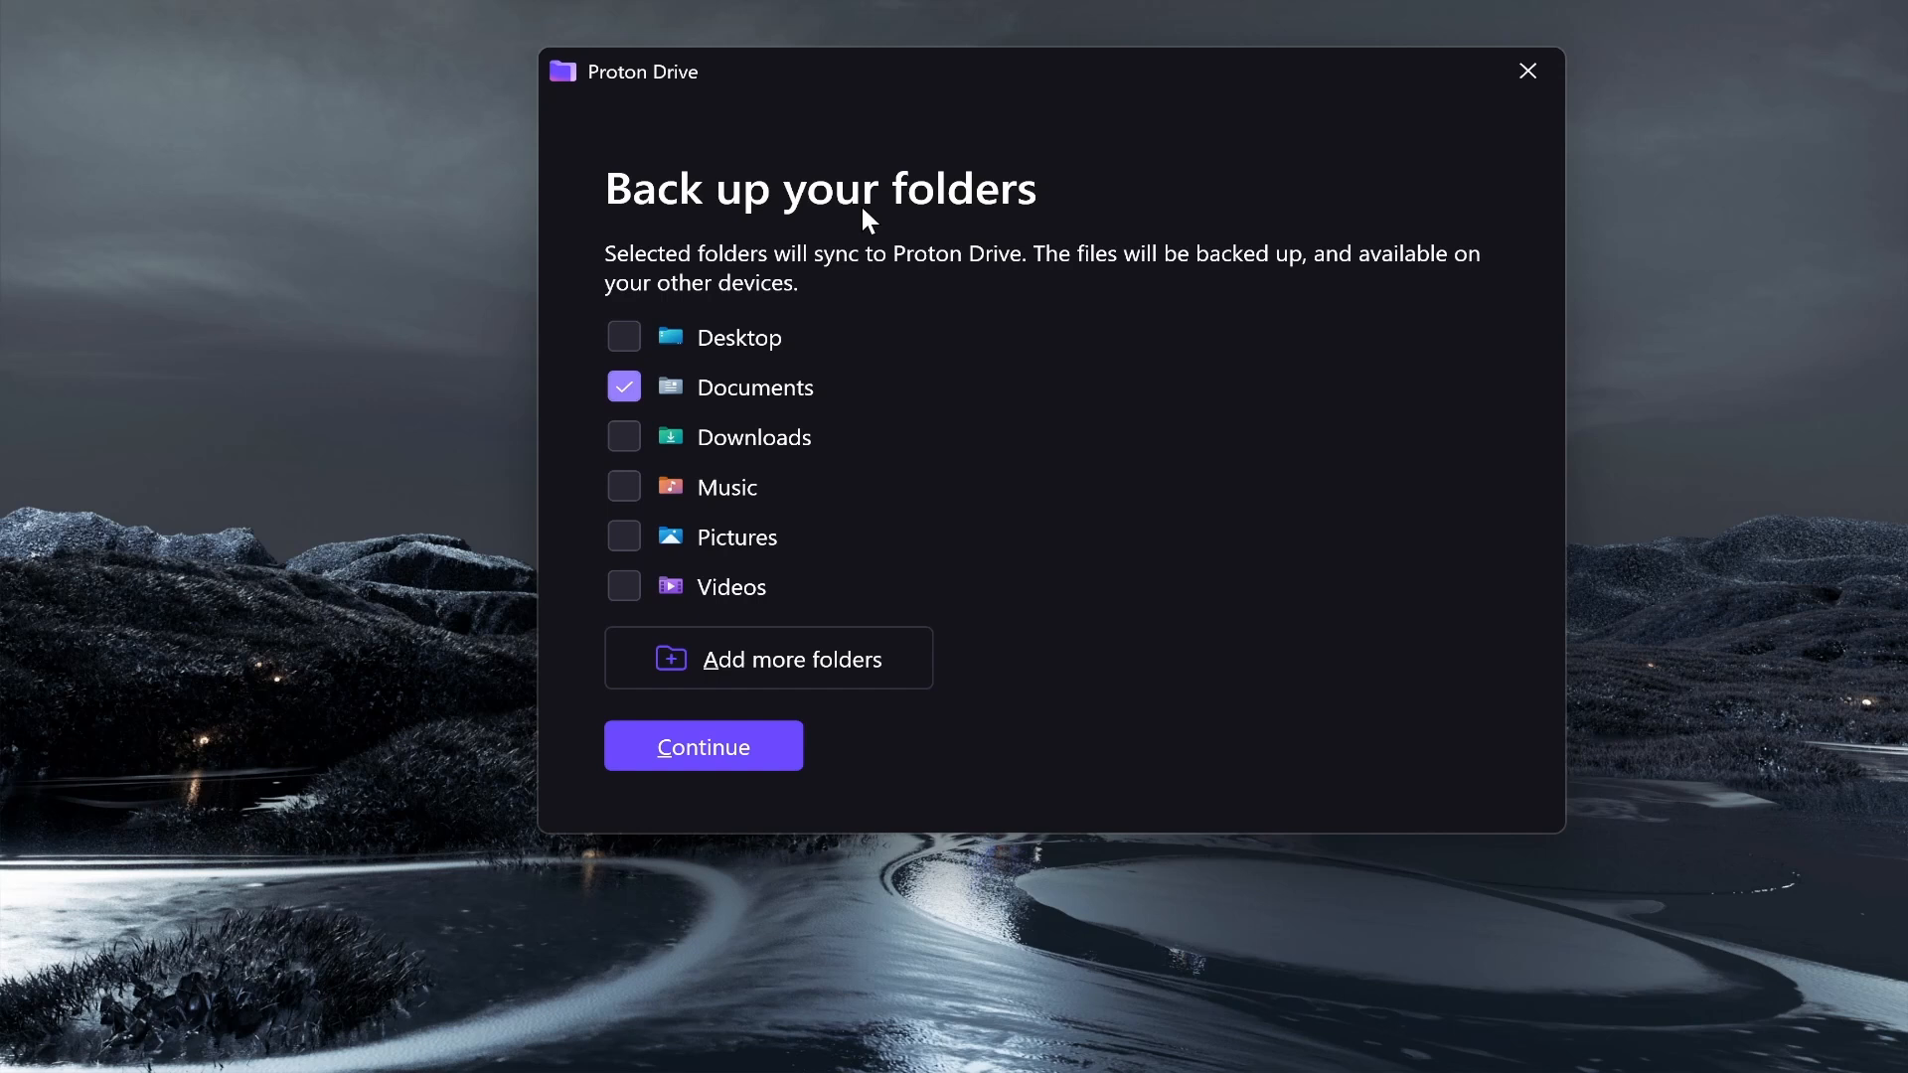
{"action": "mouse_move", "coordinate": [1045, 294]}
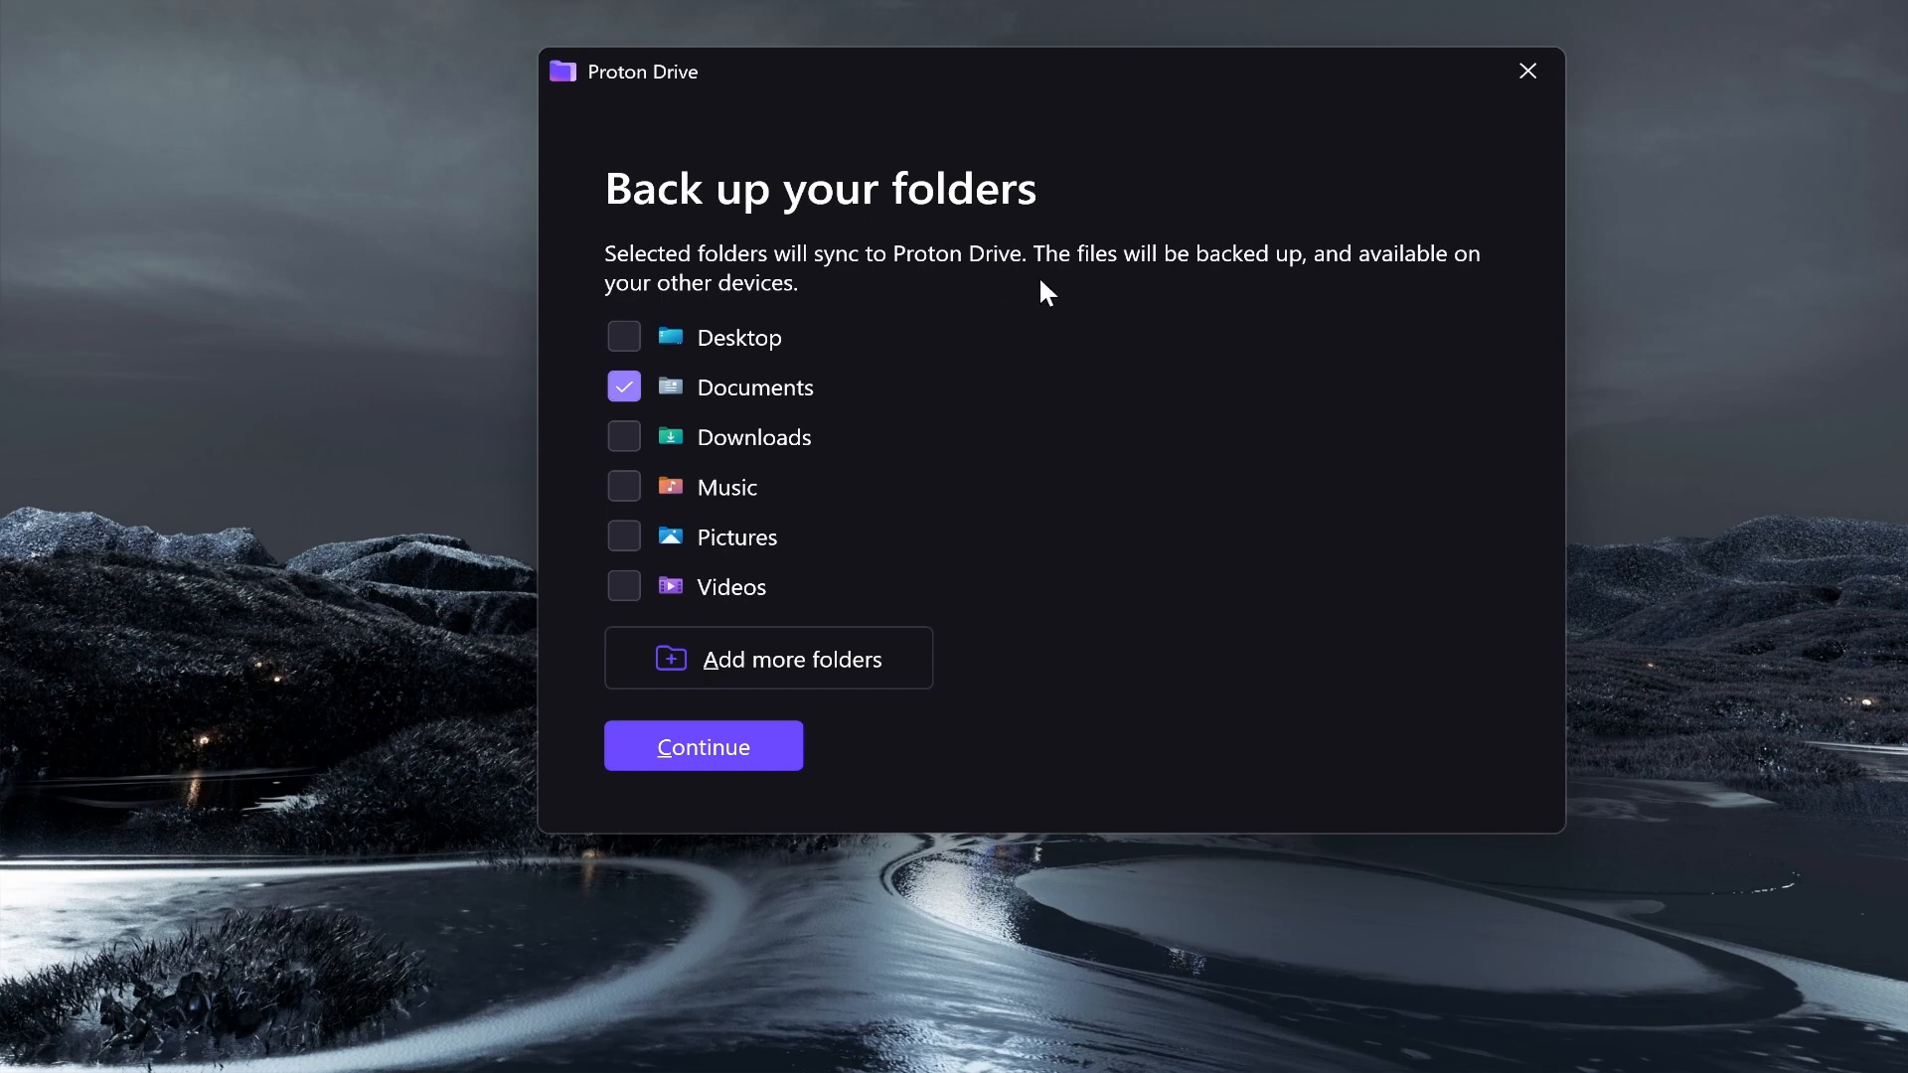
{"action": "mouse_move", "coordinate": [1033, 289]}
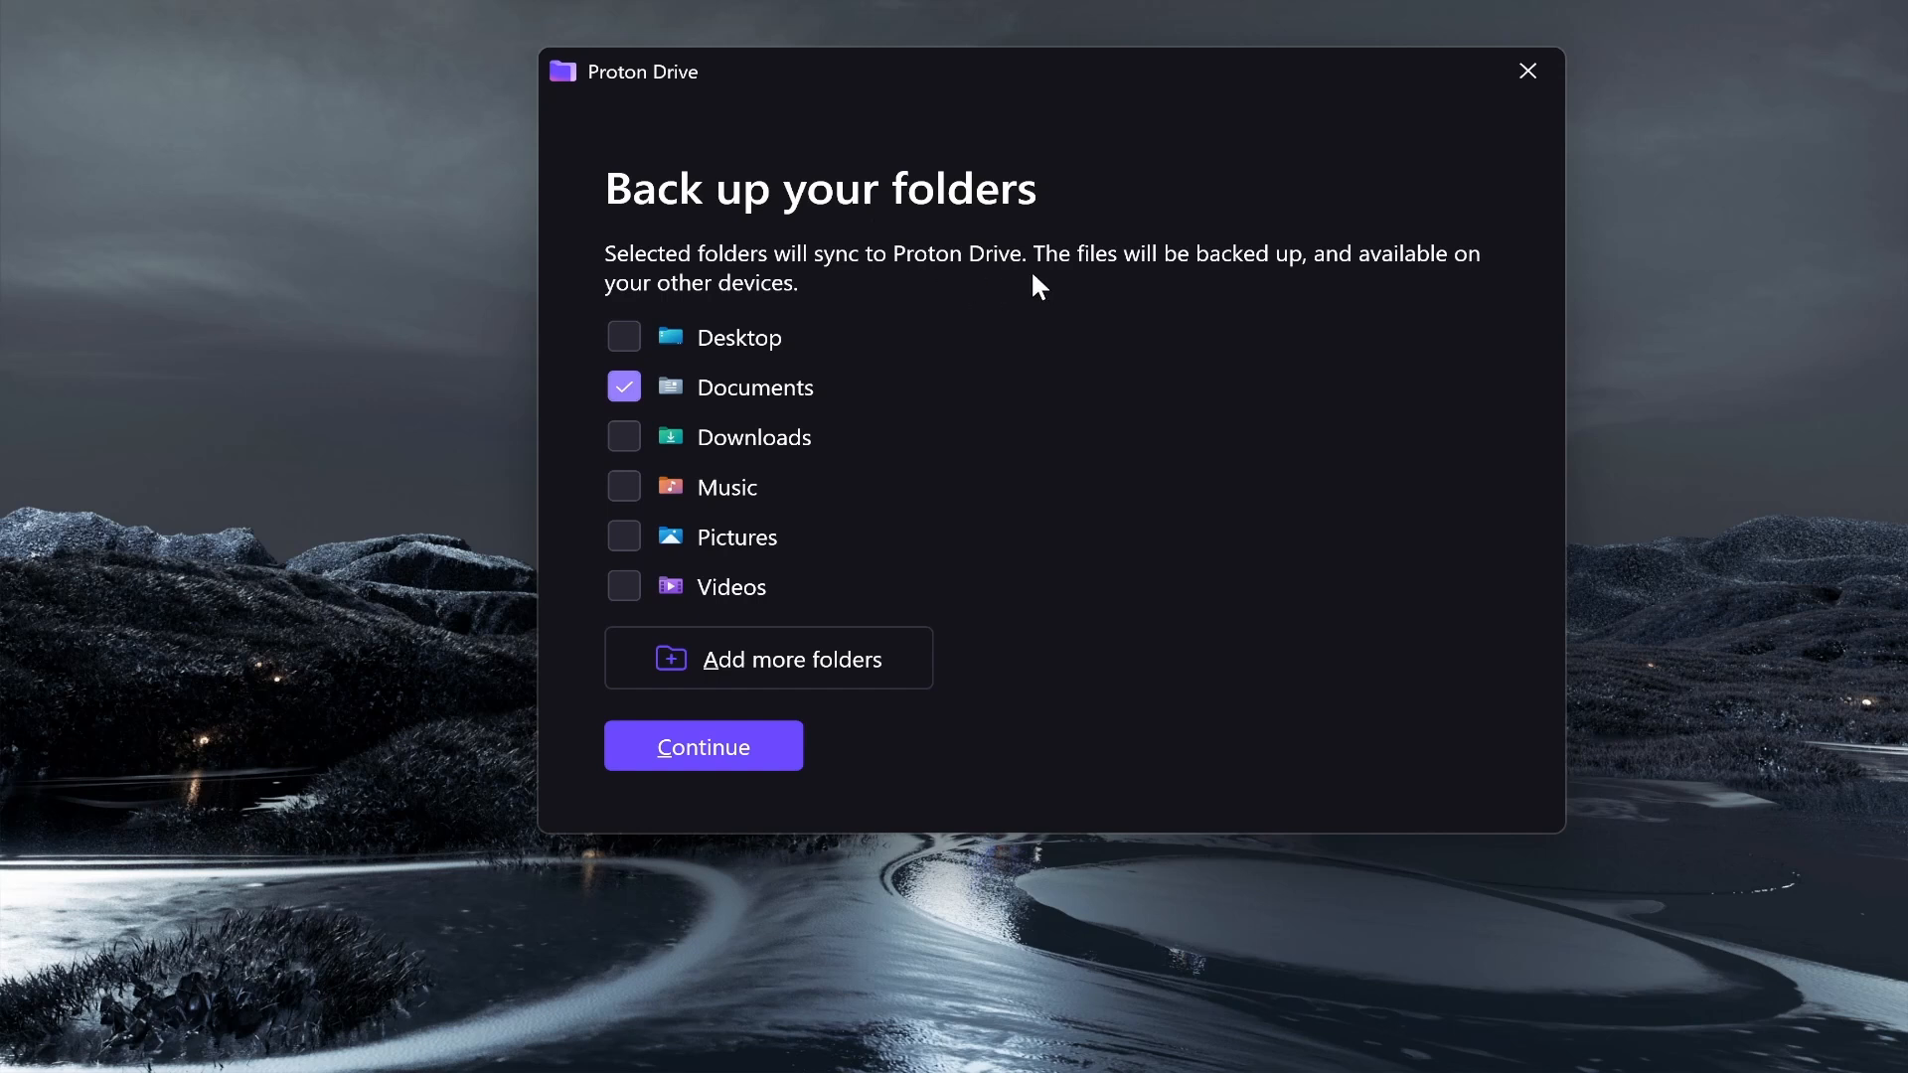
{"action": "mouse_move", "coordinate": [669, 383]}
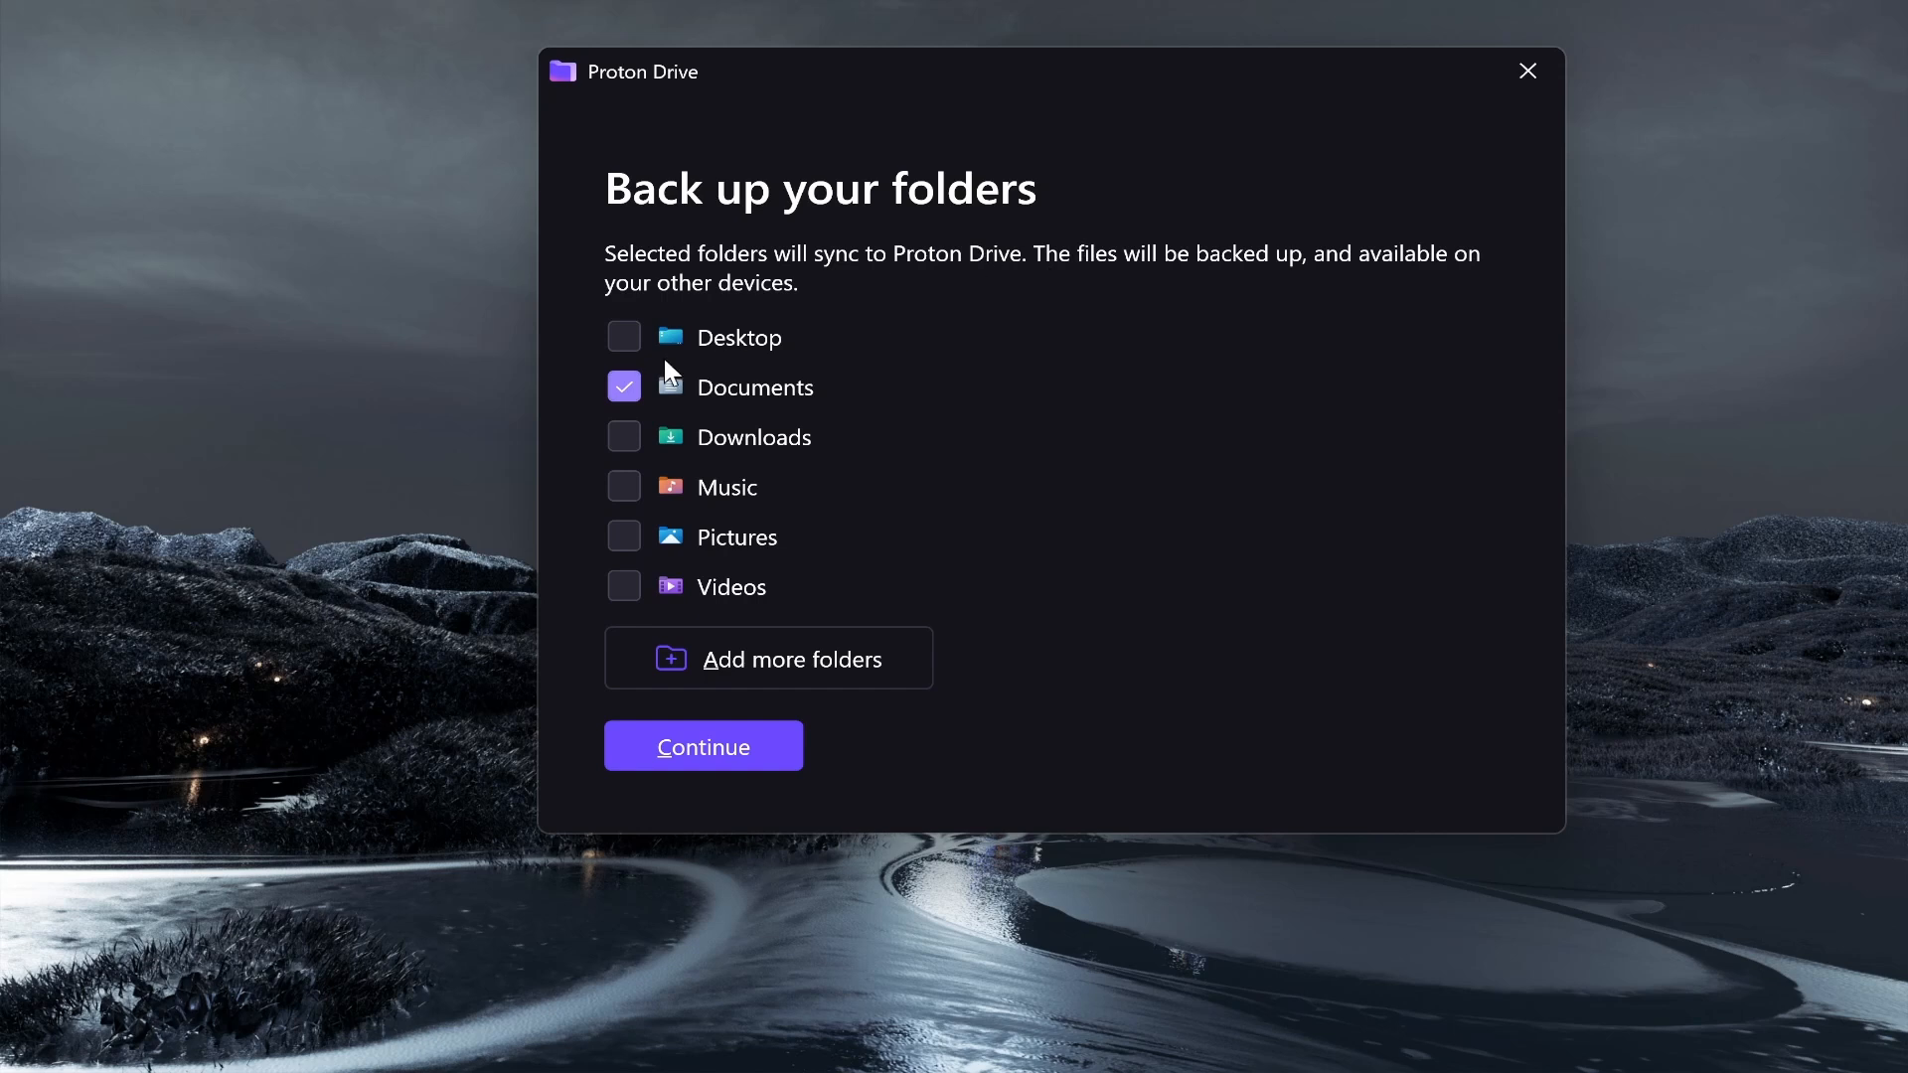
Uncheck Documents on the Back up your folders screen.
{"action": "left_click", "coordinate": [623, 387]}
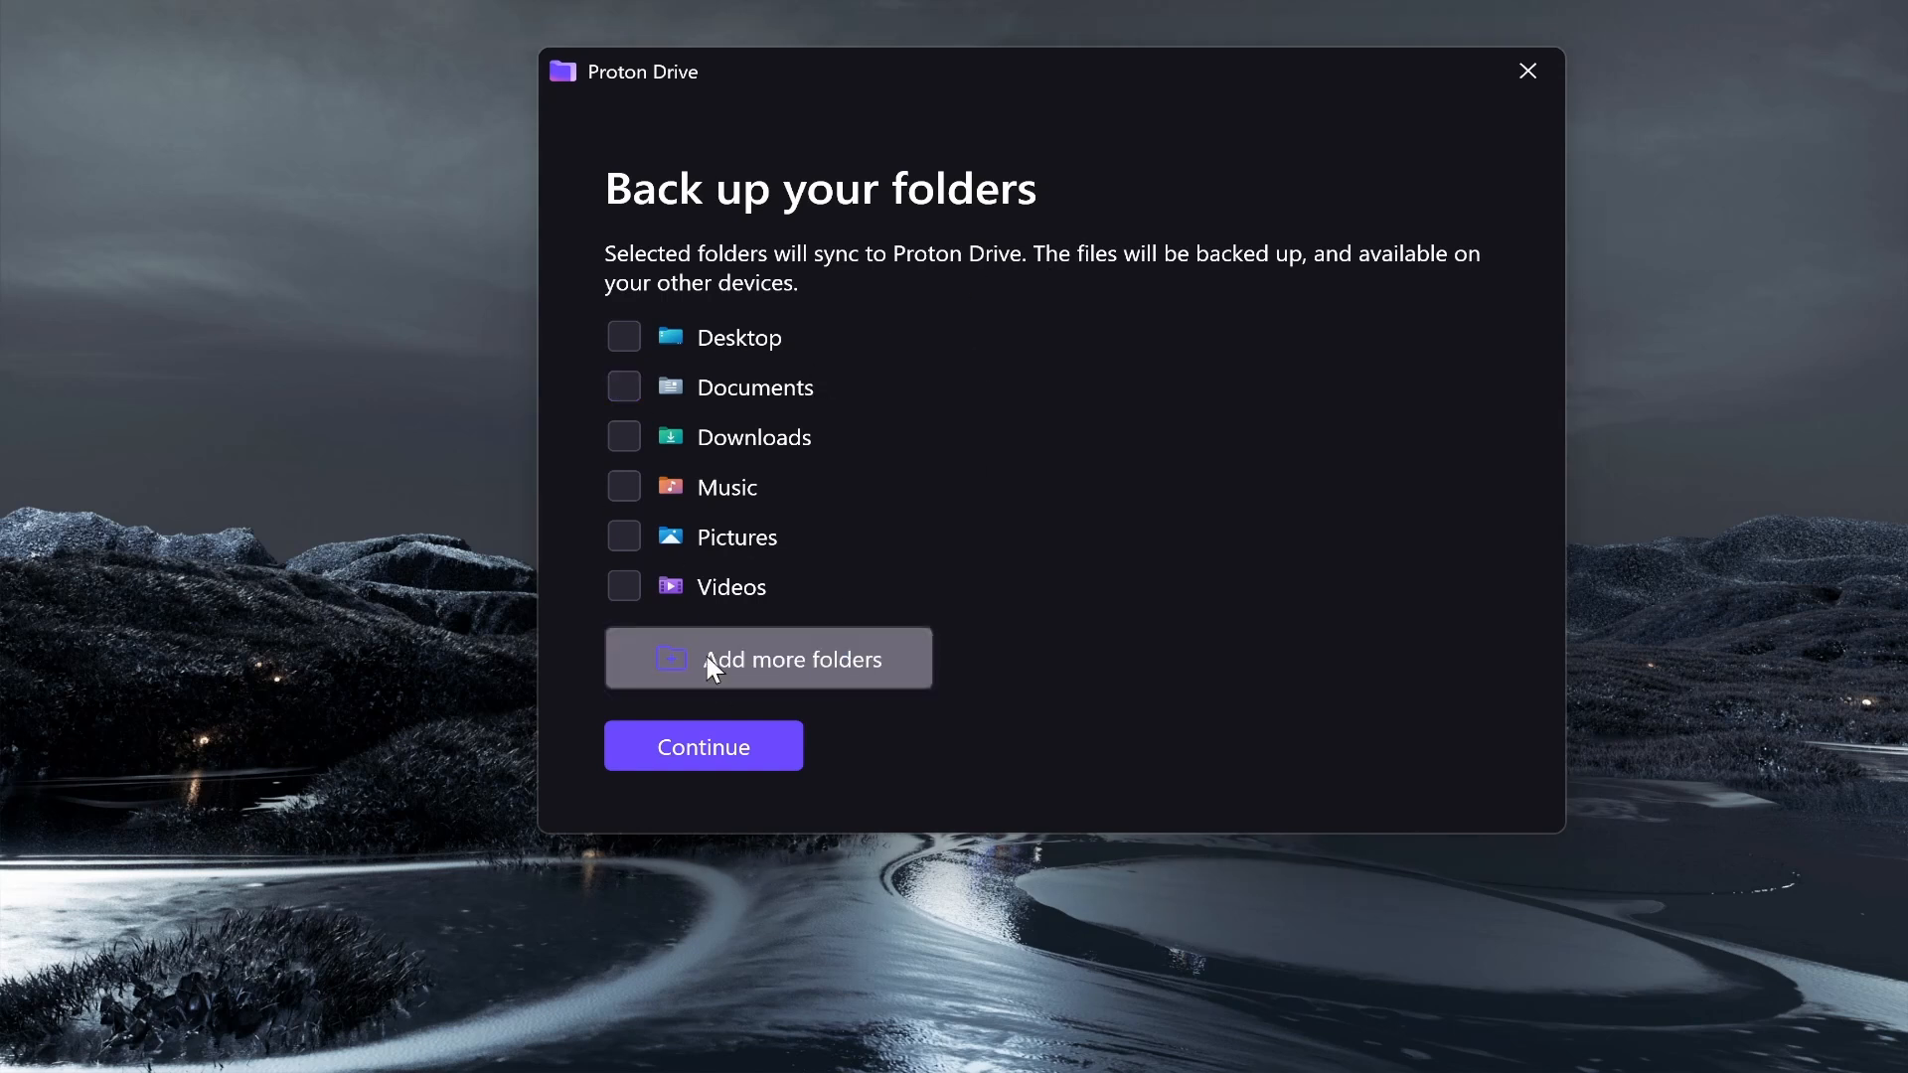
Create a Desktop folder named 'Work', select it for backup, and continue.
{"action": "left_click", "coordinate": [768, 659]}
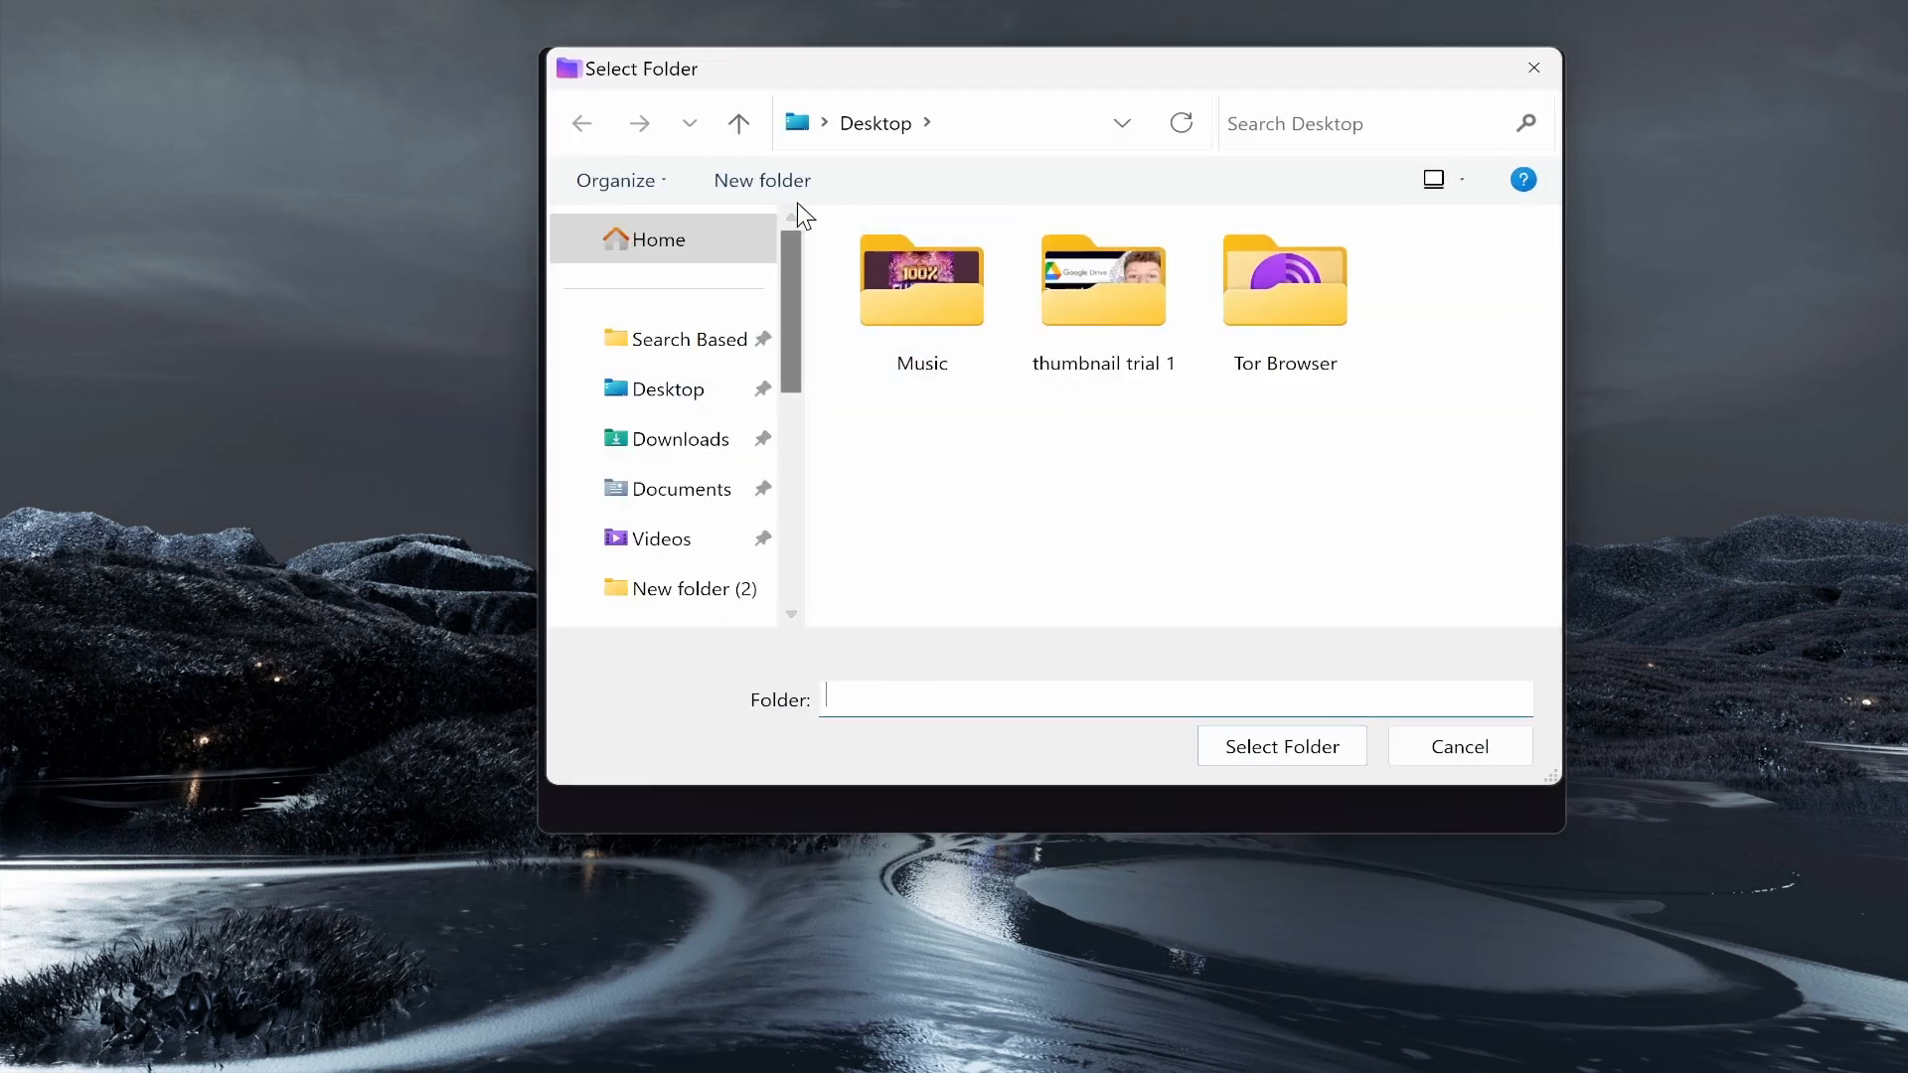
{"action": "left_click", "coordinate": [761, 180]}
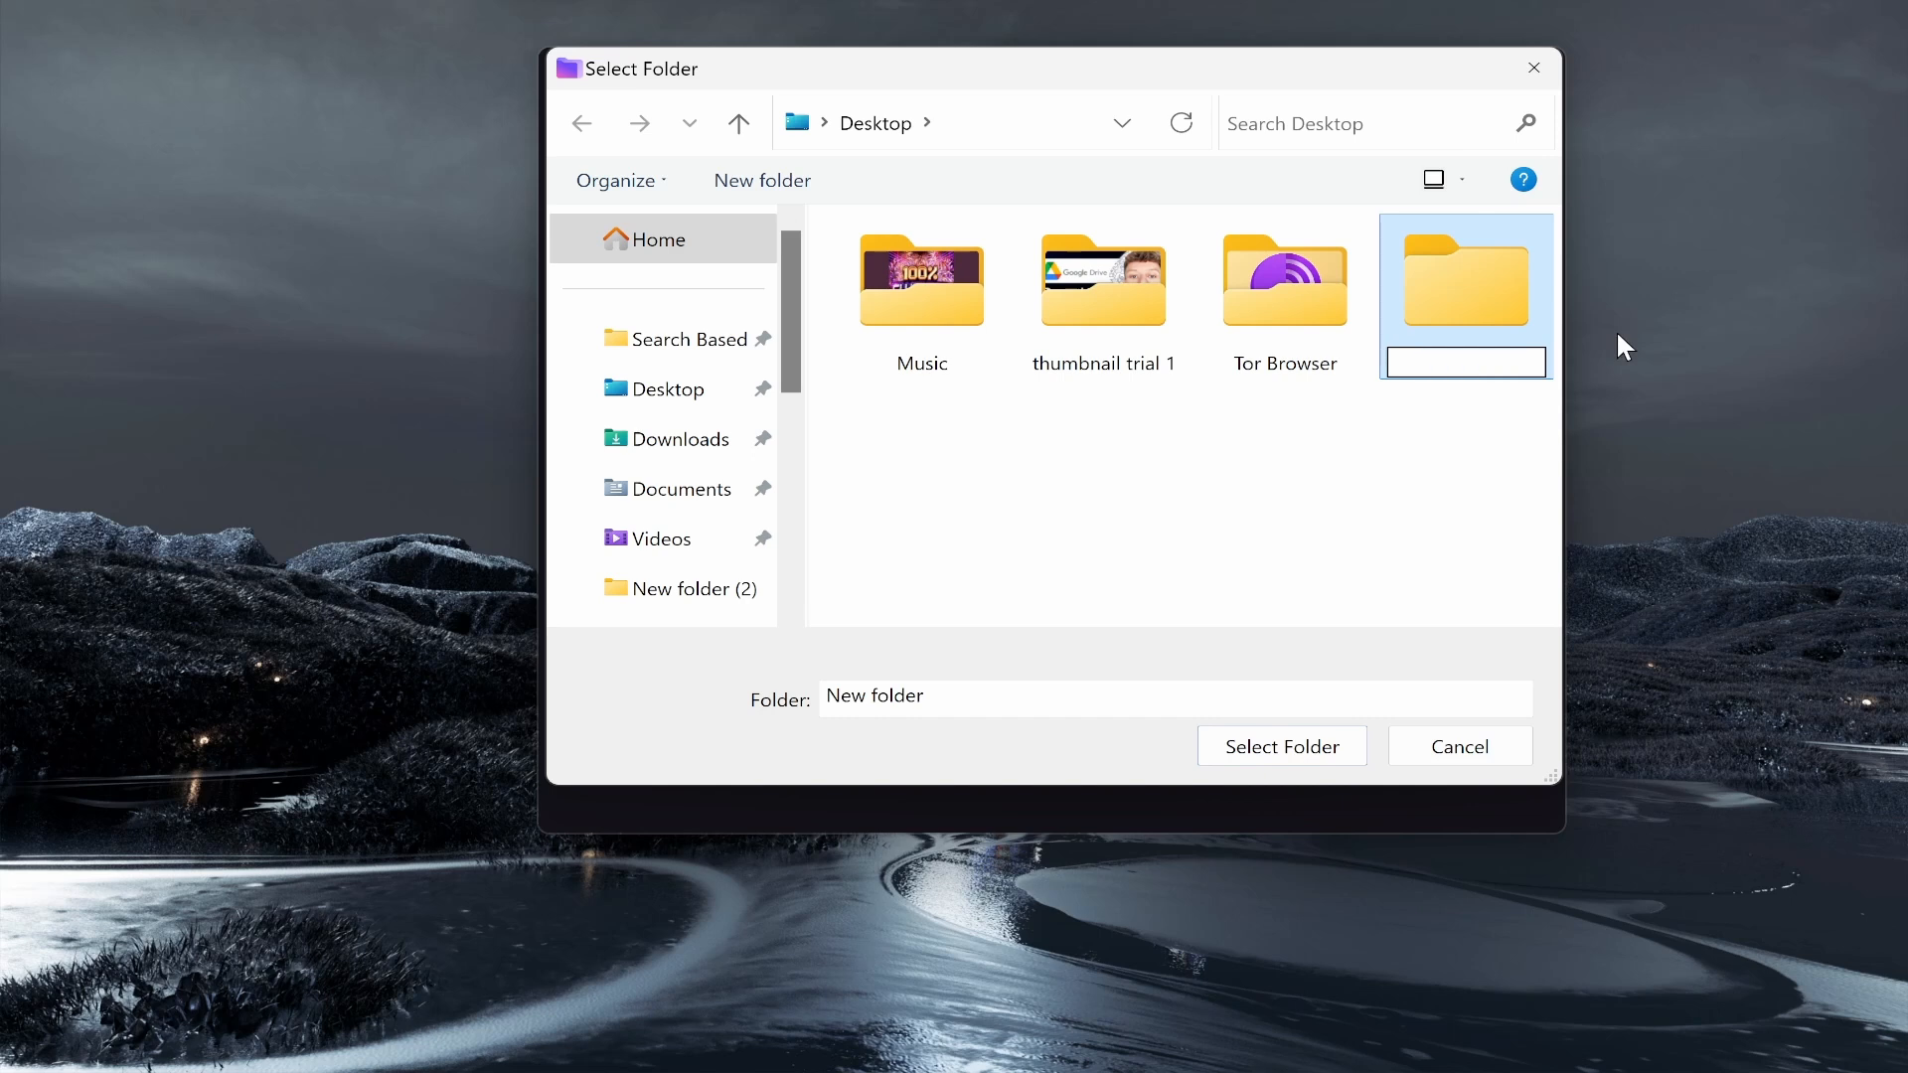
{"action": "type", "text": "Work"}
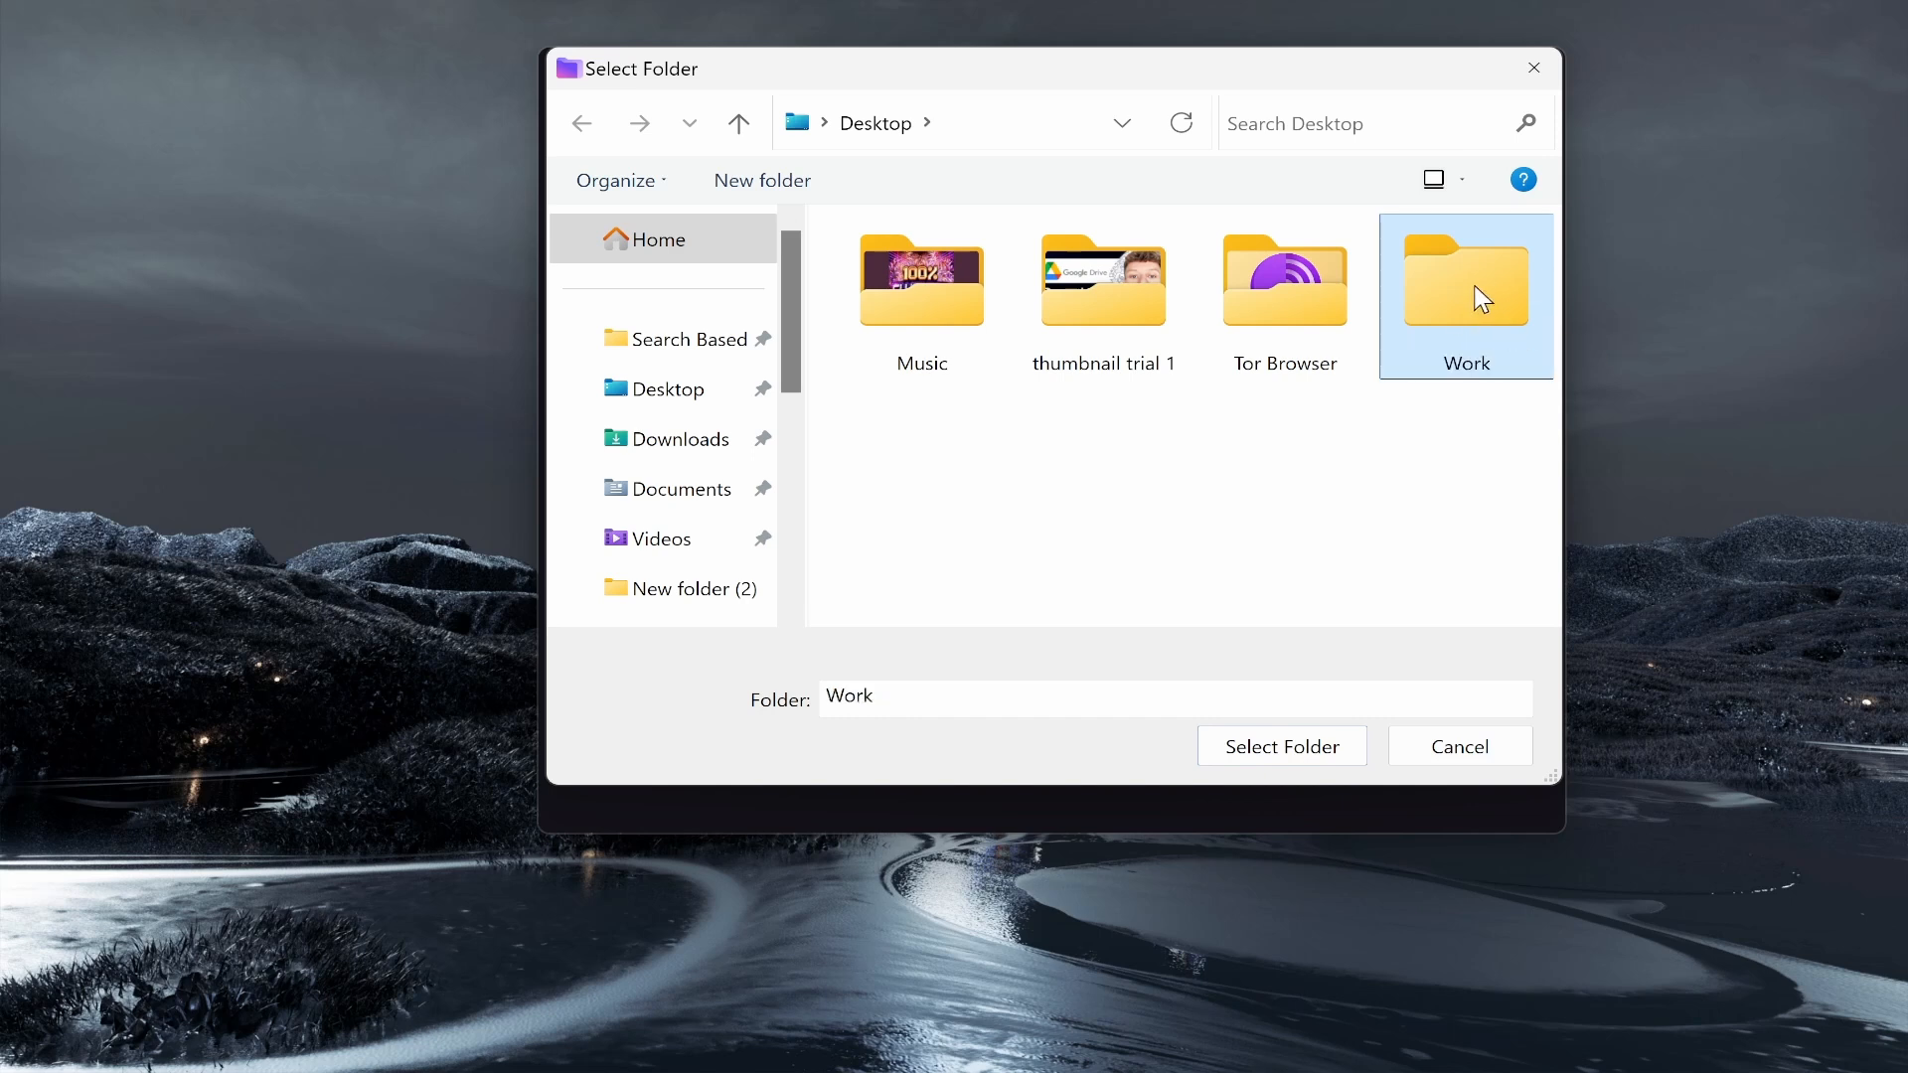
{"action": "left_click", "coordinate": [1282, 746]}
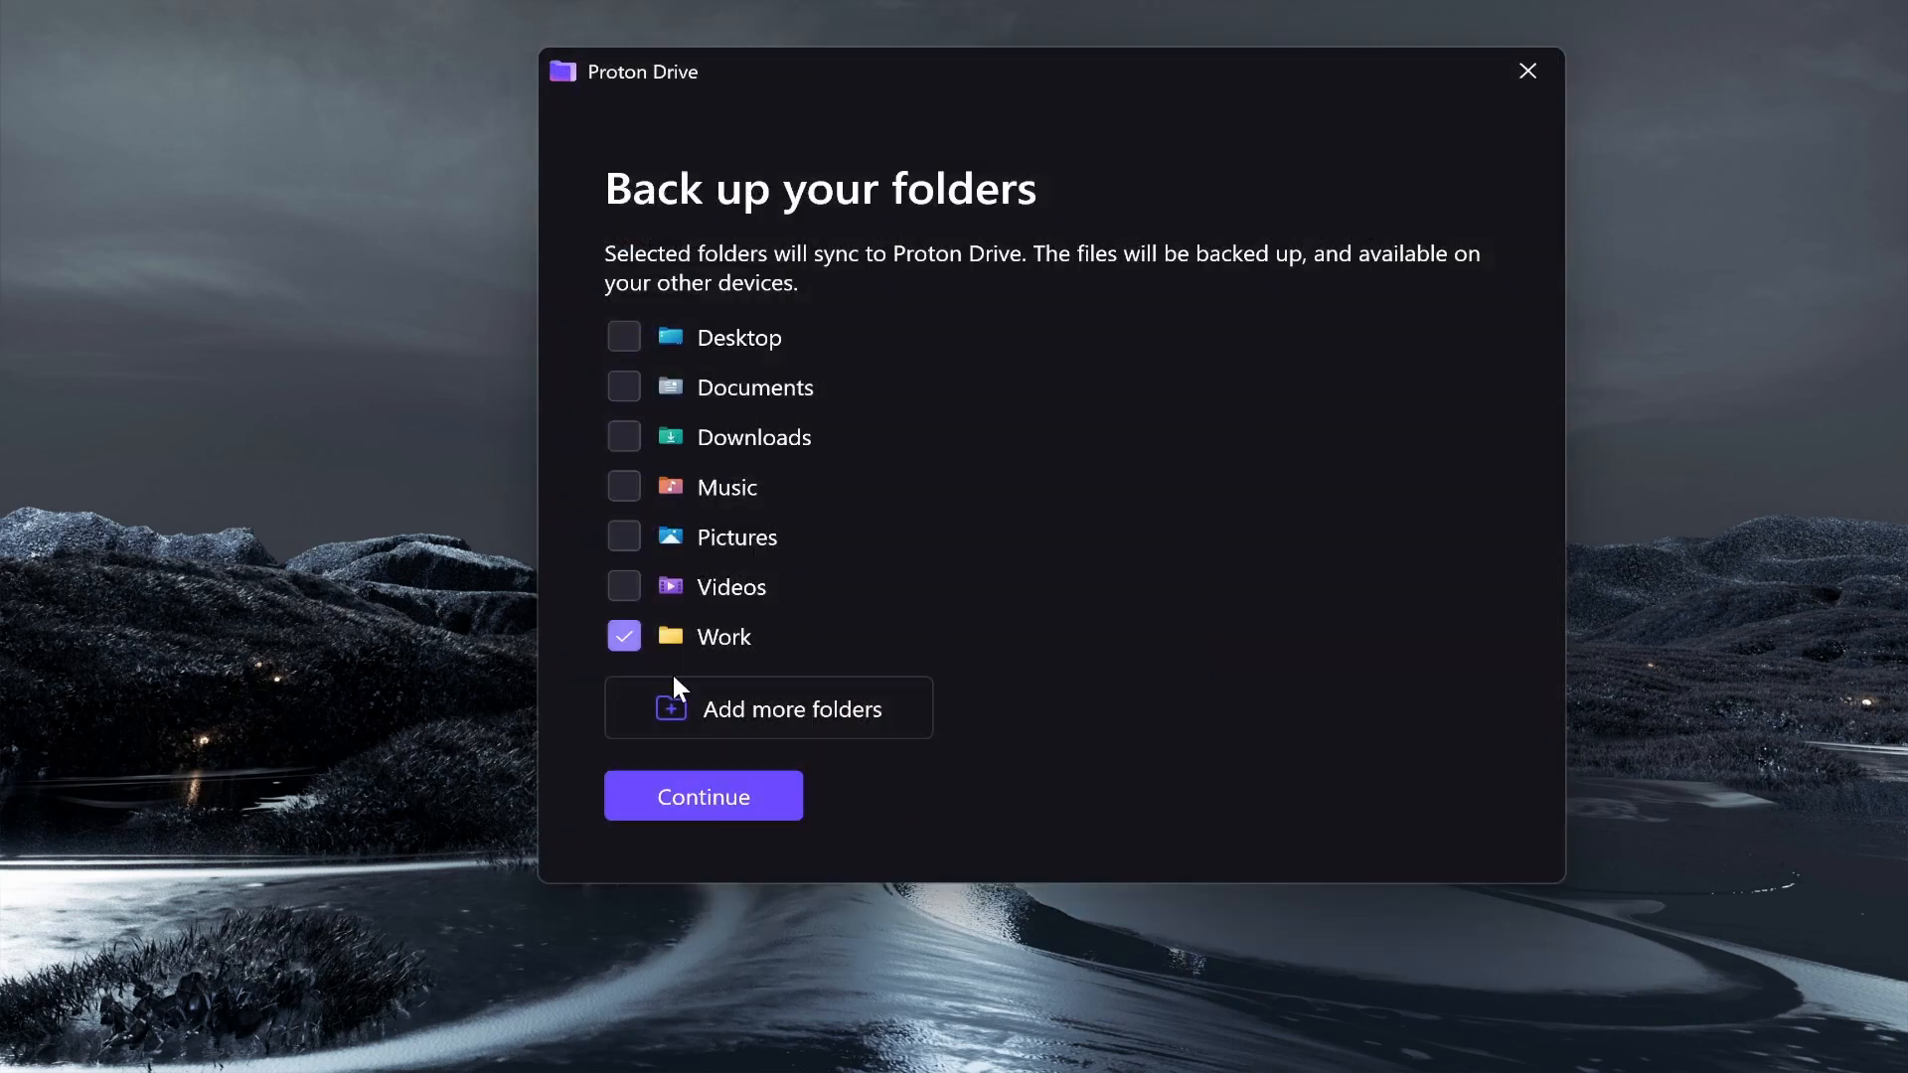
{"action": "left_click", "coordinate": [704, 796]}
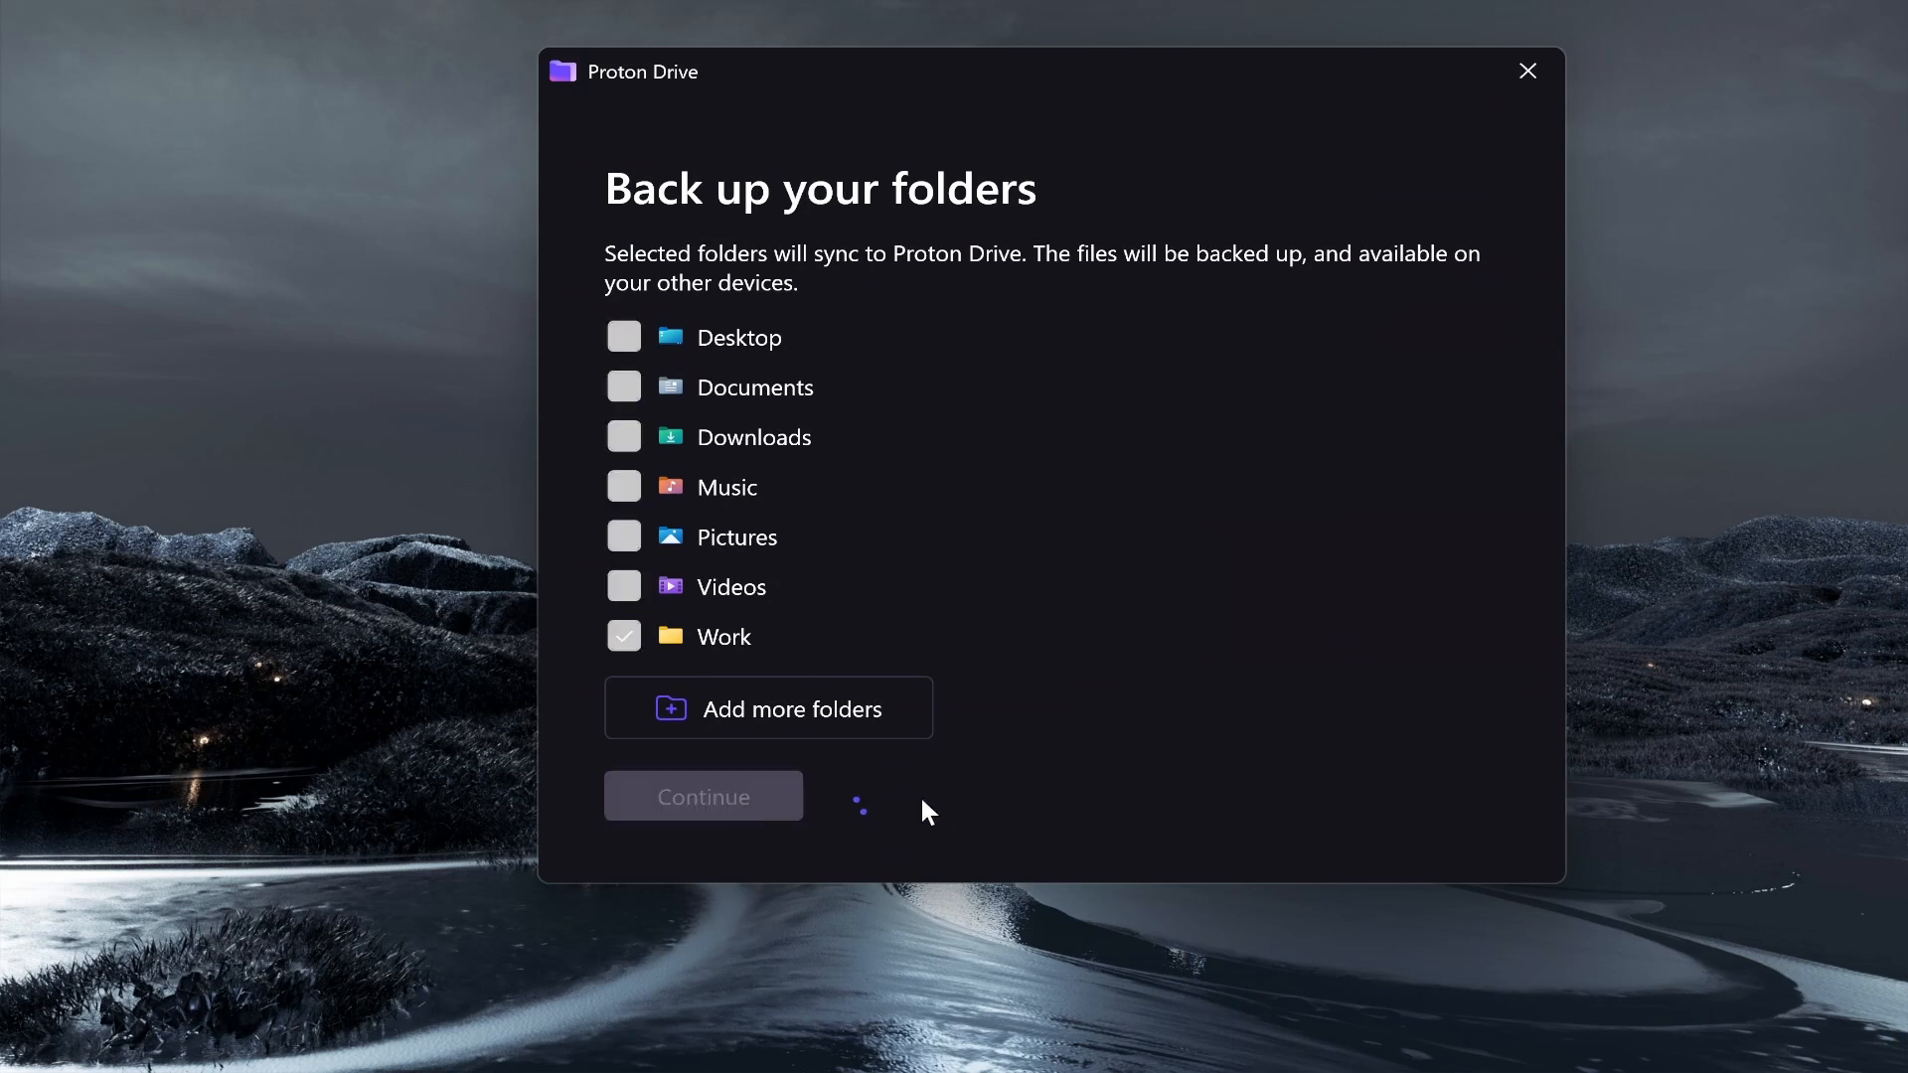
{"action": "left_click", "coordinate": [703, 796]}
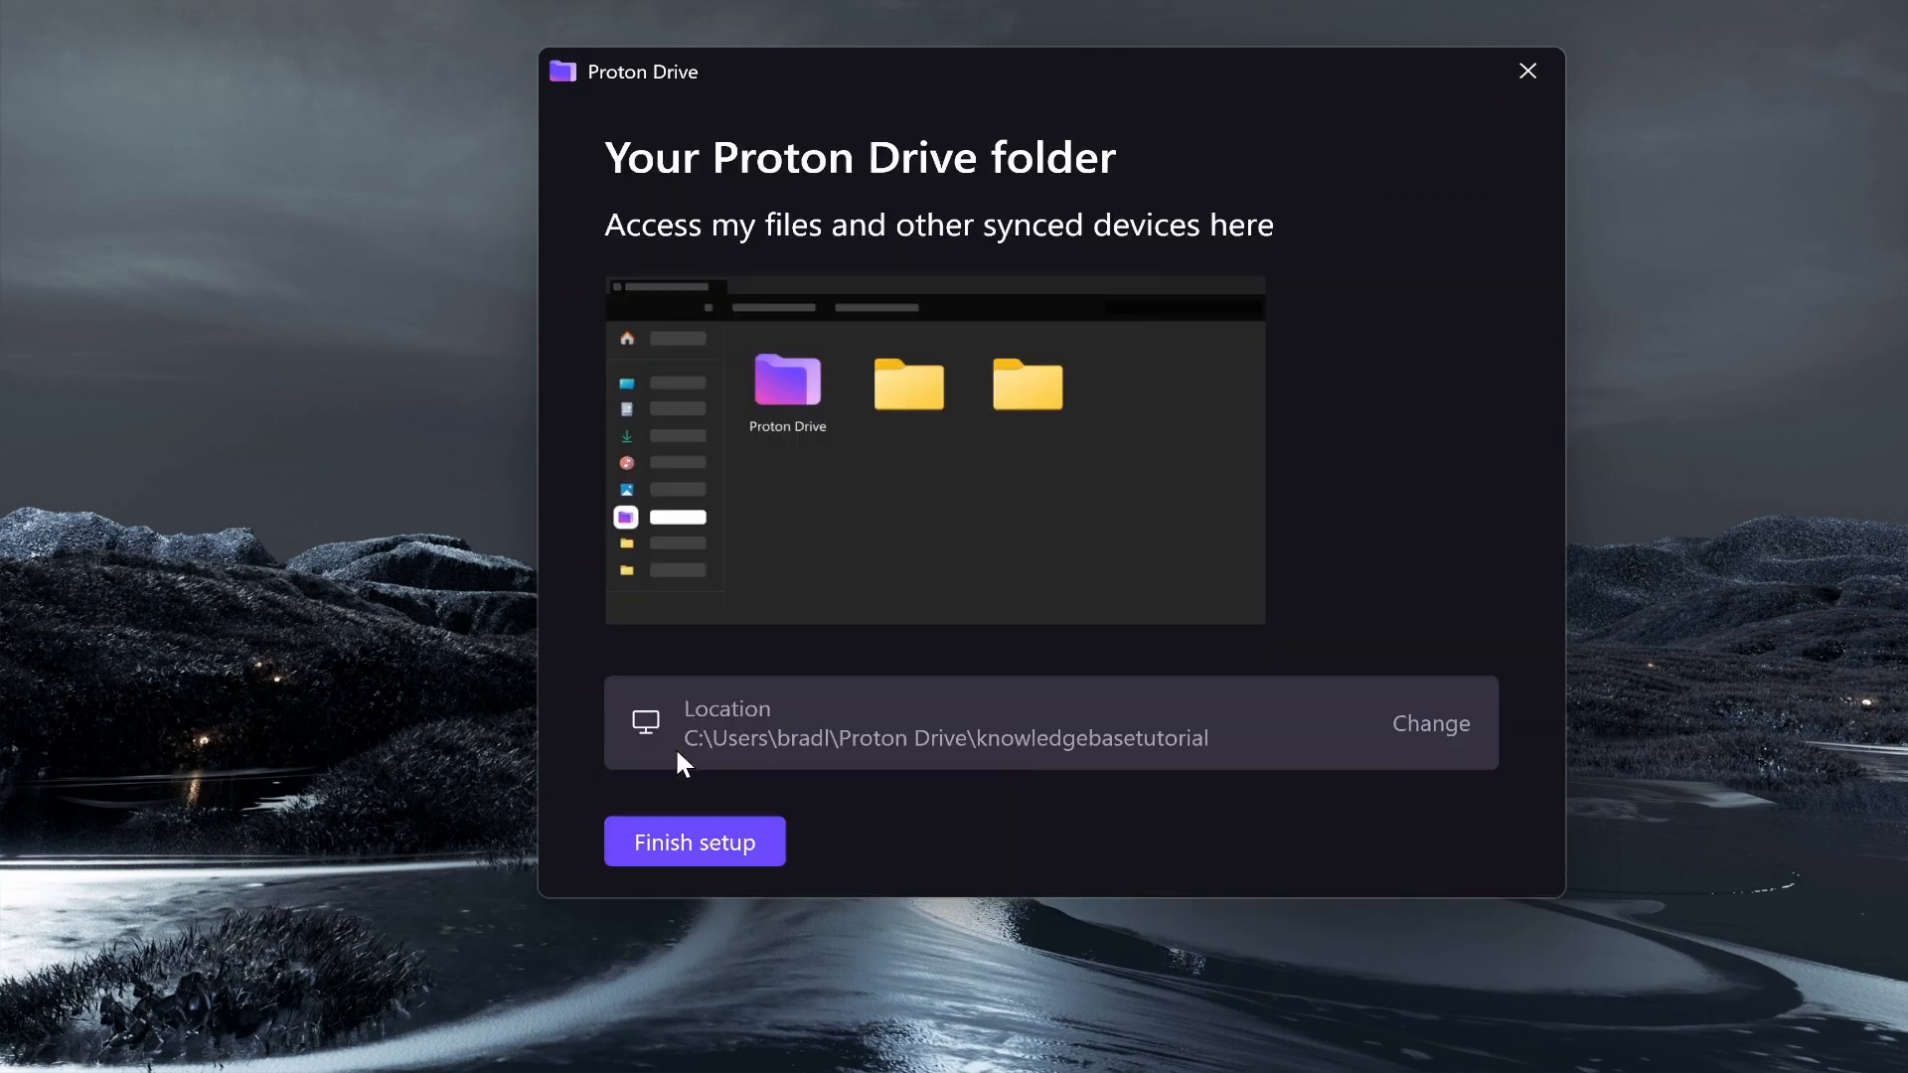
{"action": "mouse_move", "coordinate": [1229, 546]}
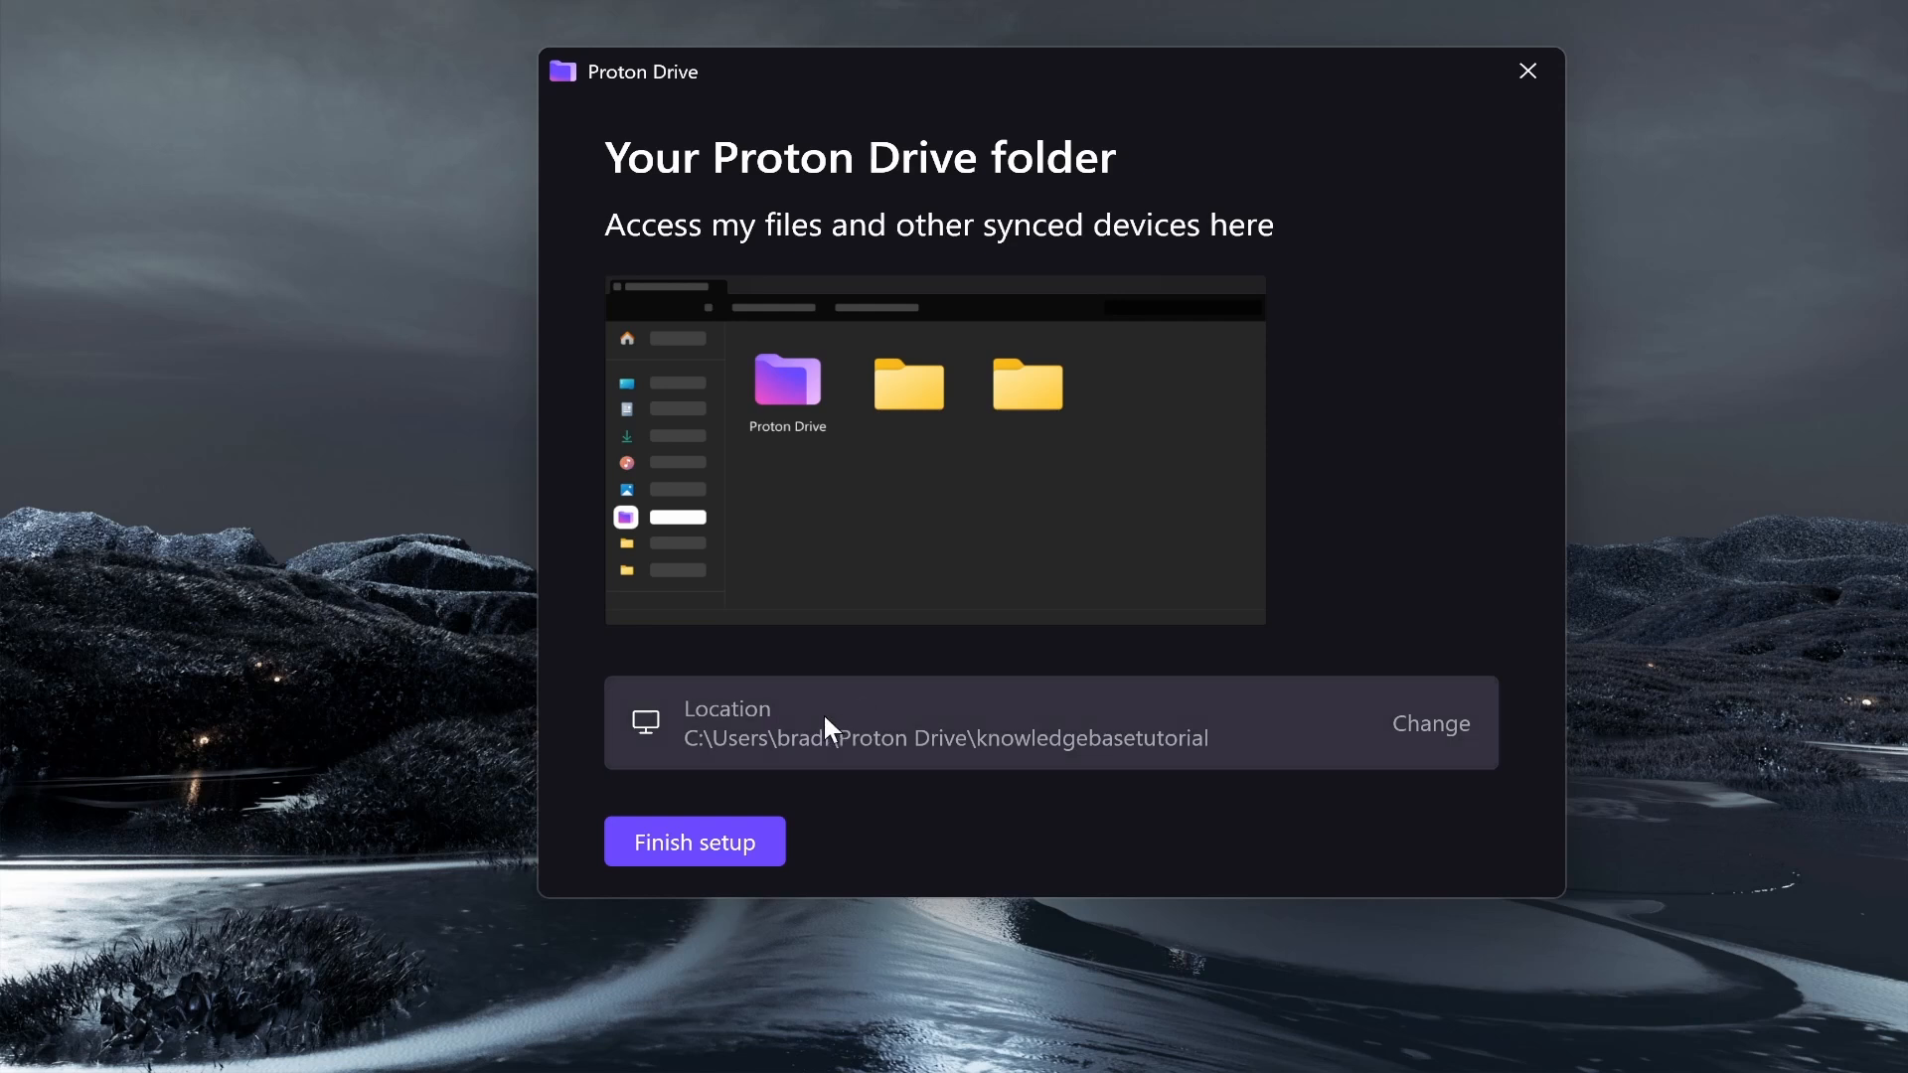
{"action": "mouse_move", "coordinate": [1027, 765]}
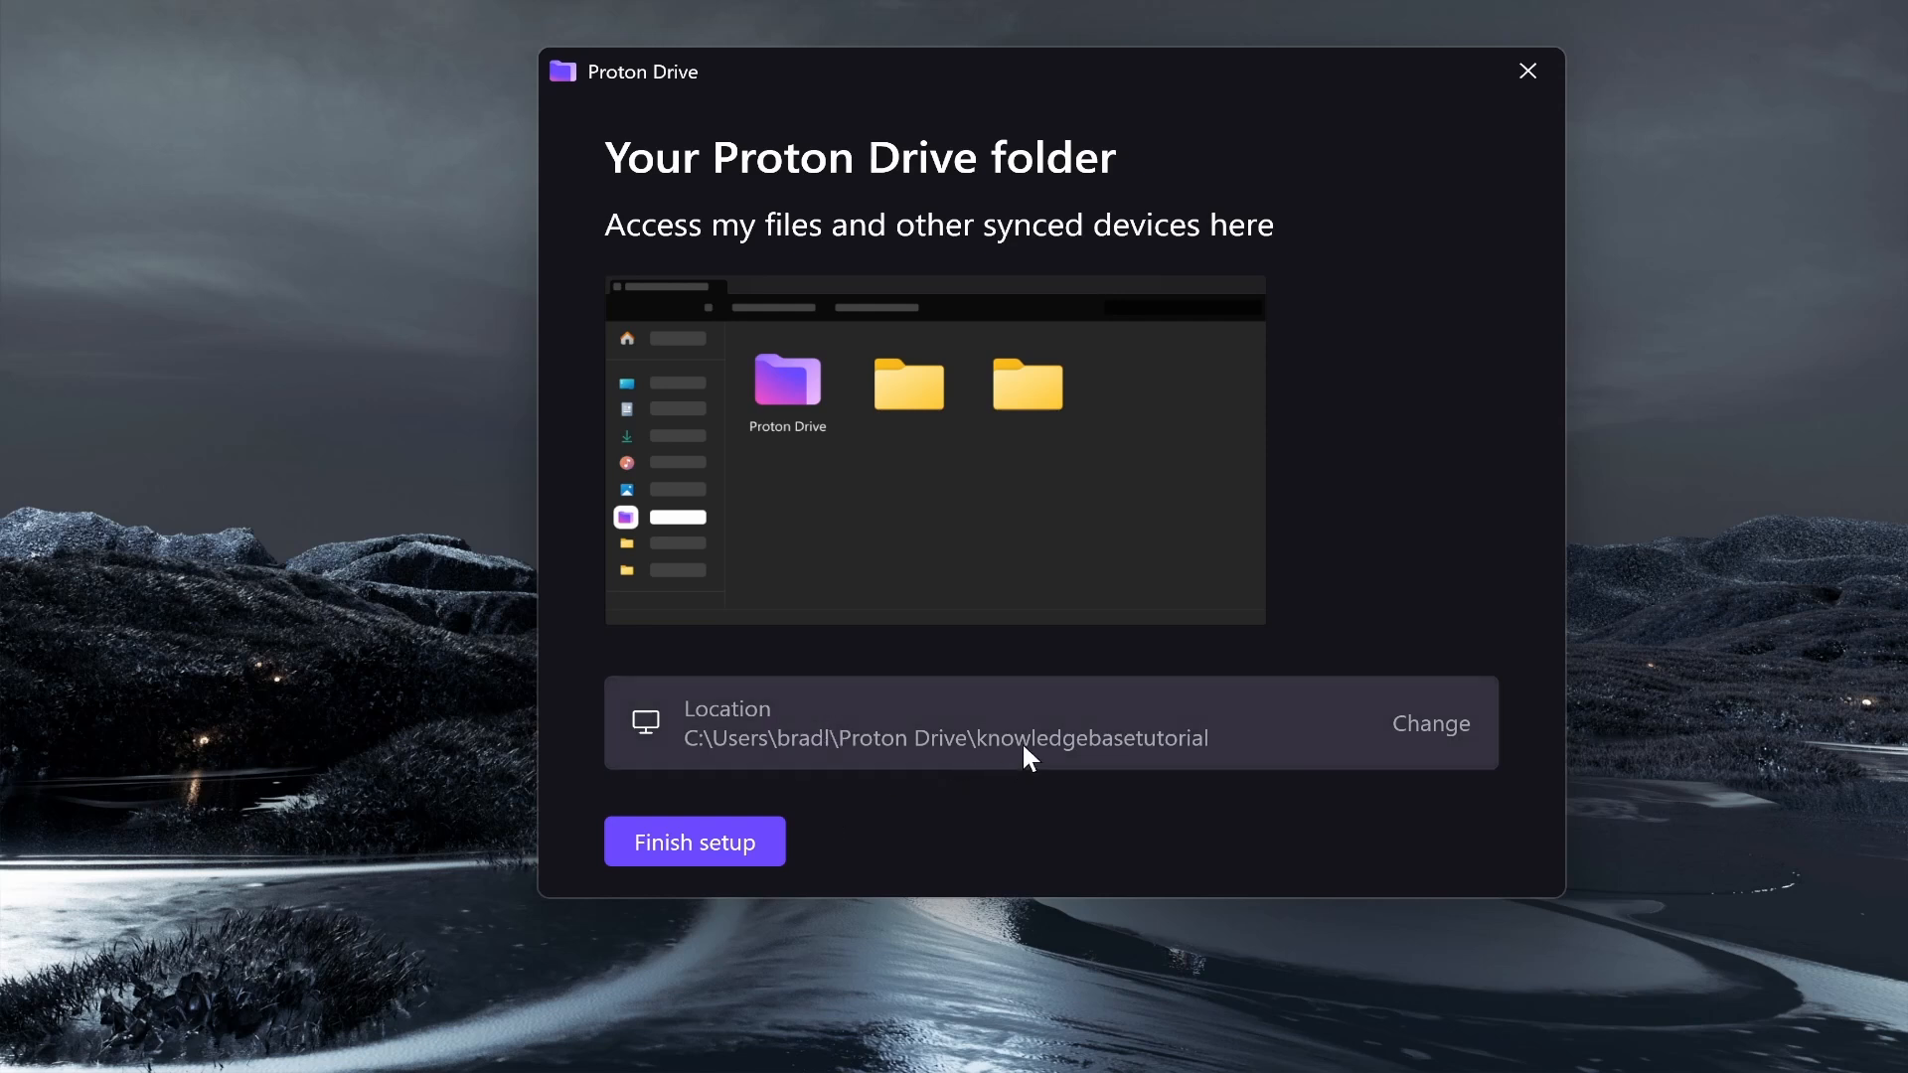
{"action": "mouse_move", "coordinate": [1029, 751]}
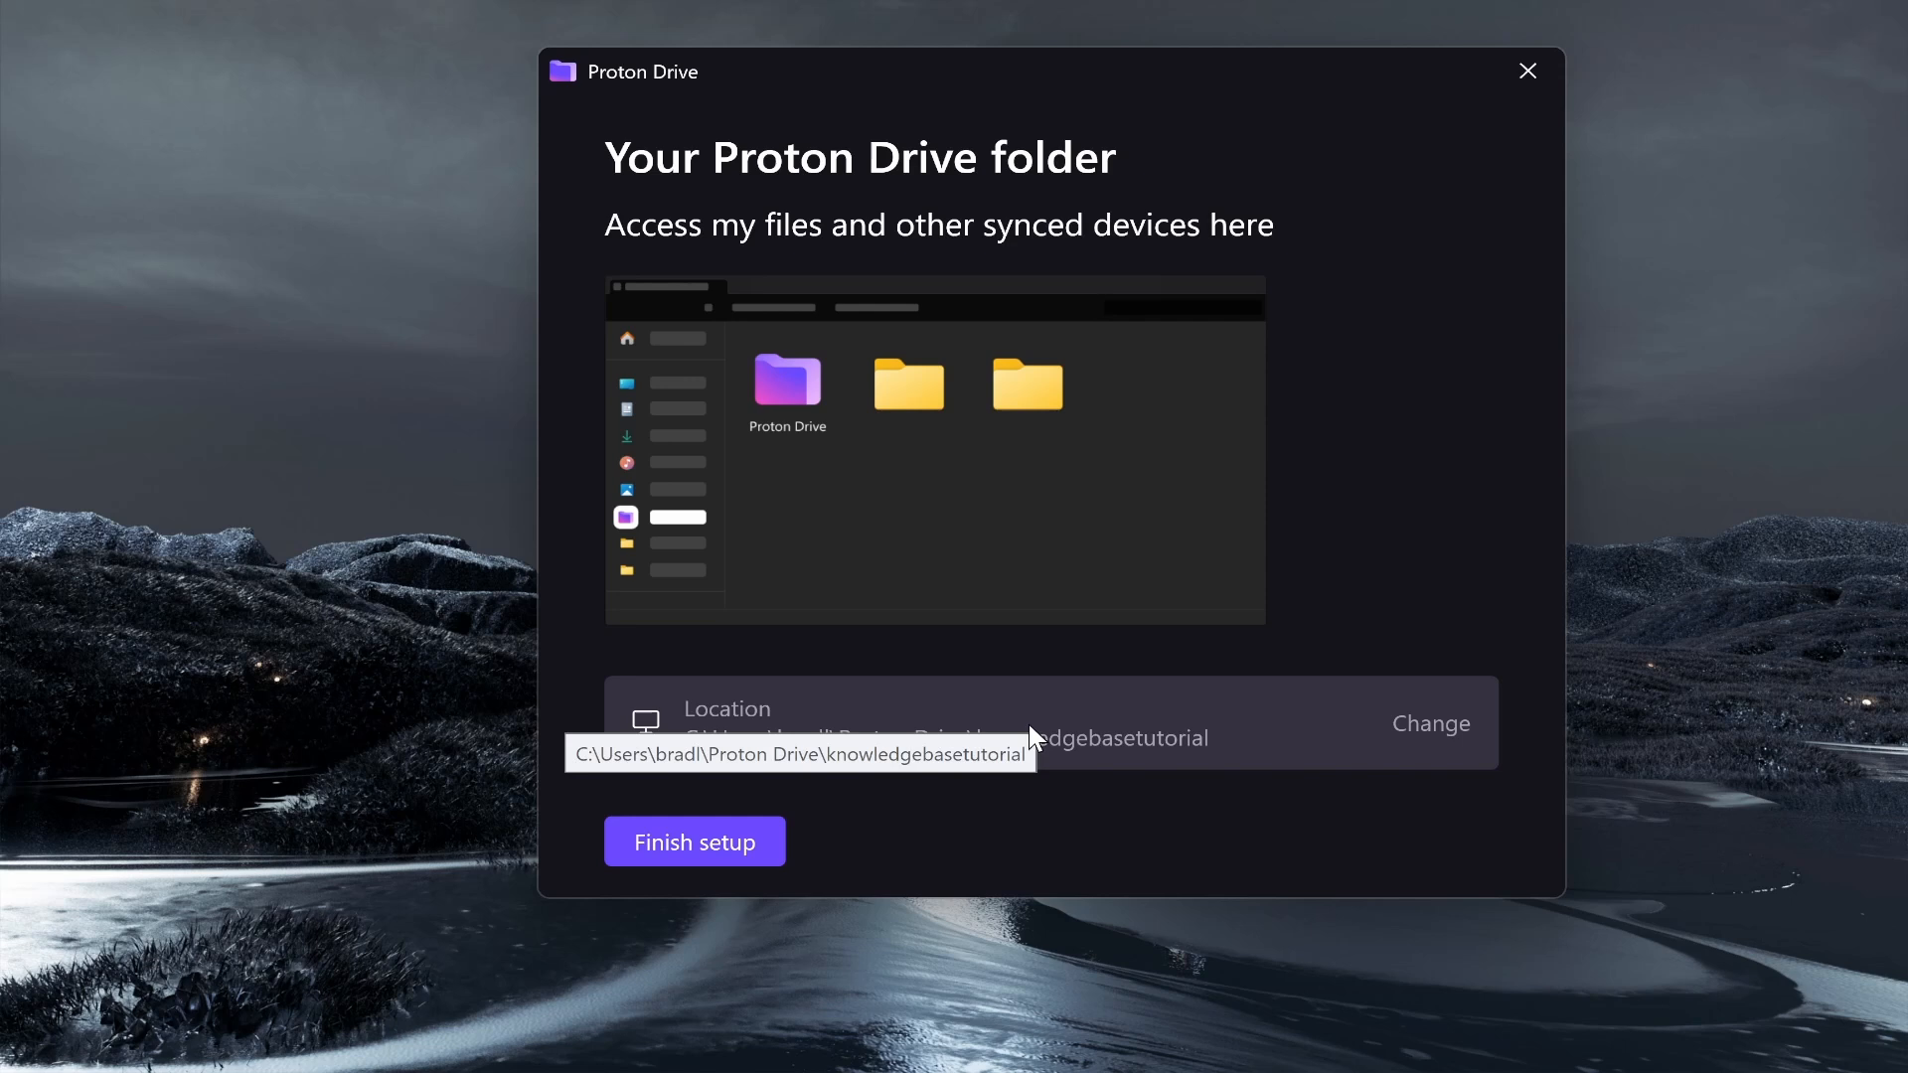
{"action": "mouse_move", "coordinate": [987, 663]}
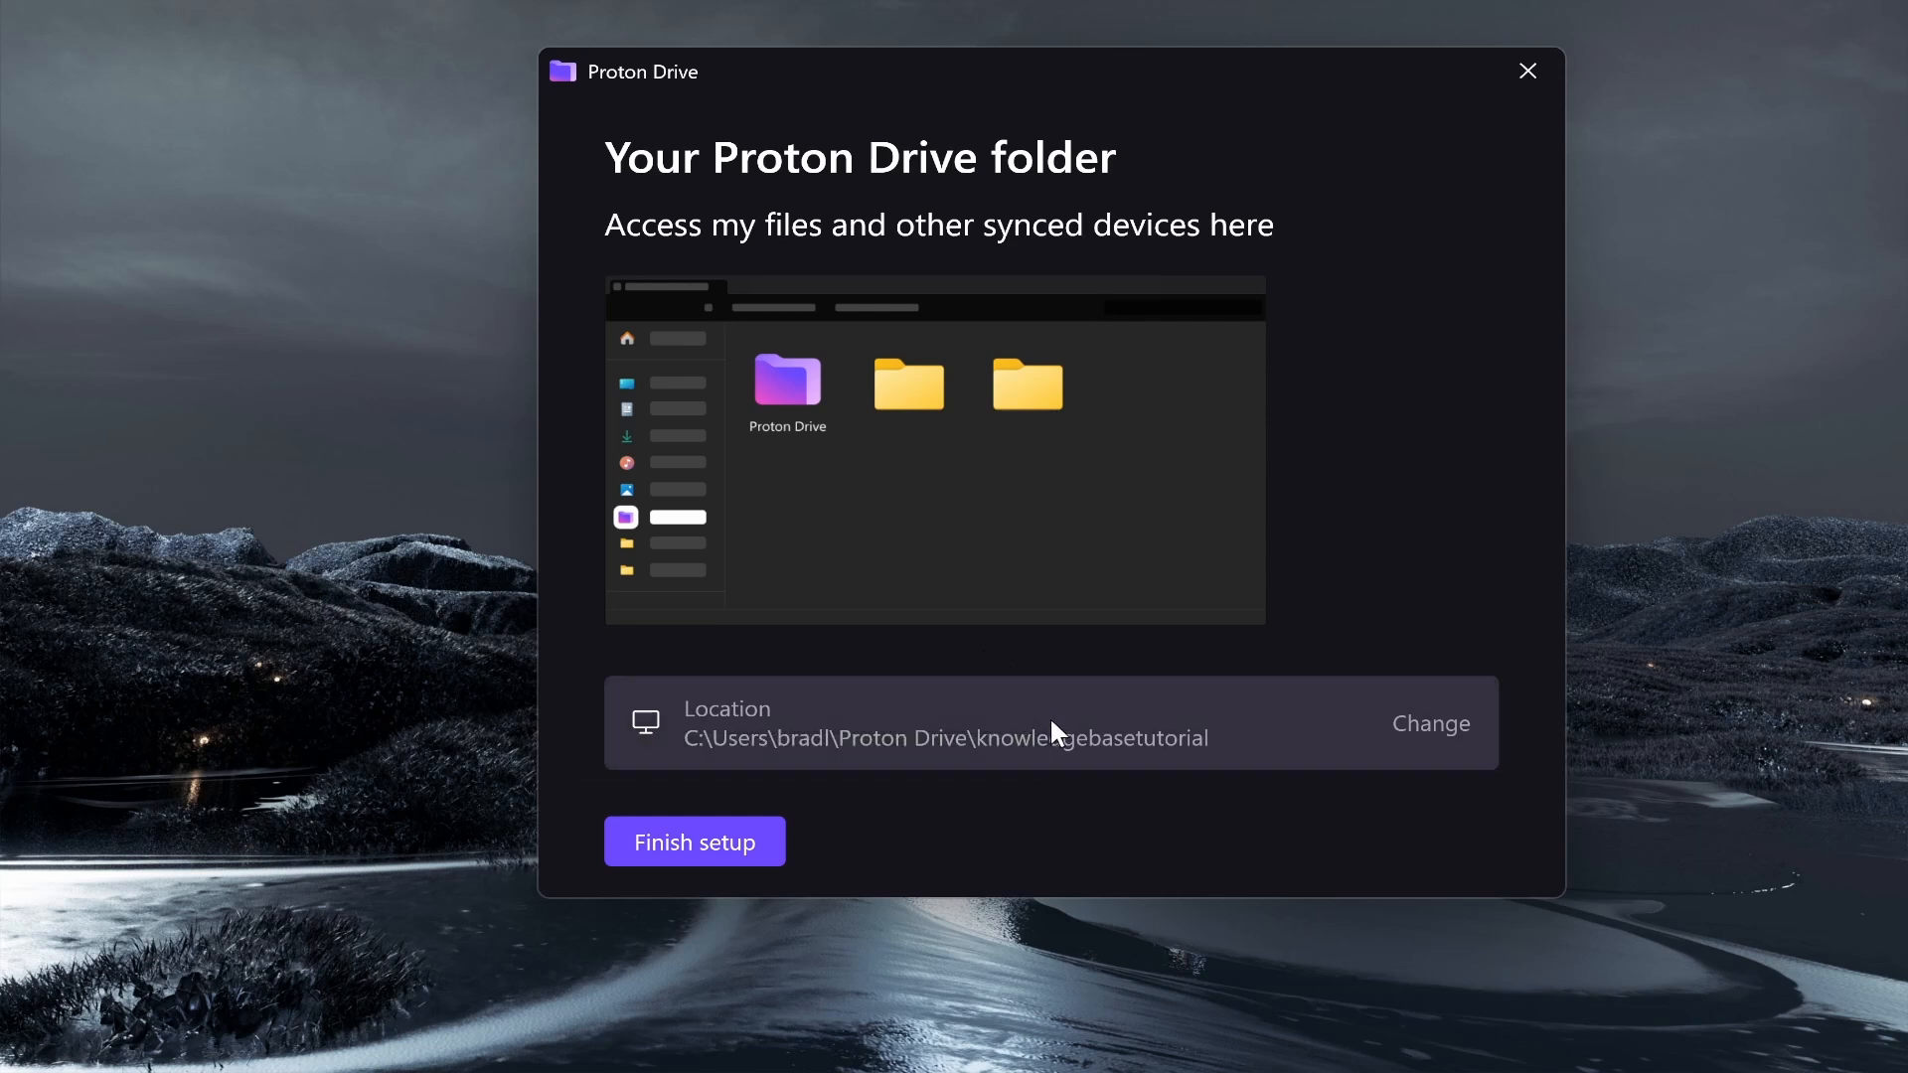
{"action": "mouse_move", "coordinate": [1109, 743]}
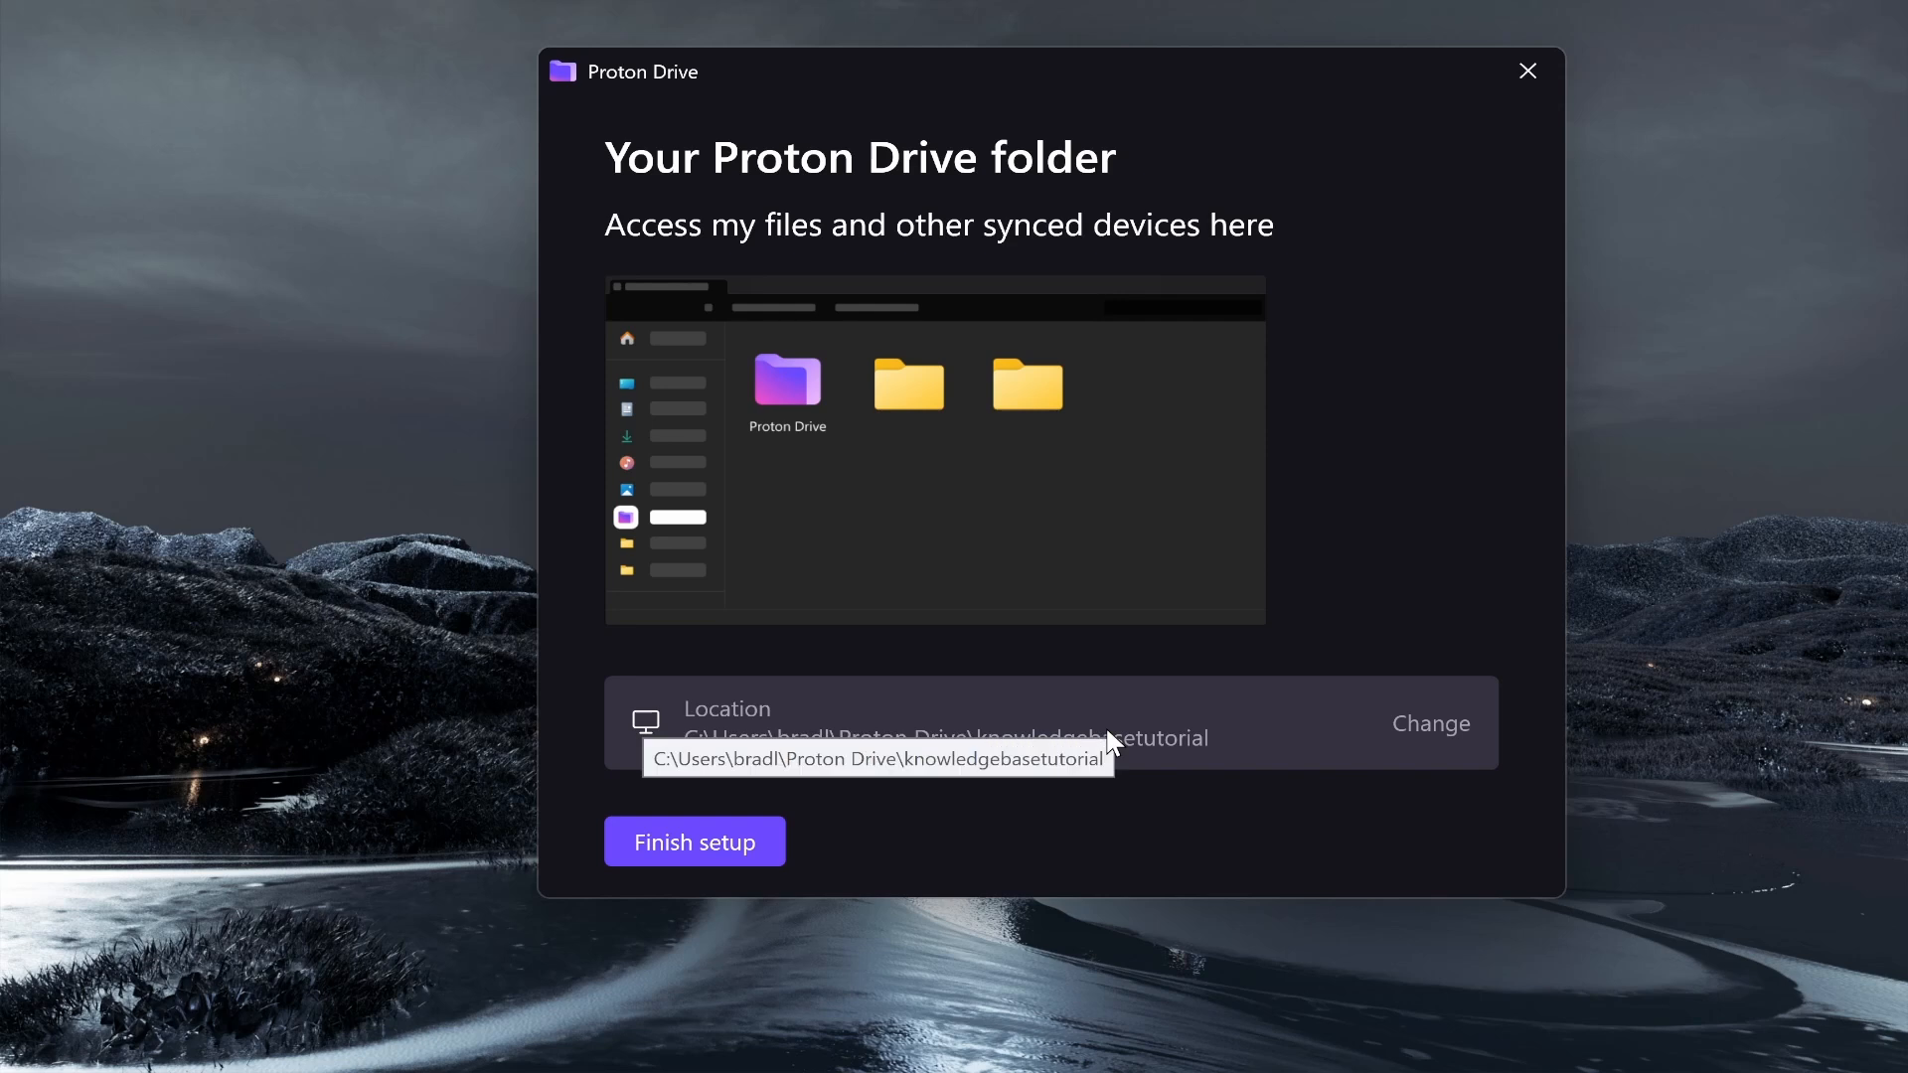
{"action": "mouse_move", "coordinate": [1135, 683]}
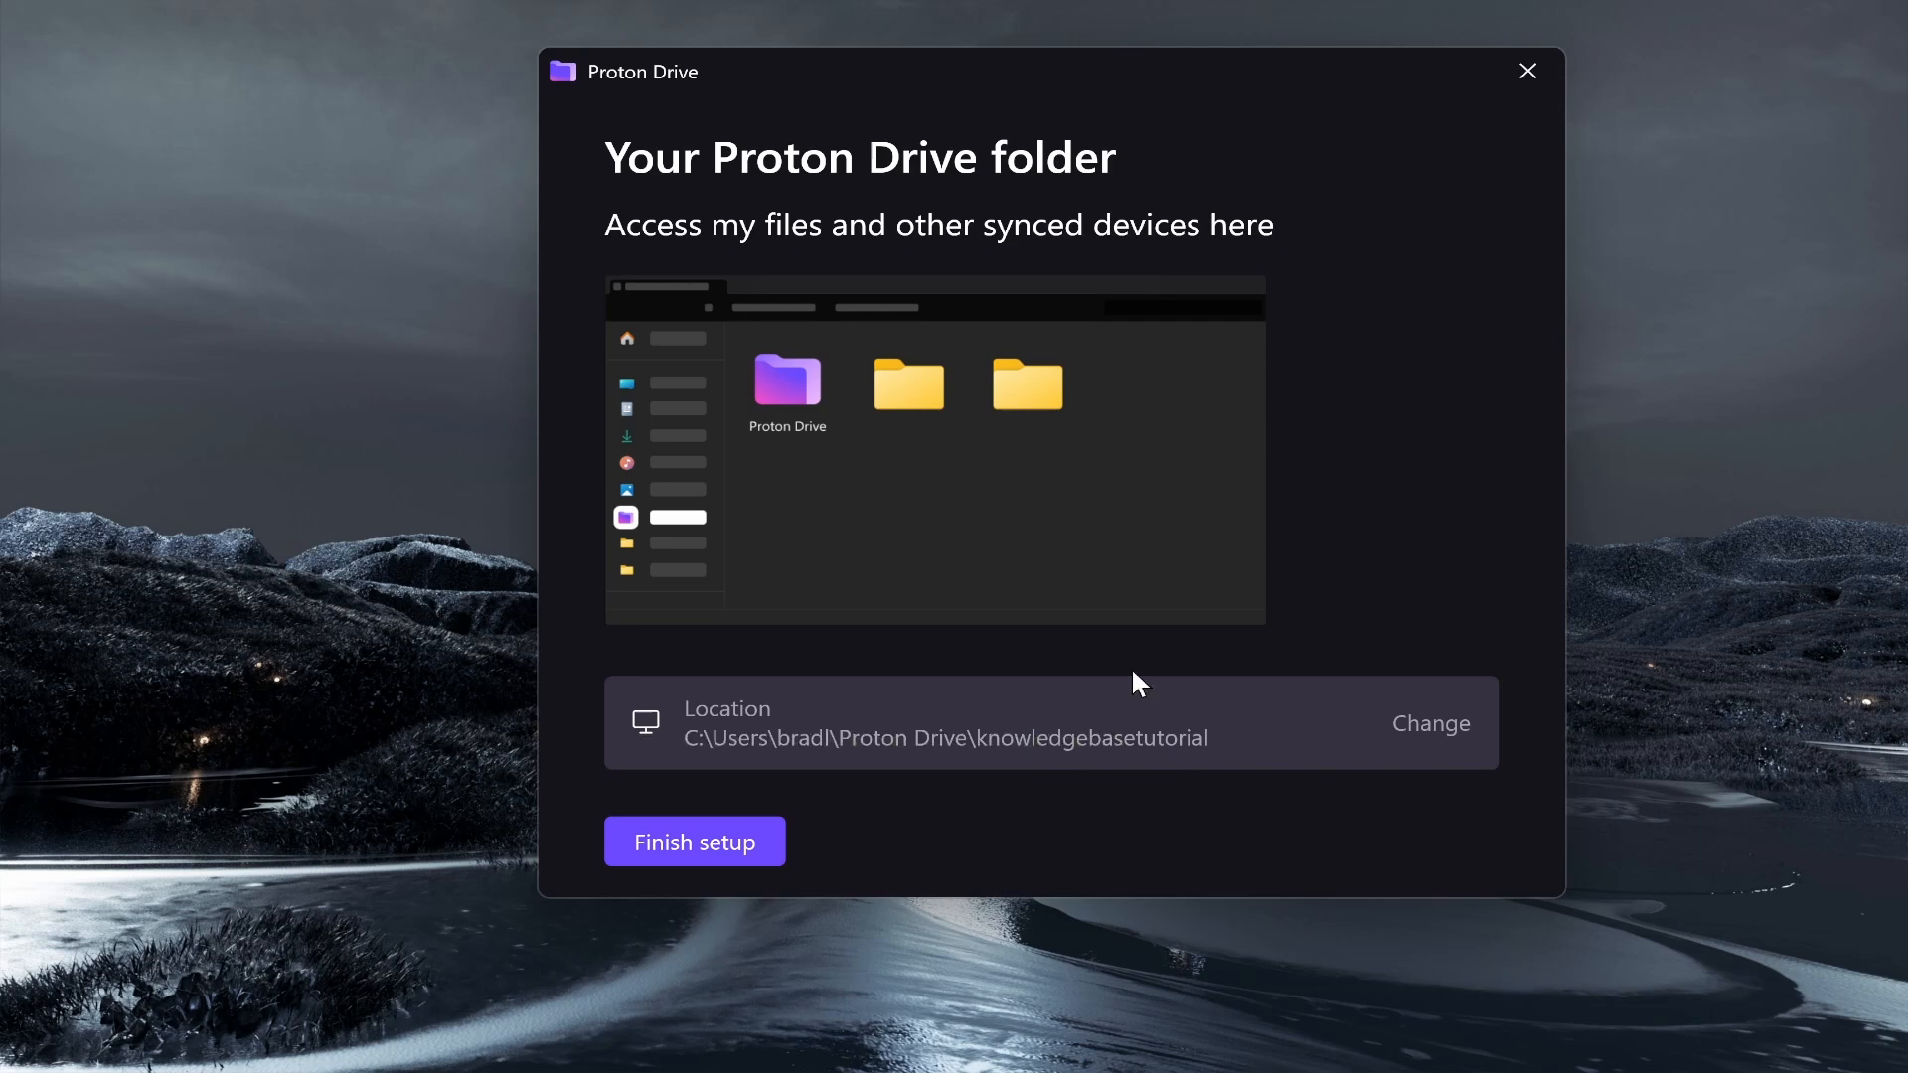
Open the folder picker to change the Proton Drive folder location.
{"action": "left_click", "coordinate": [1431, 724]}
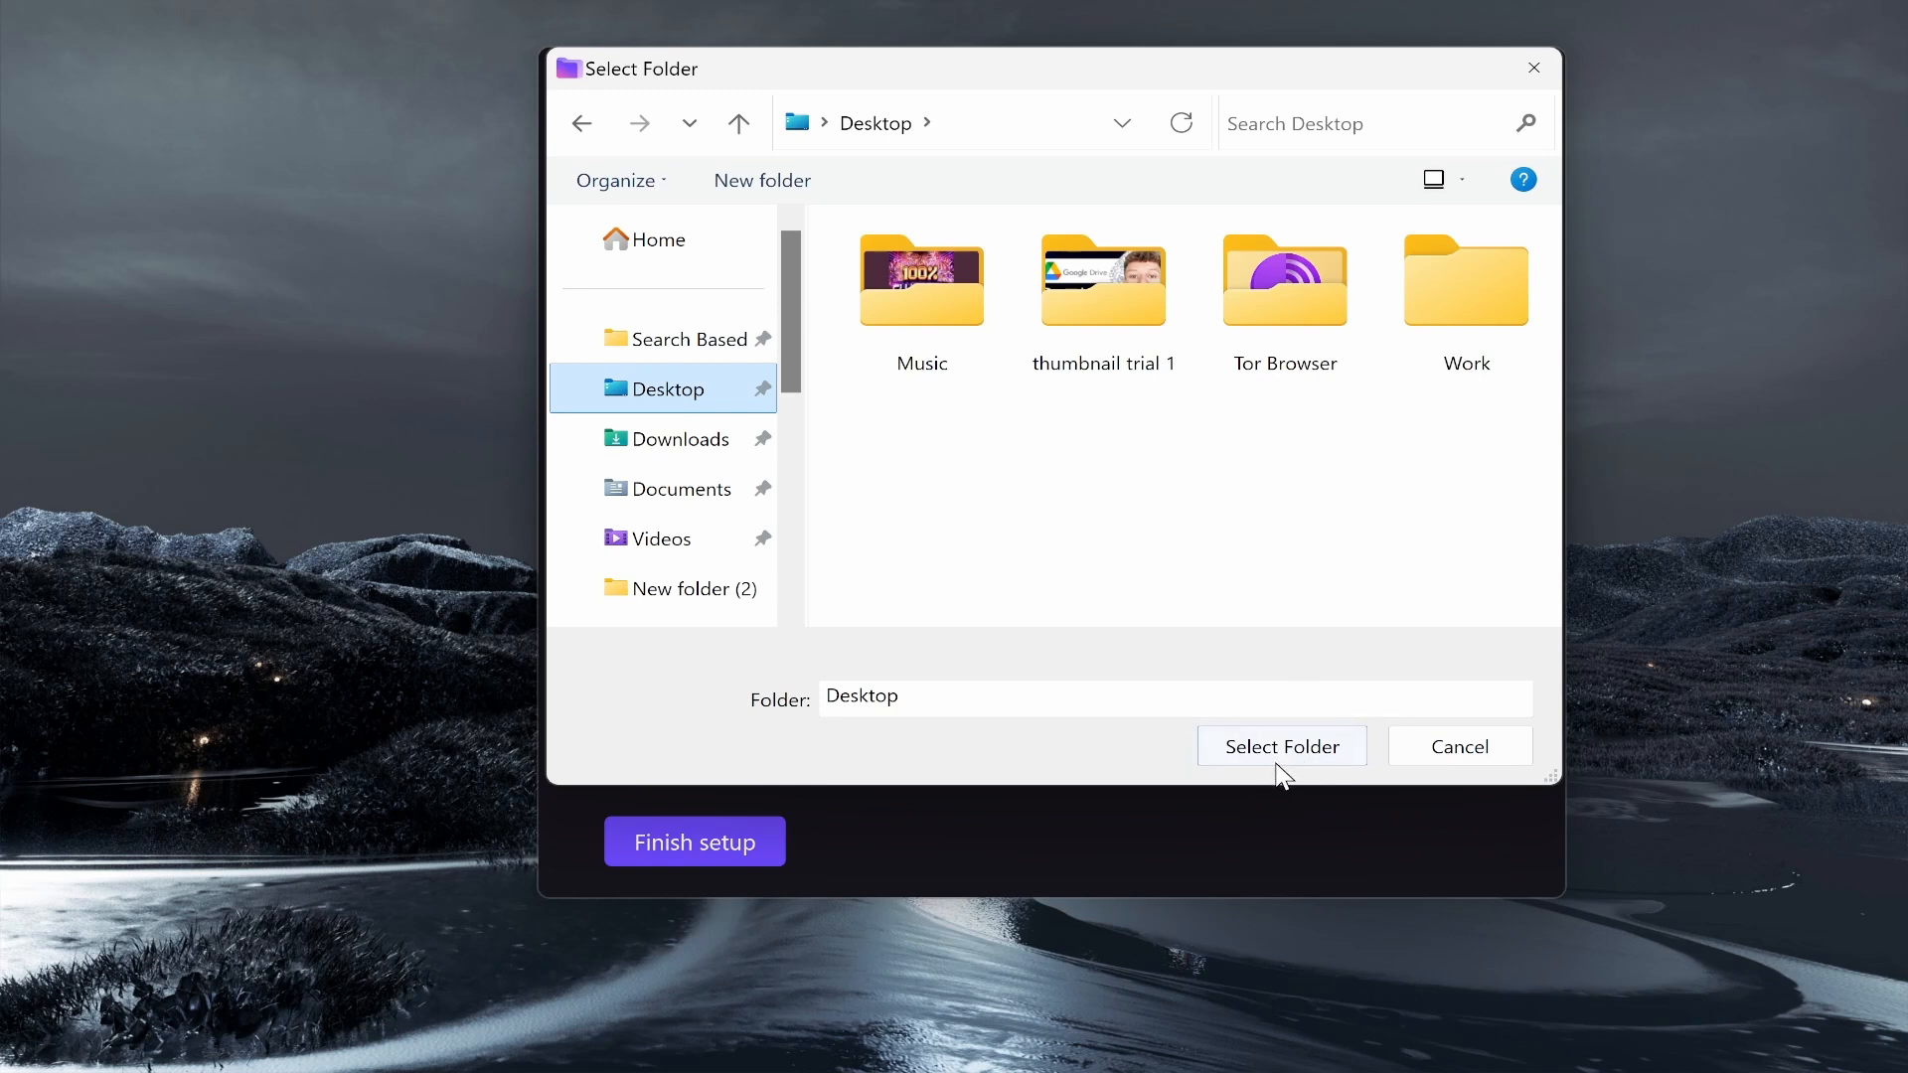
Set Desktop\Work as the sync folder location and finish setup.
{"action": "left_click", "coordinate": [1465, 281]}
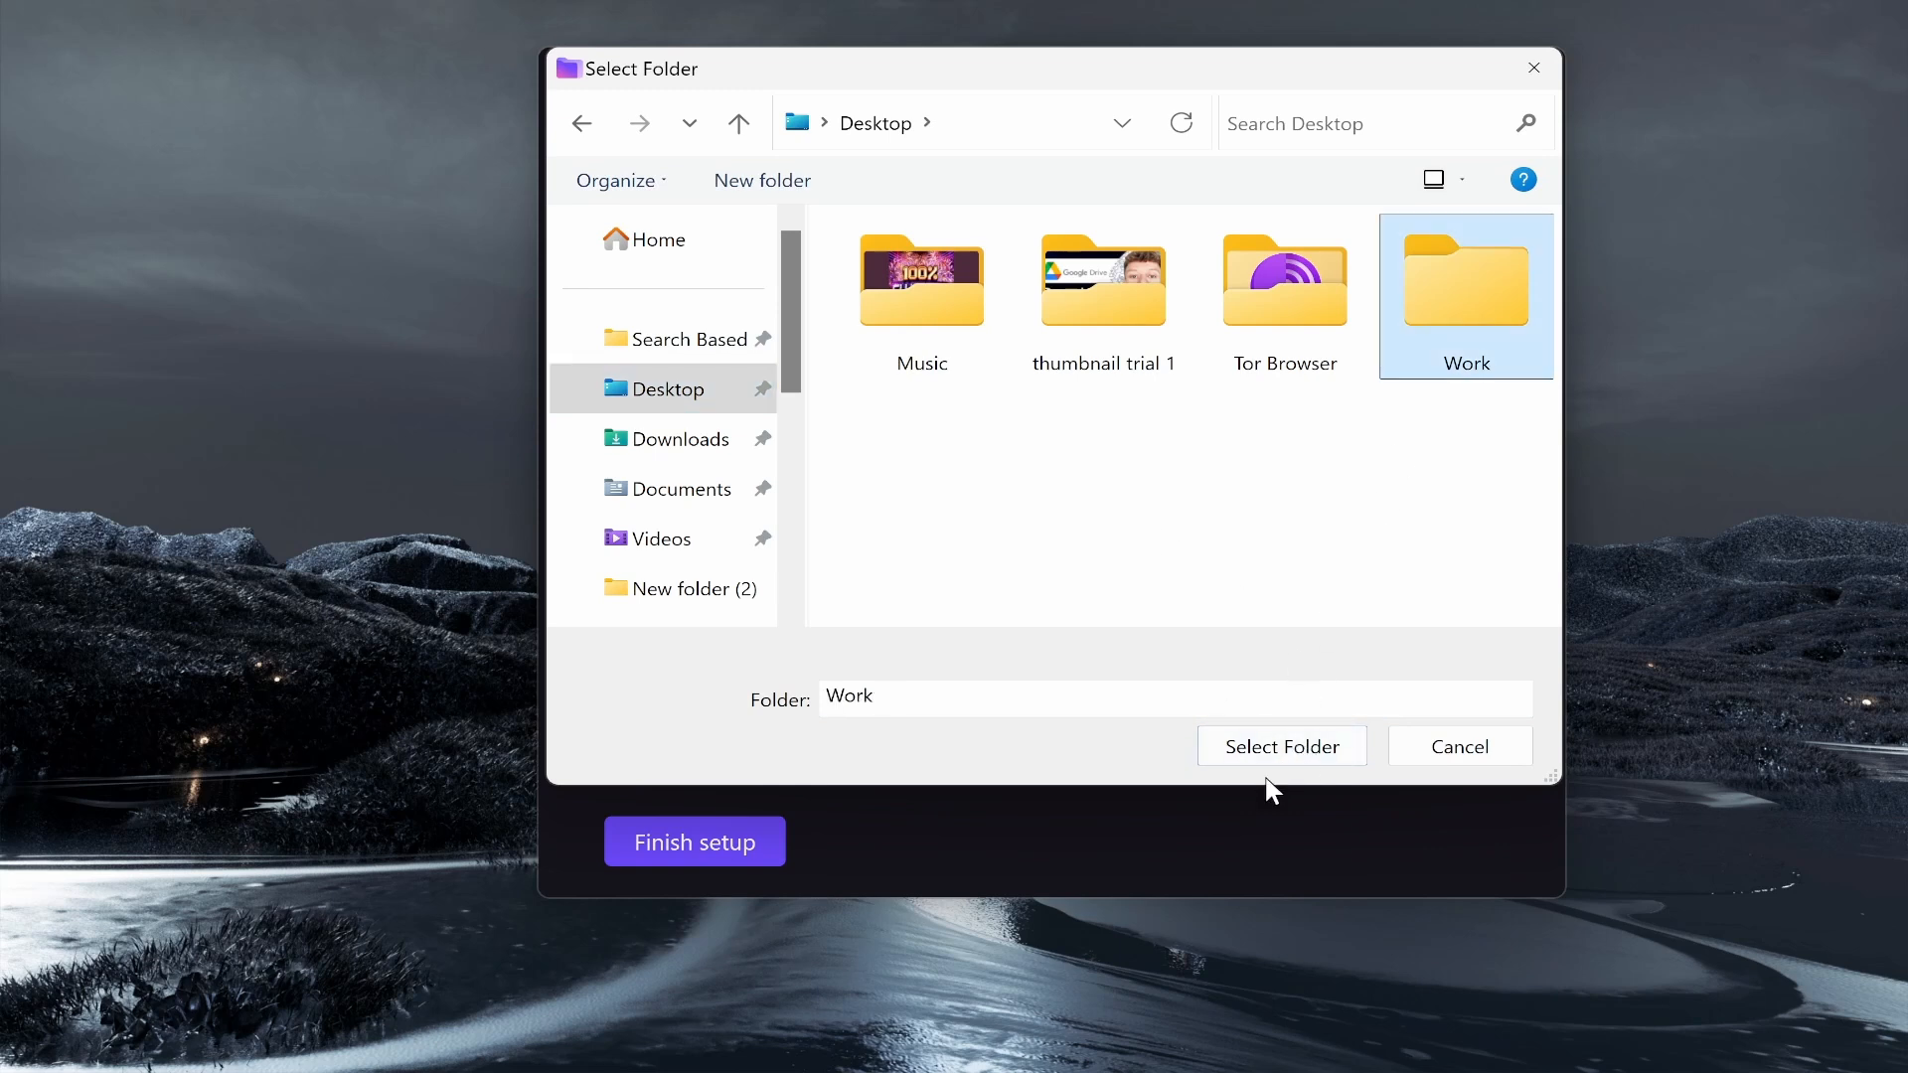
{"action": "left_click", "coordinate": [1282, 745]}
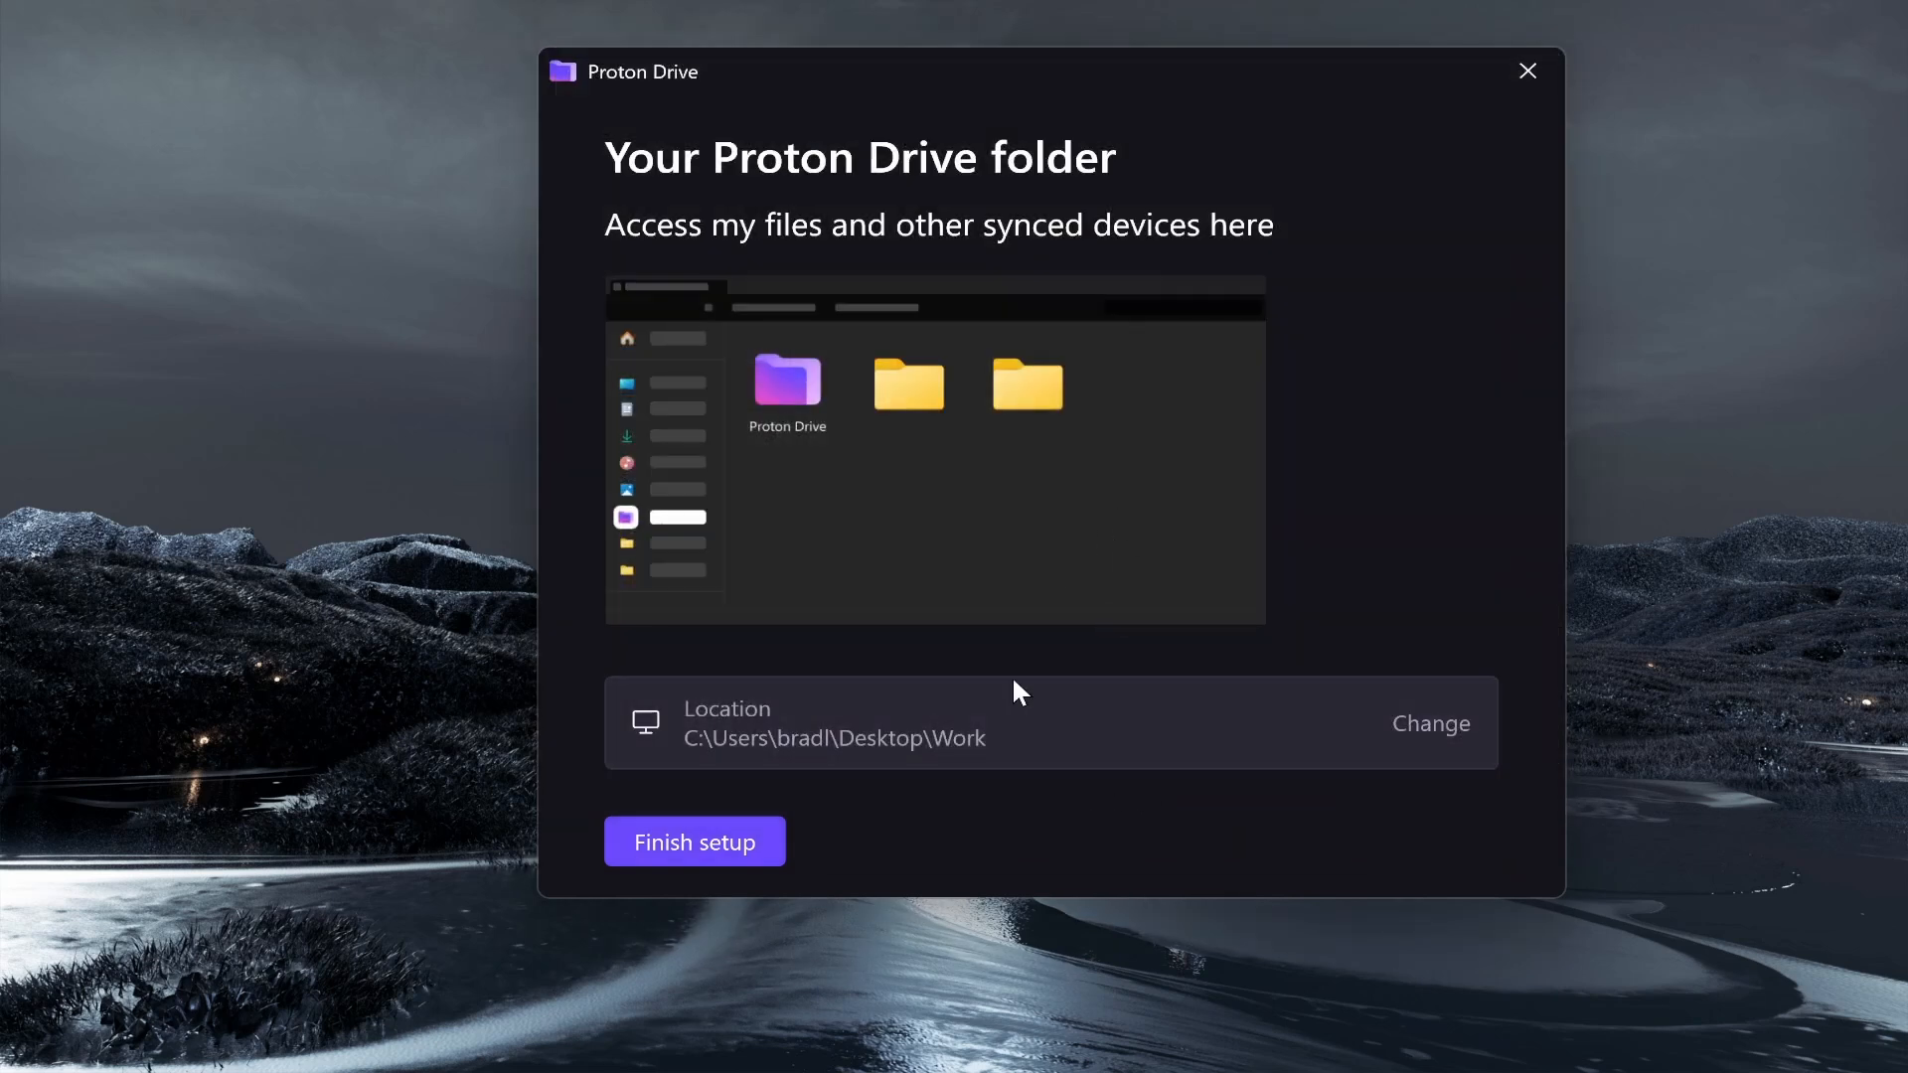
{"action": "left_click", "coordinate": [695, 841]}
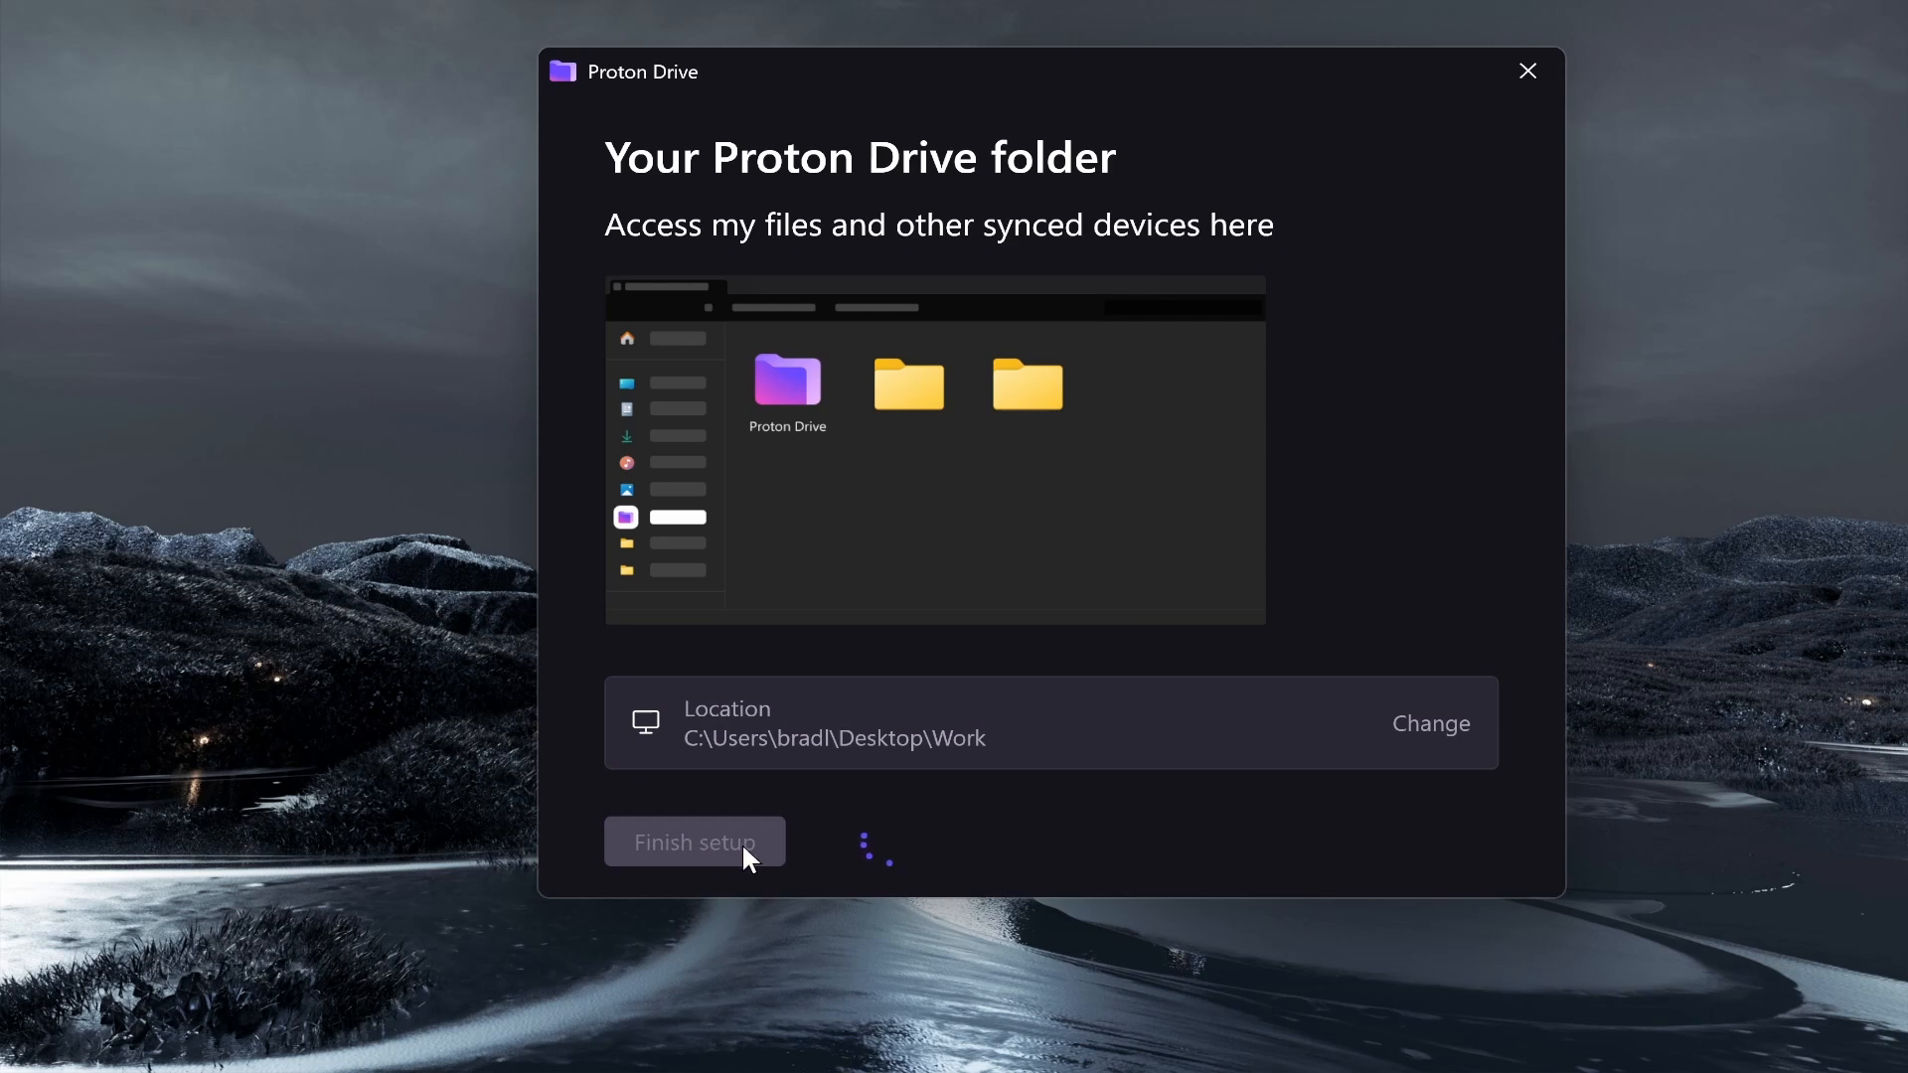
{"action": "left_click", "coordinate": [695, 842]}
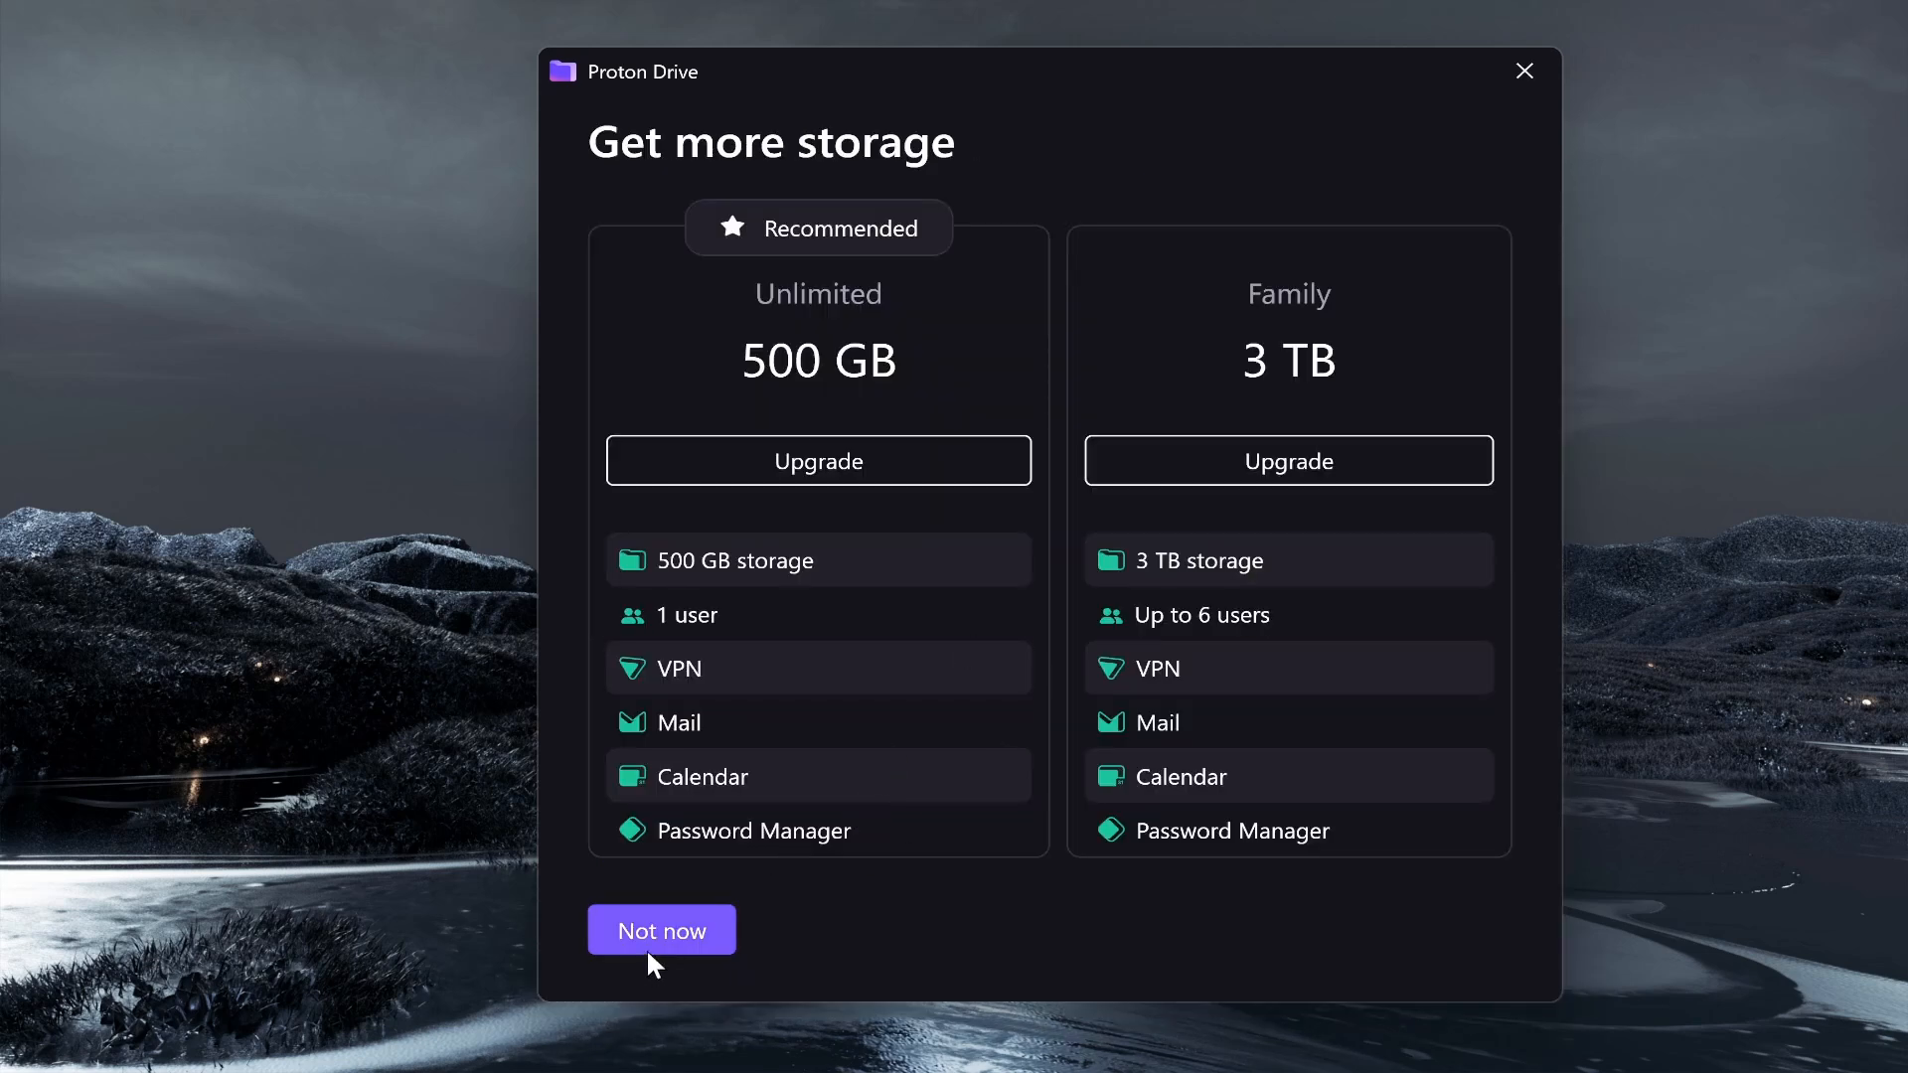
Decline the Get more storage offer with Not now.
{"action": "left_click", "coordinate": [662, 930]}
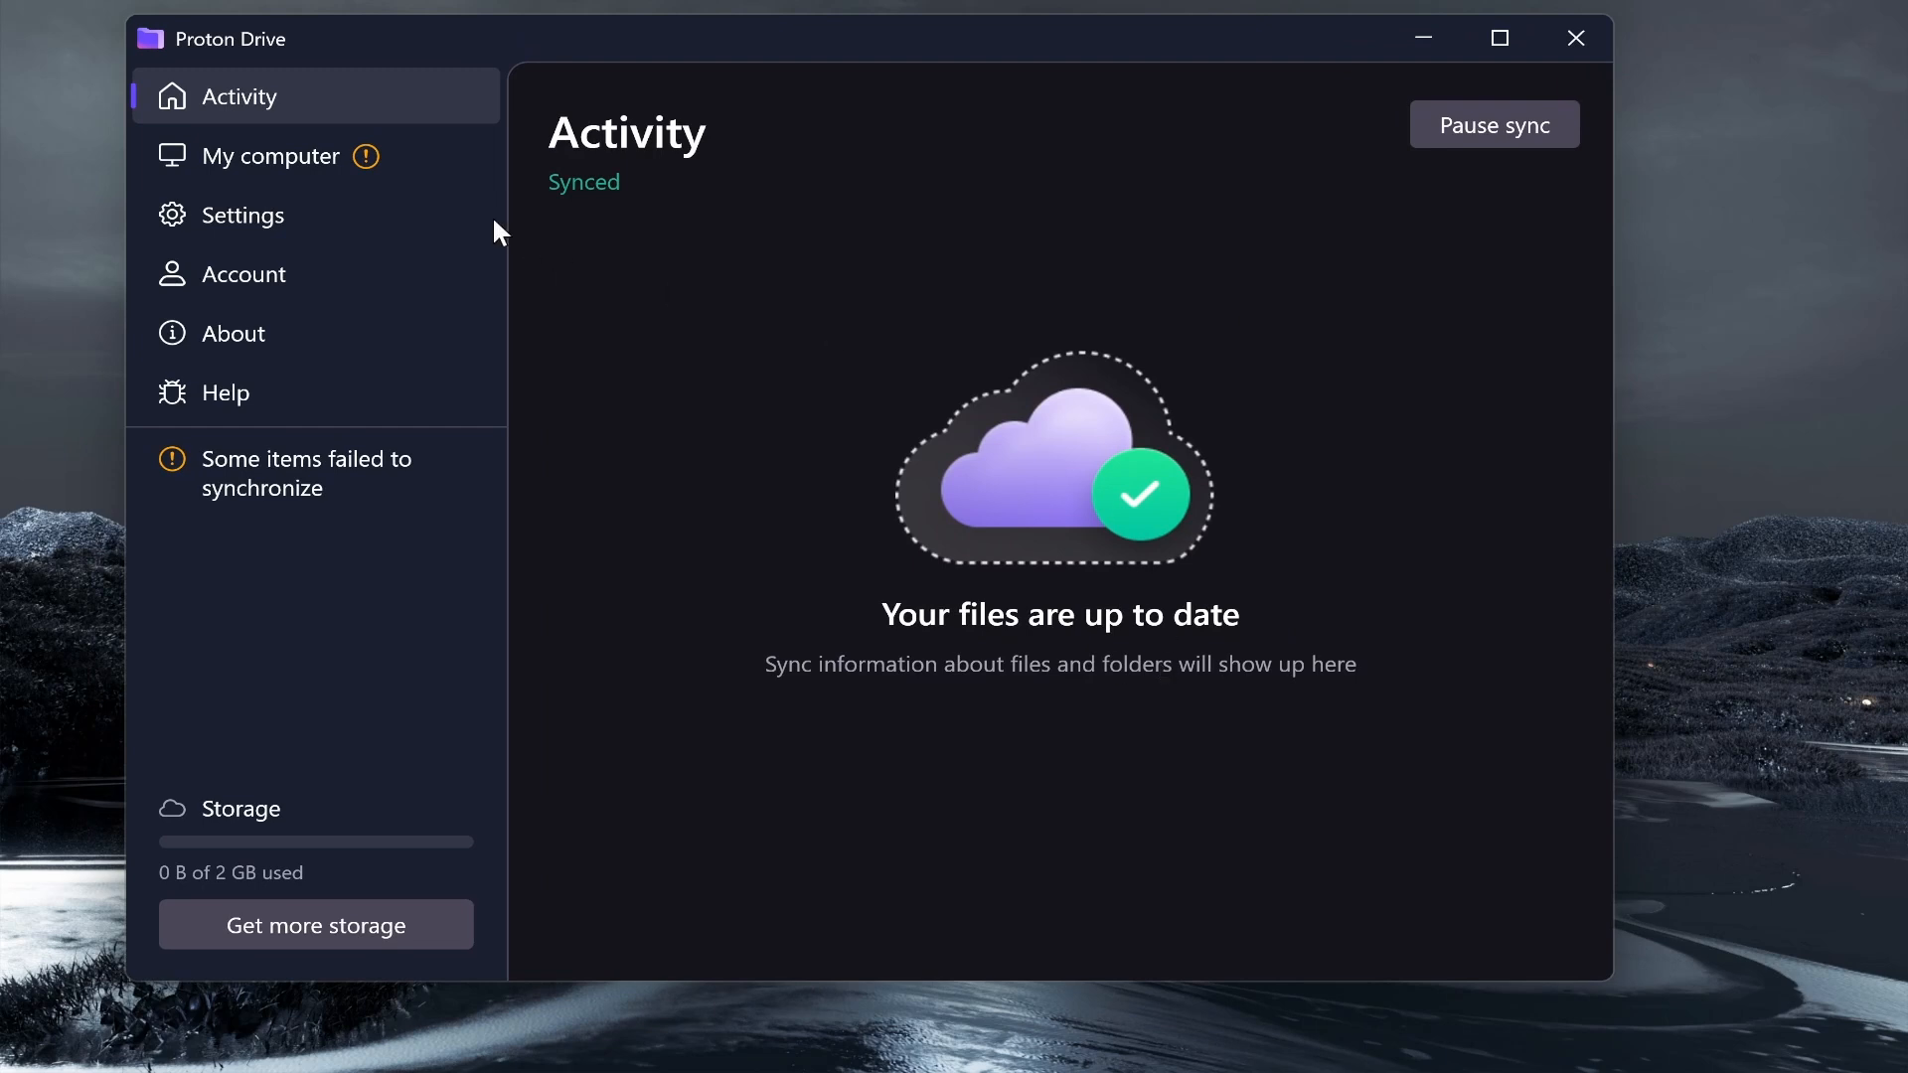
{"action": "mouse_move", "coordinate": [871, 517]}
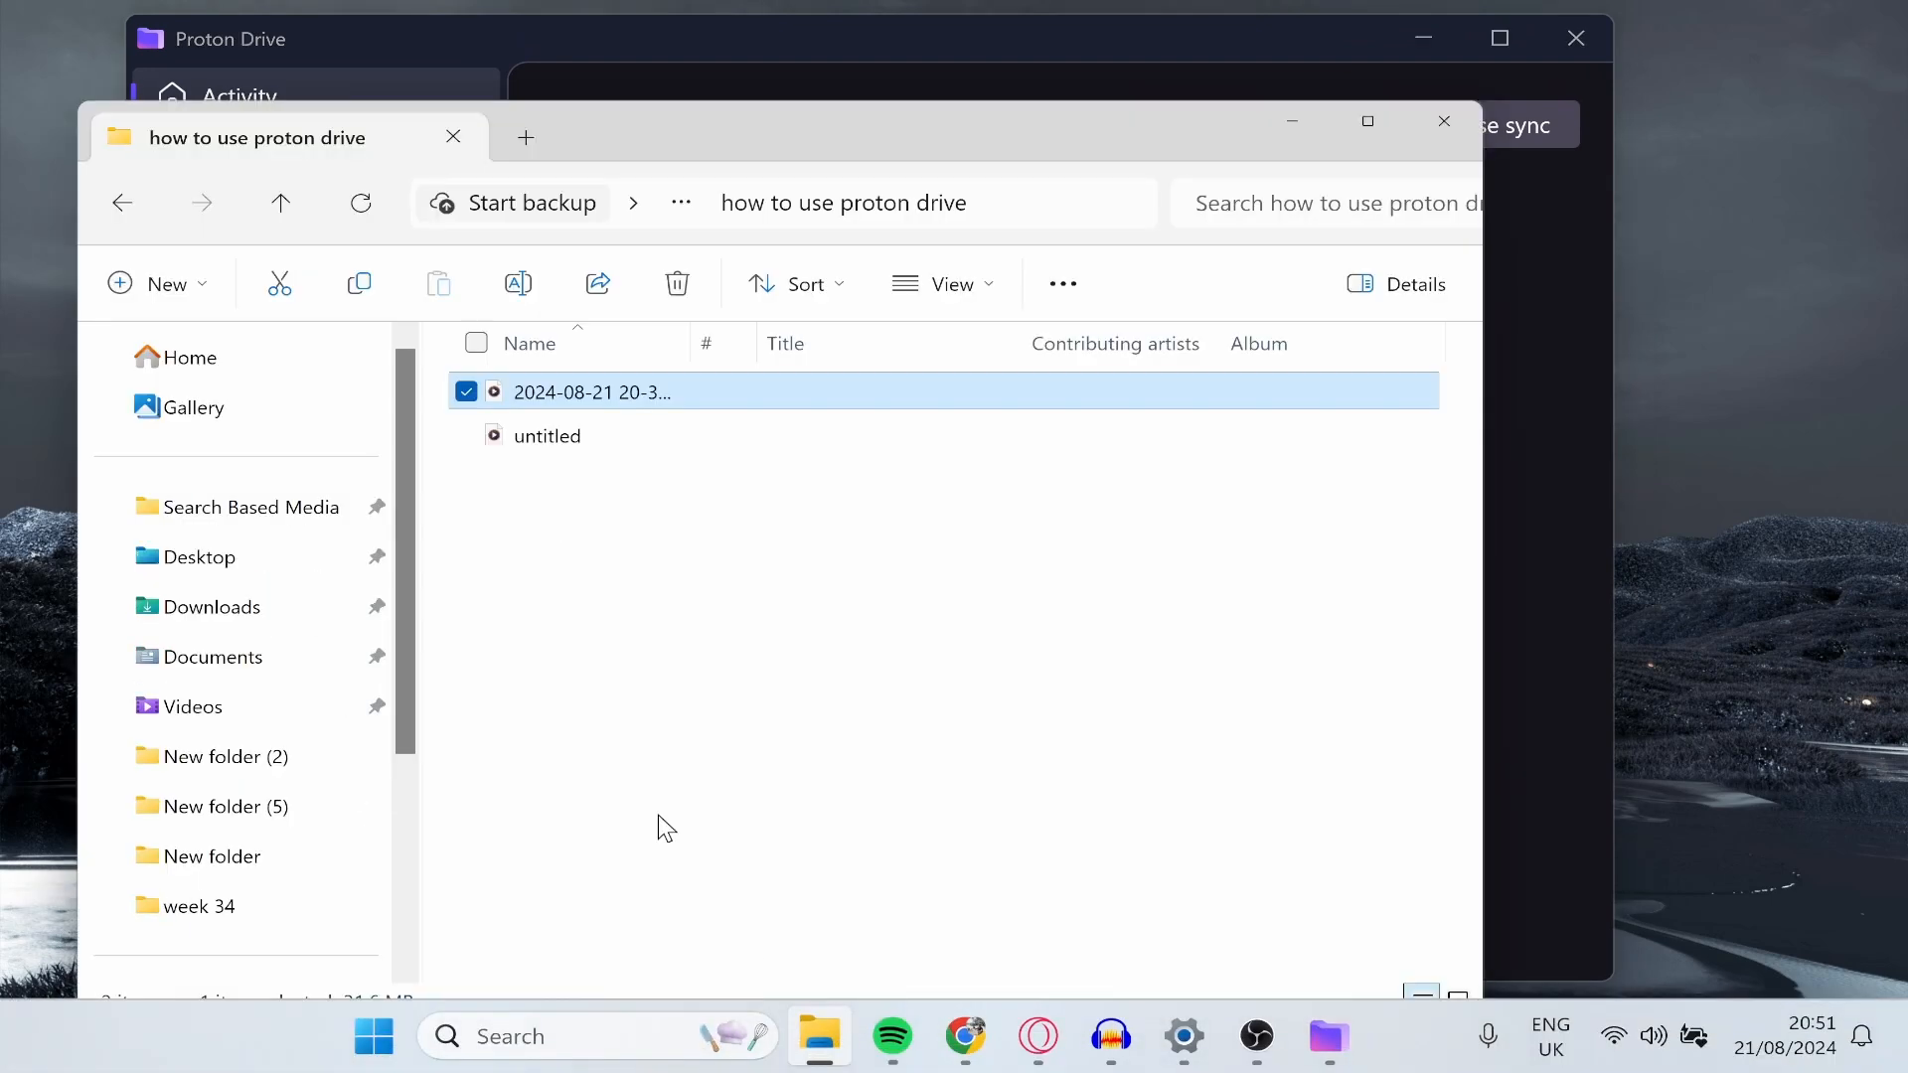
Browse Desktop > Work, then into Proton Drive's My files holding the three MP4s.
{"action": "left_click", "coordinate": [198, 558]}
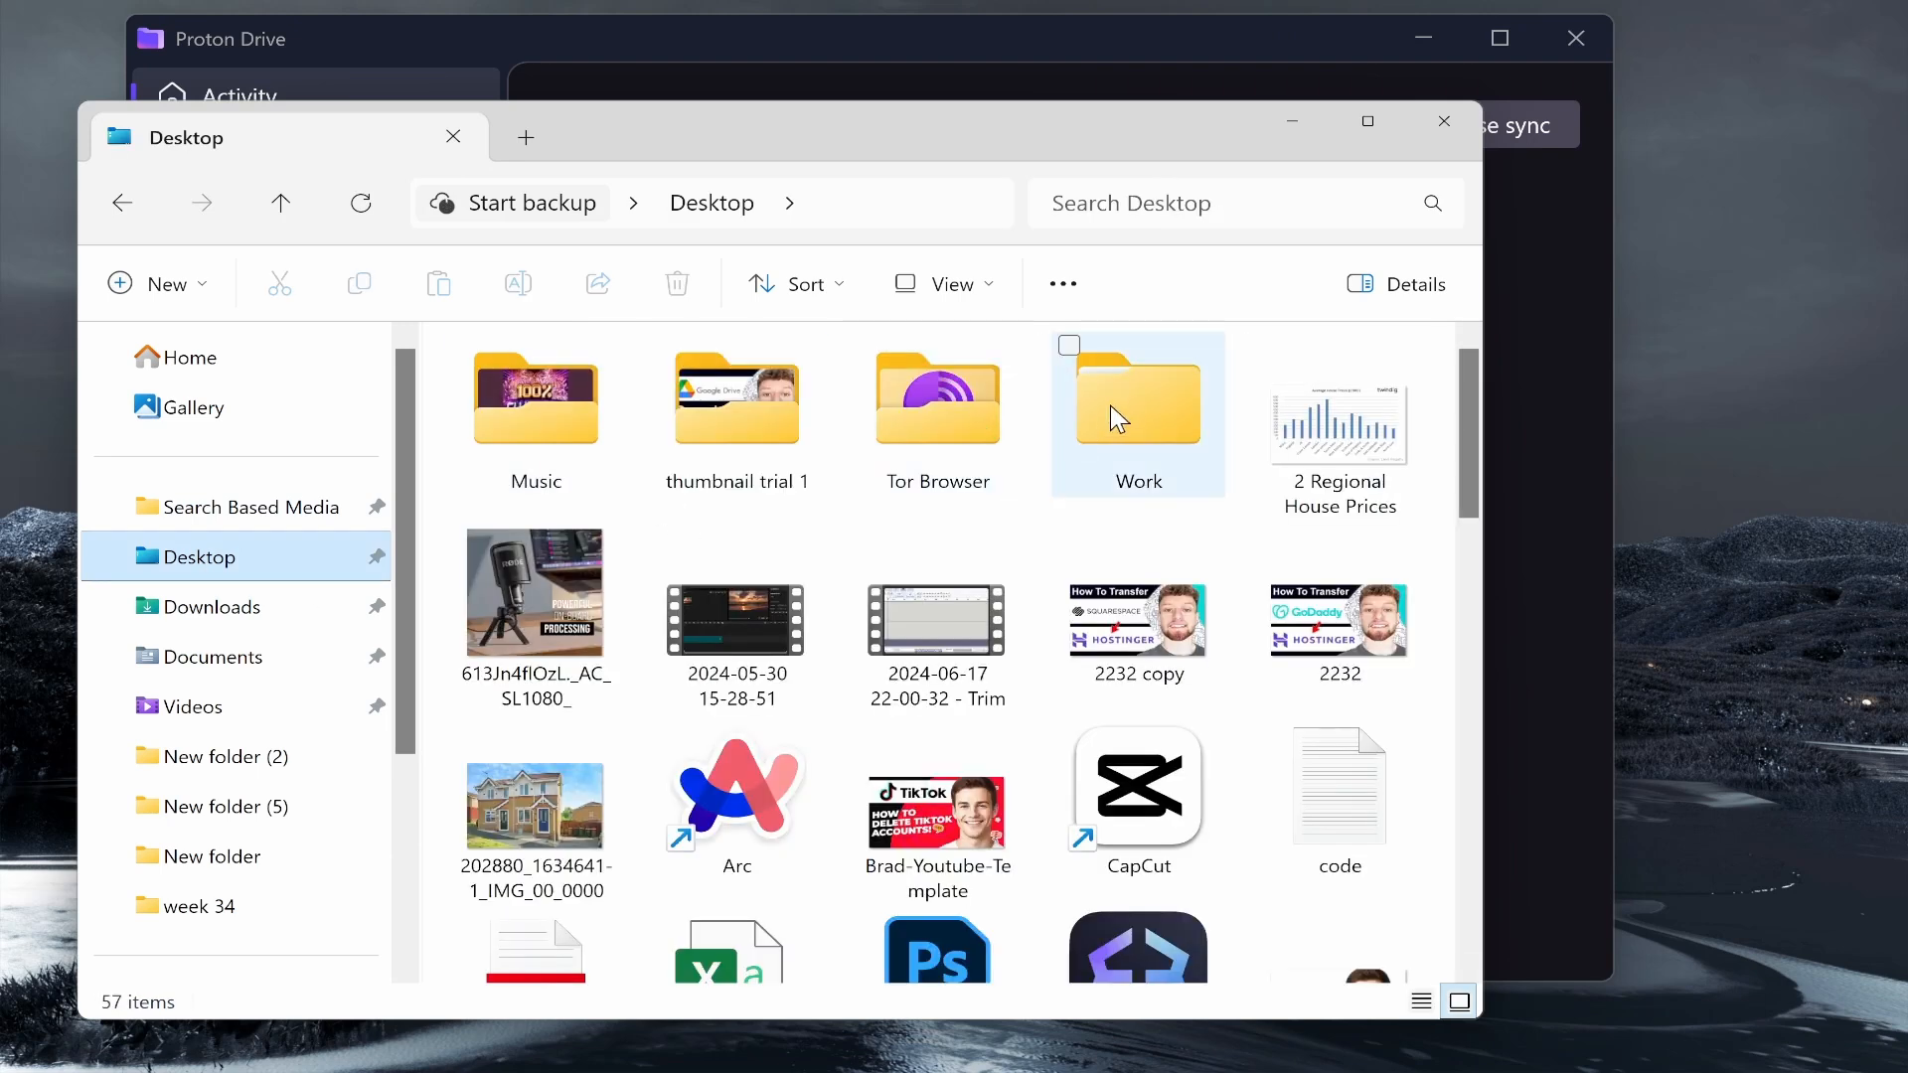
{"action": "double_click", "coordinate": [1138, 402]}
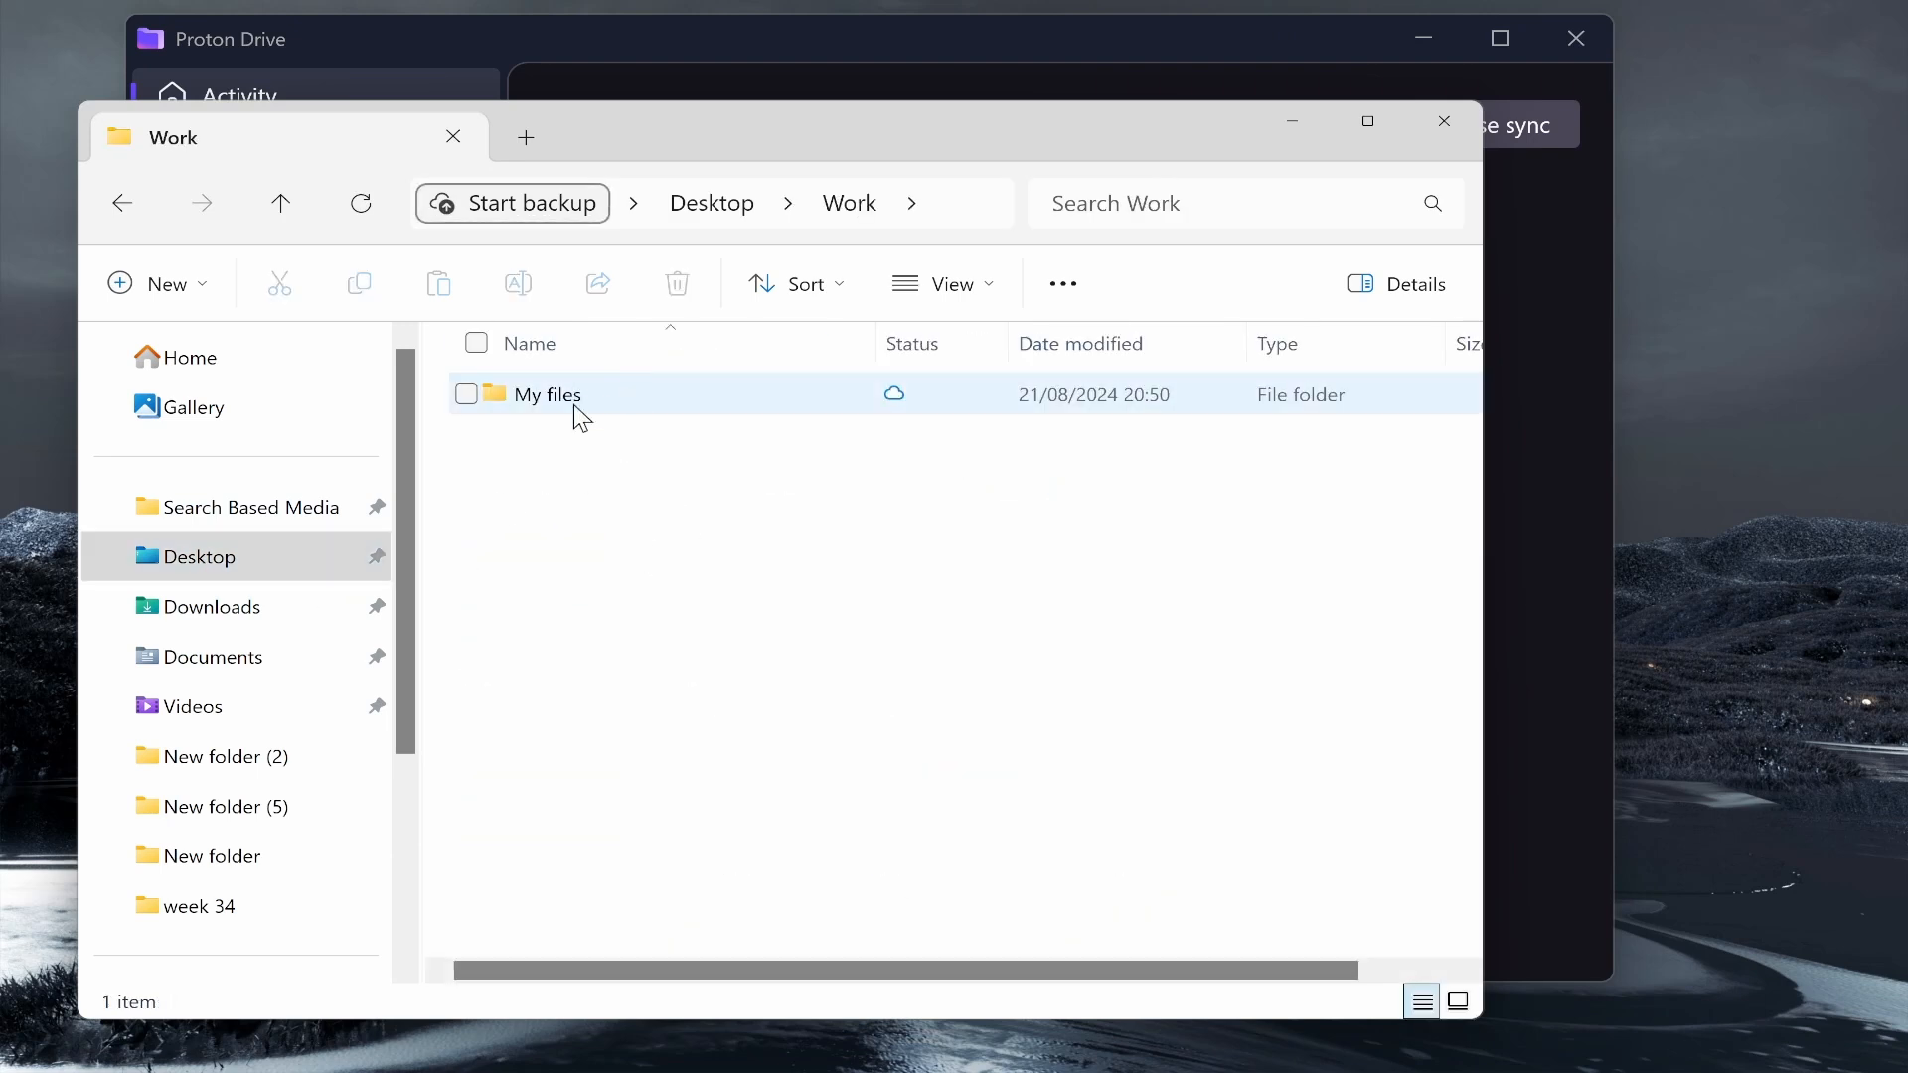
{"action": "mouse_move", "coordinate": [265, 652]}
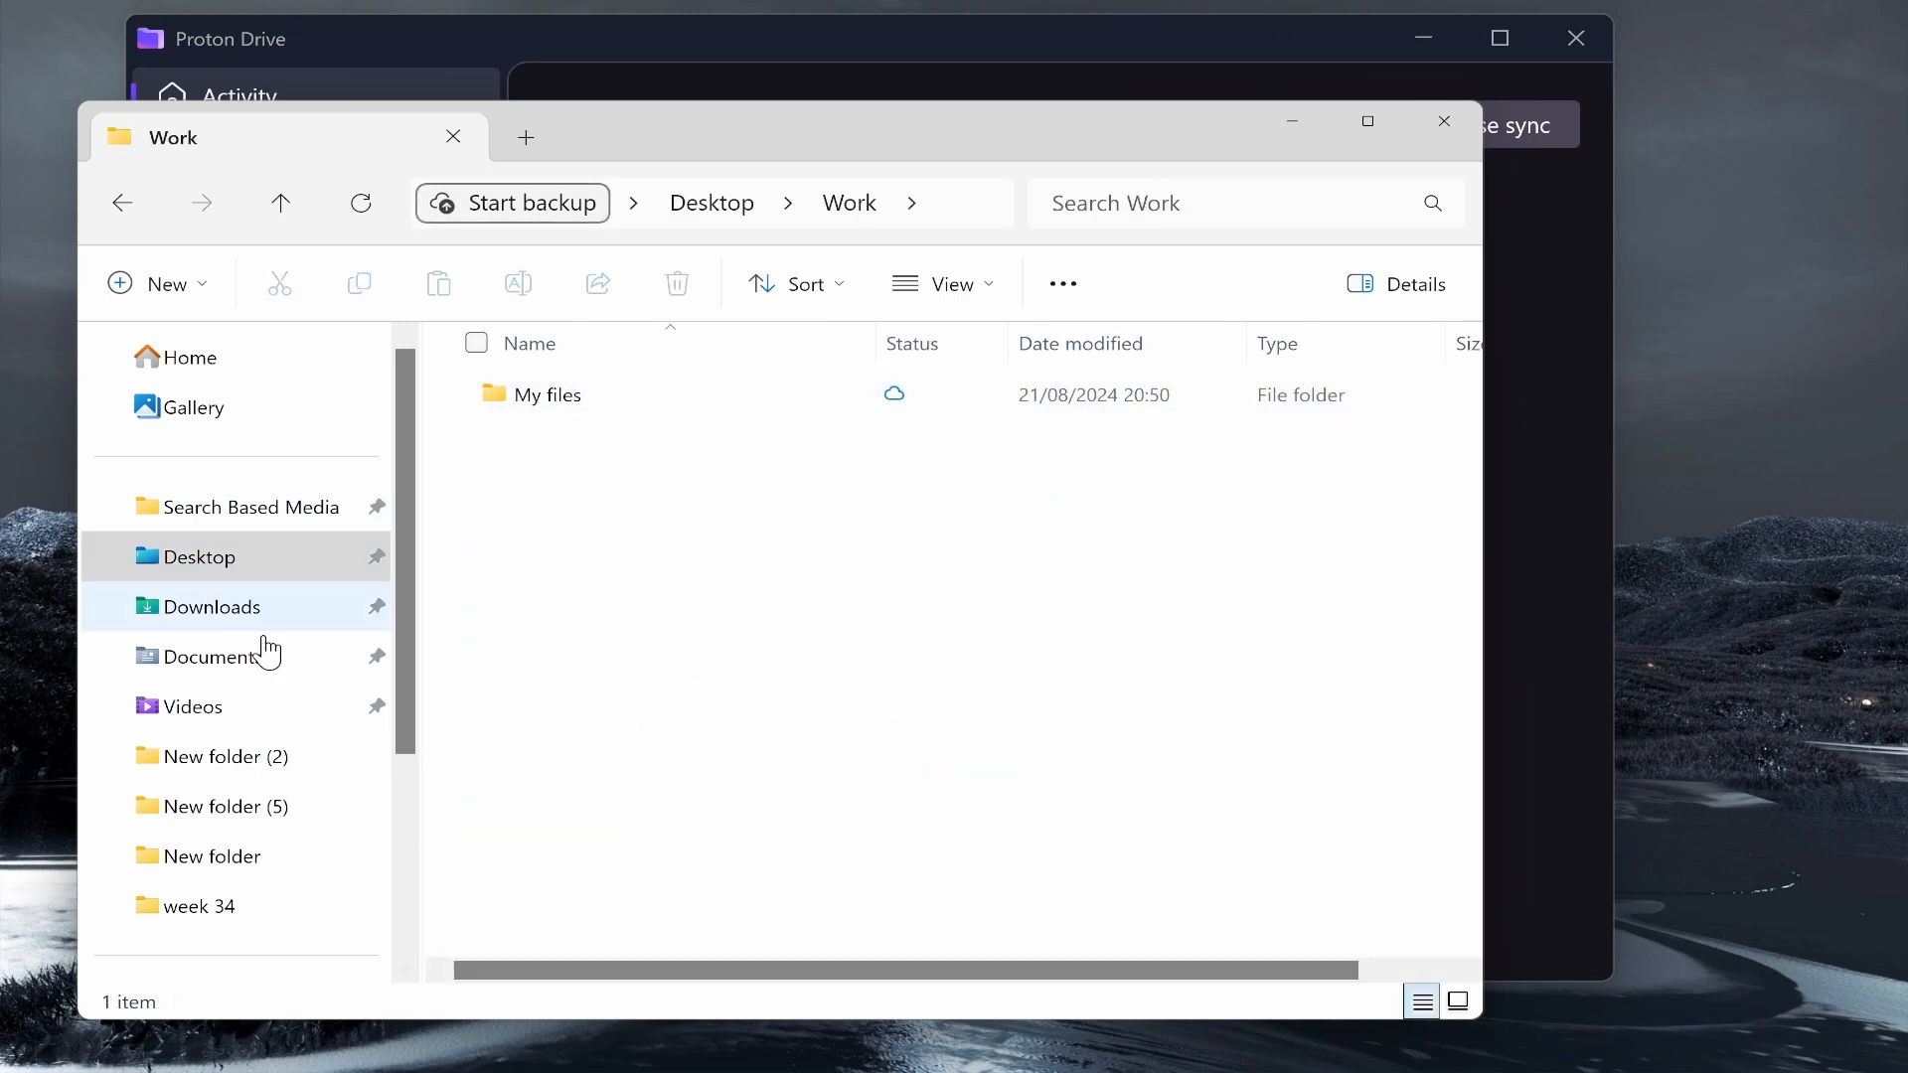
{"action": "left_click", "coordinate": [193, 706]}
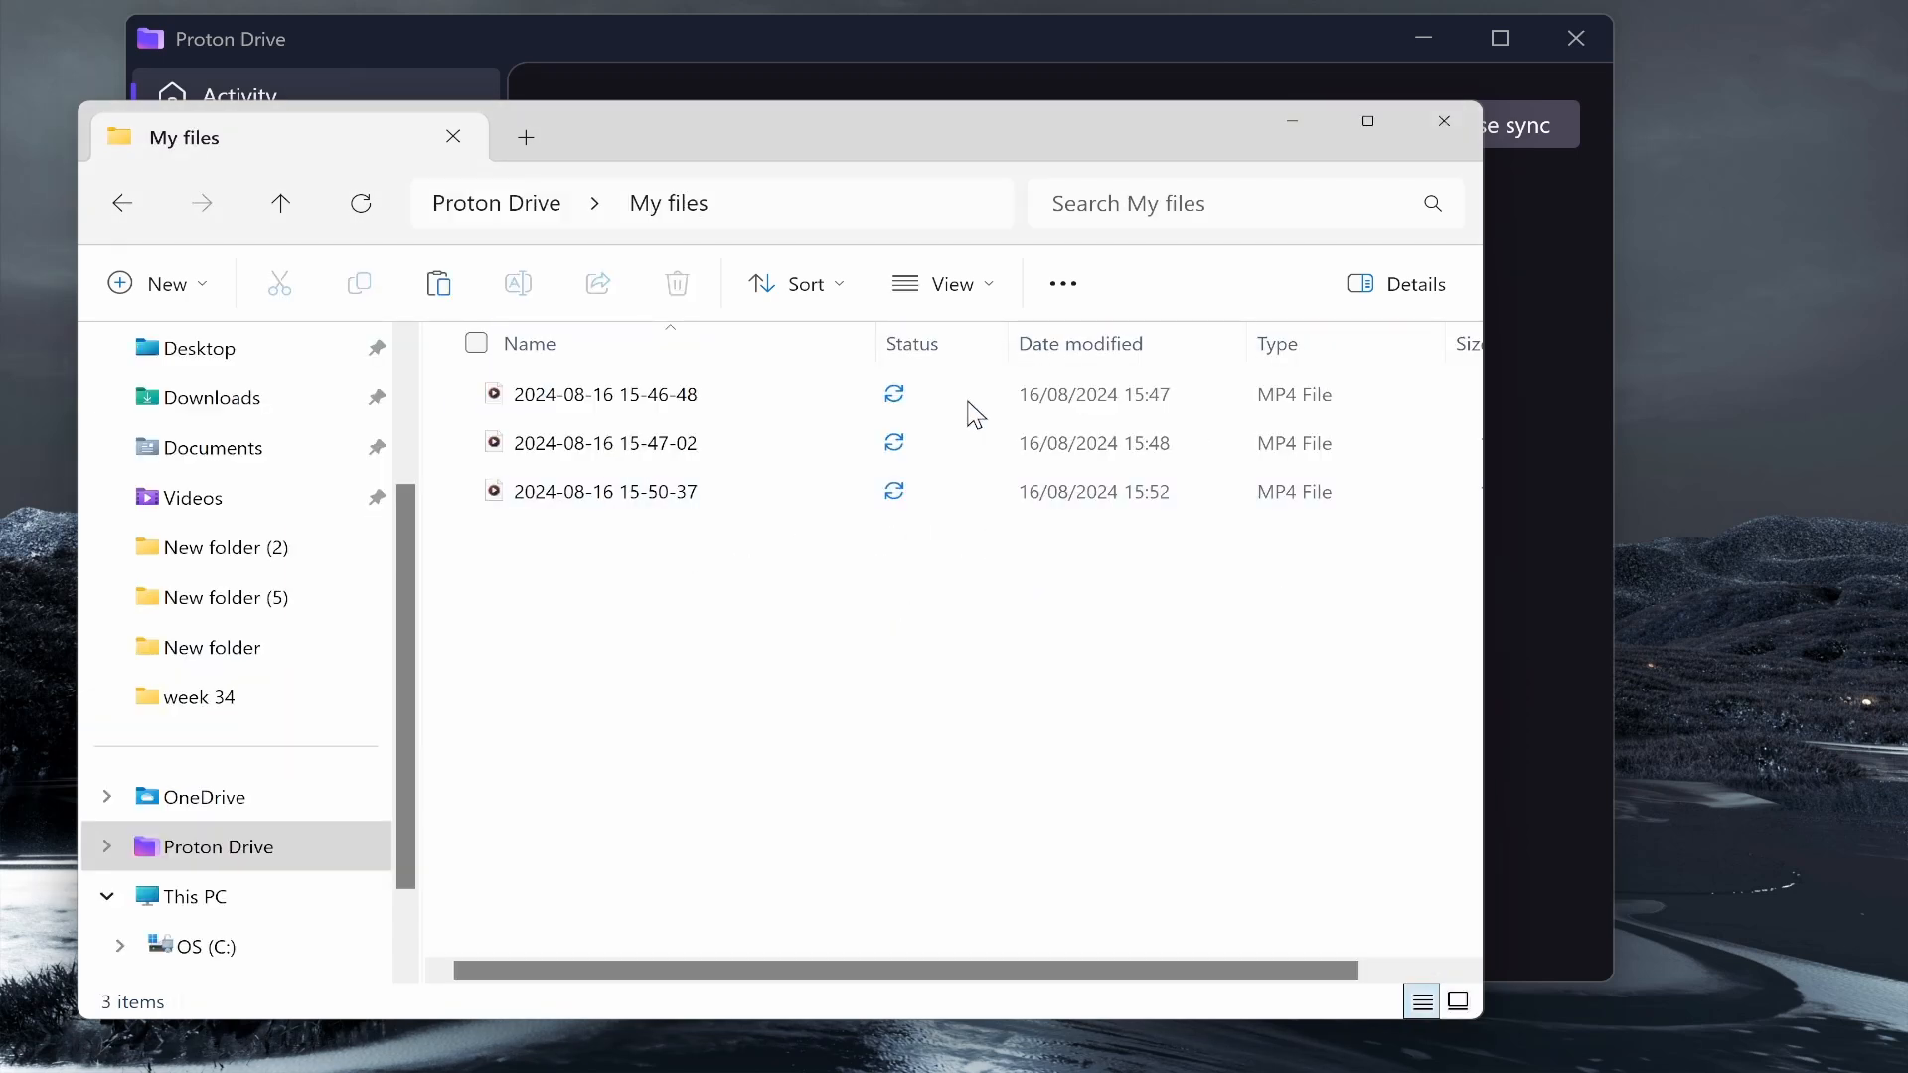
{"action": "mouse_move", "coordinate": [695, 189]}
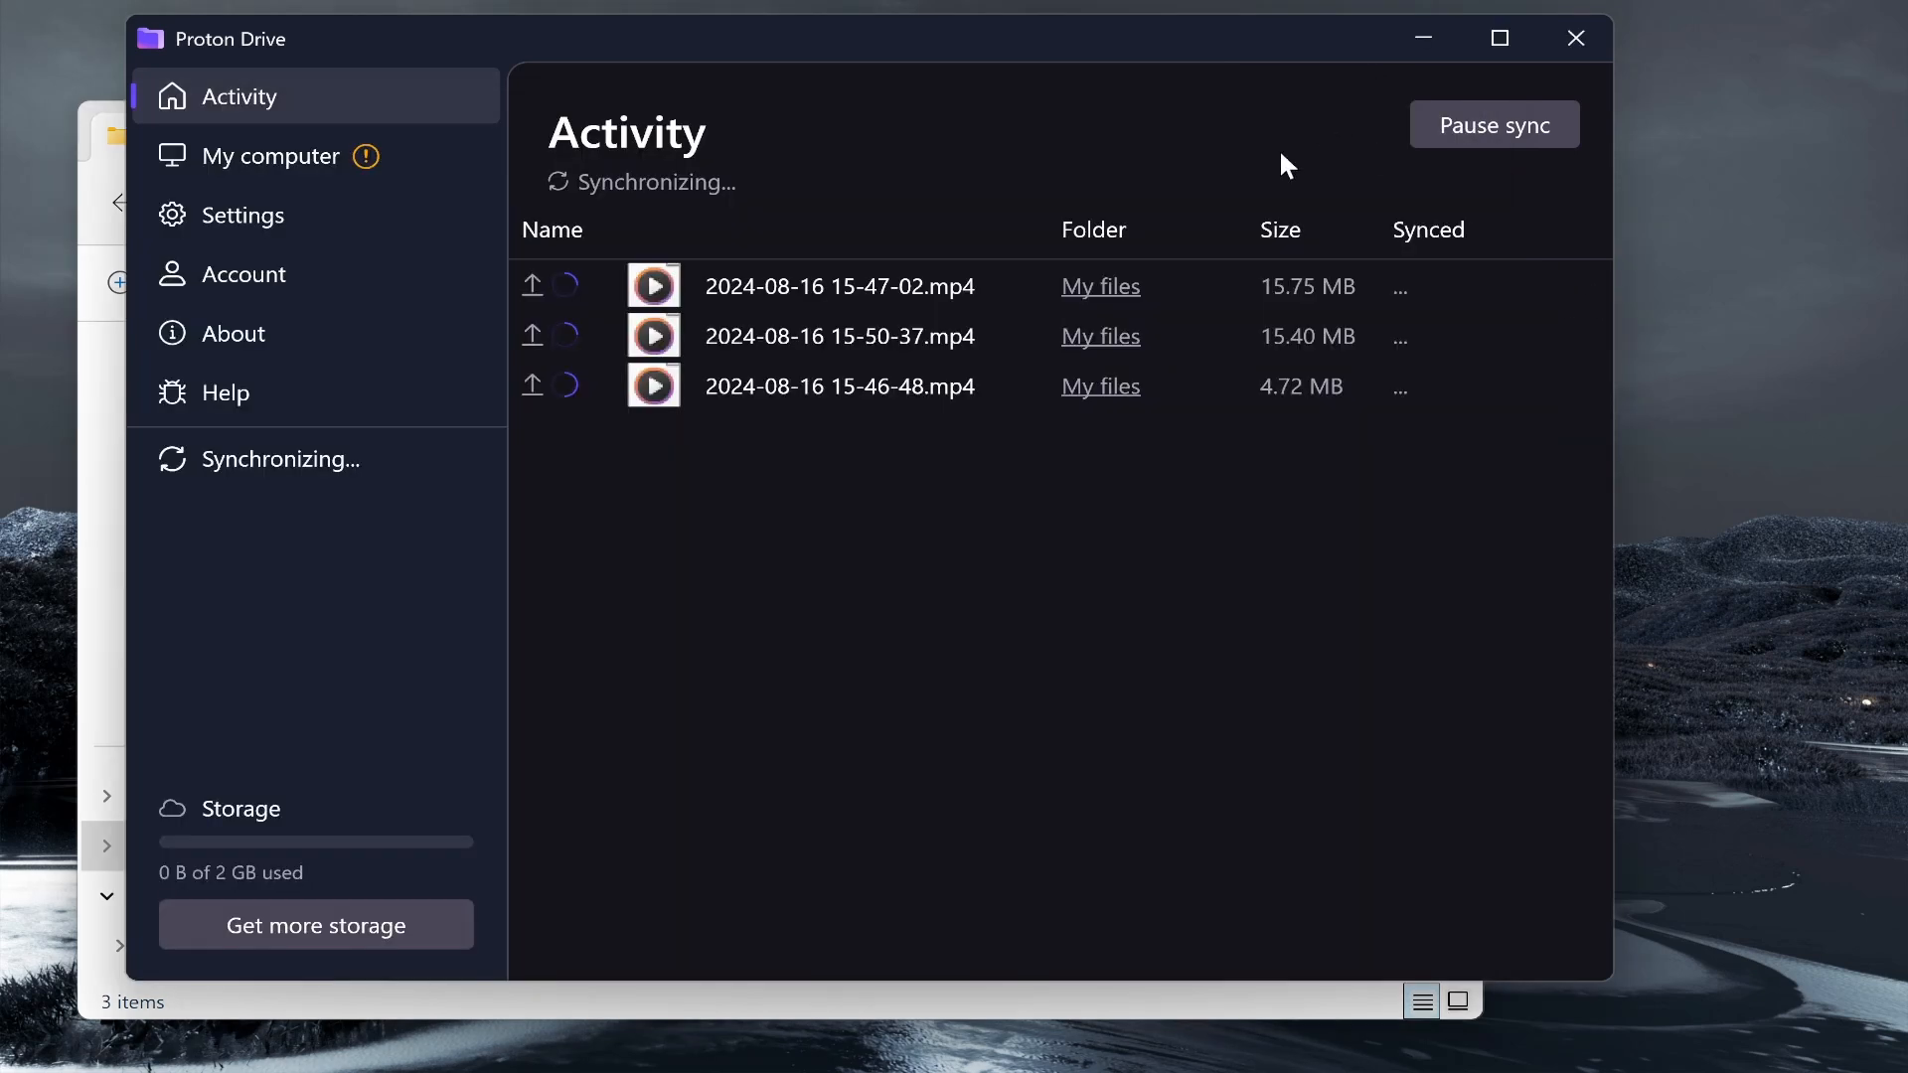
{"action": "mouse_move", "coordinate": [597, 294]}
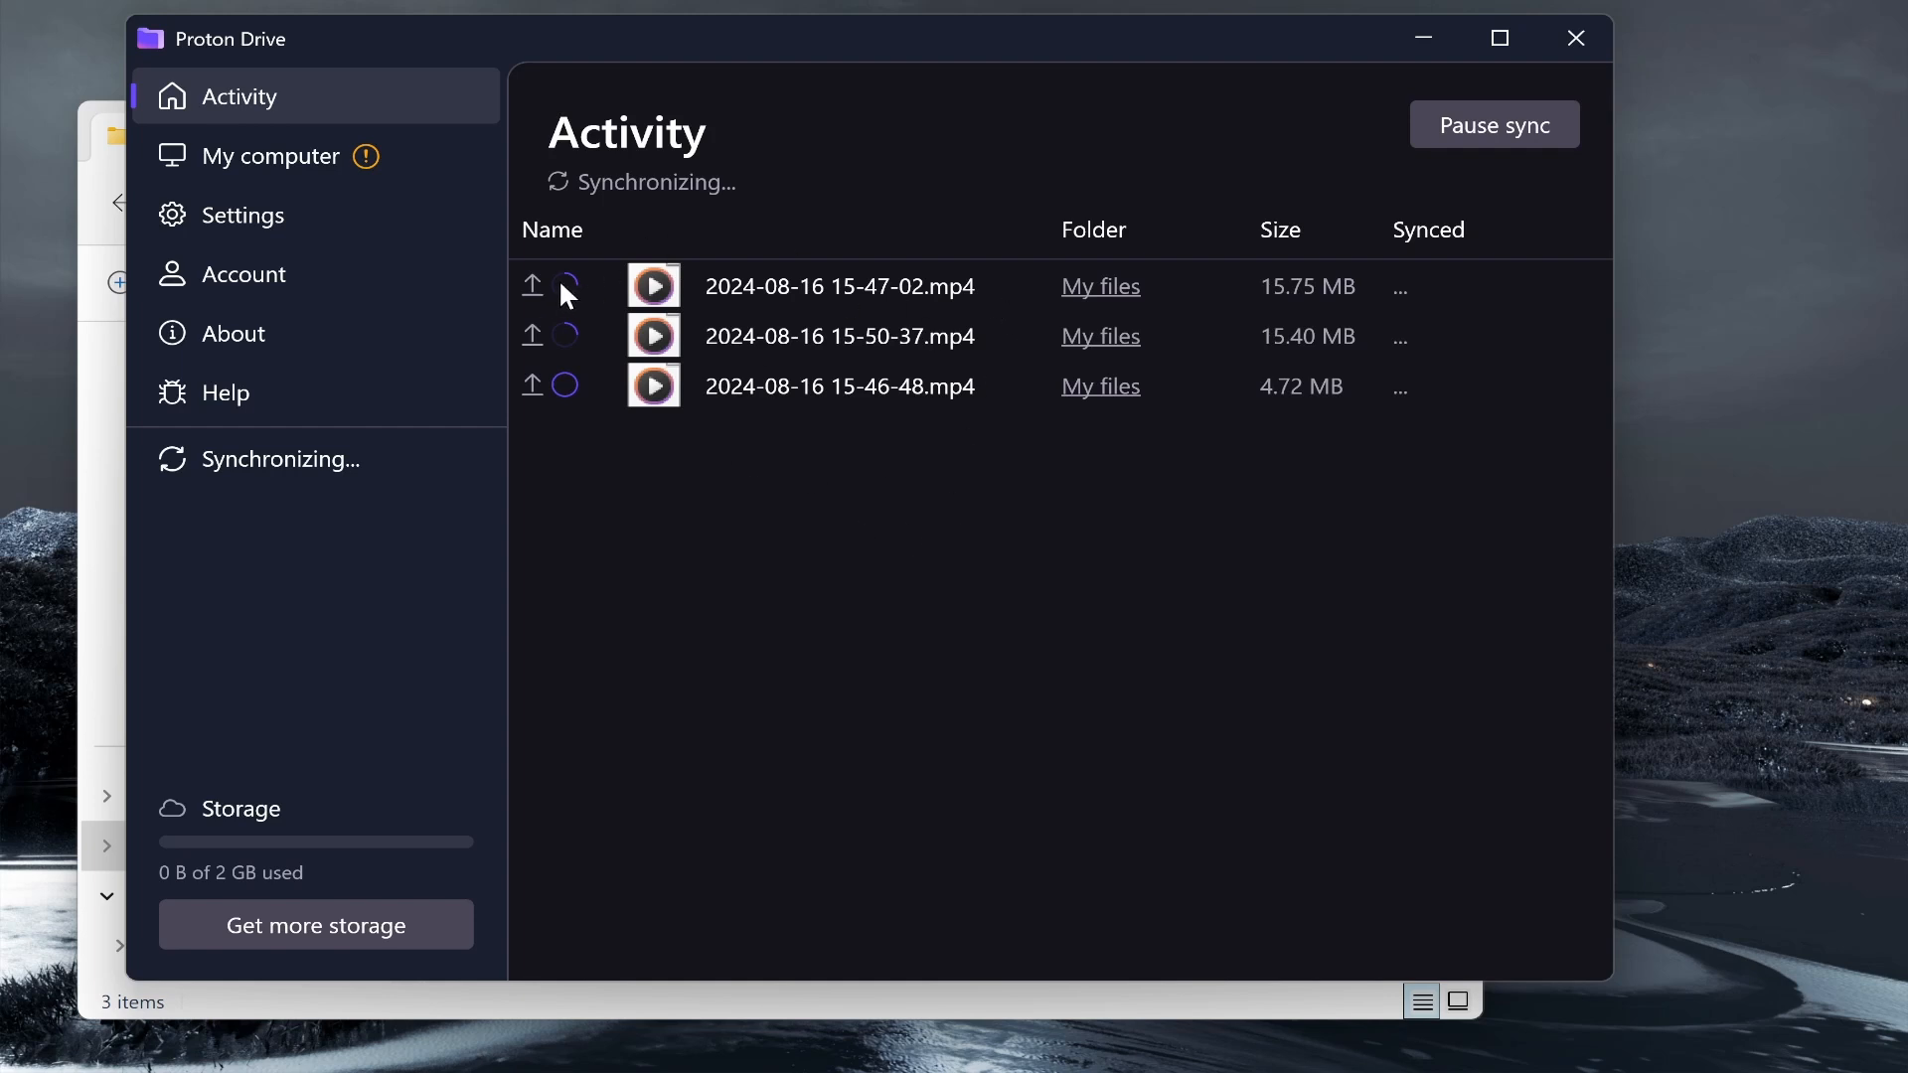
{"action": "mouse_move", "coordinate": [184, 864]}
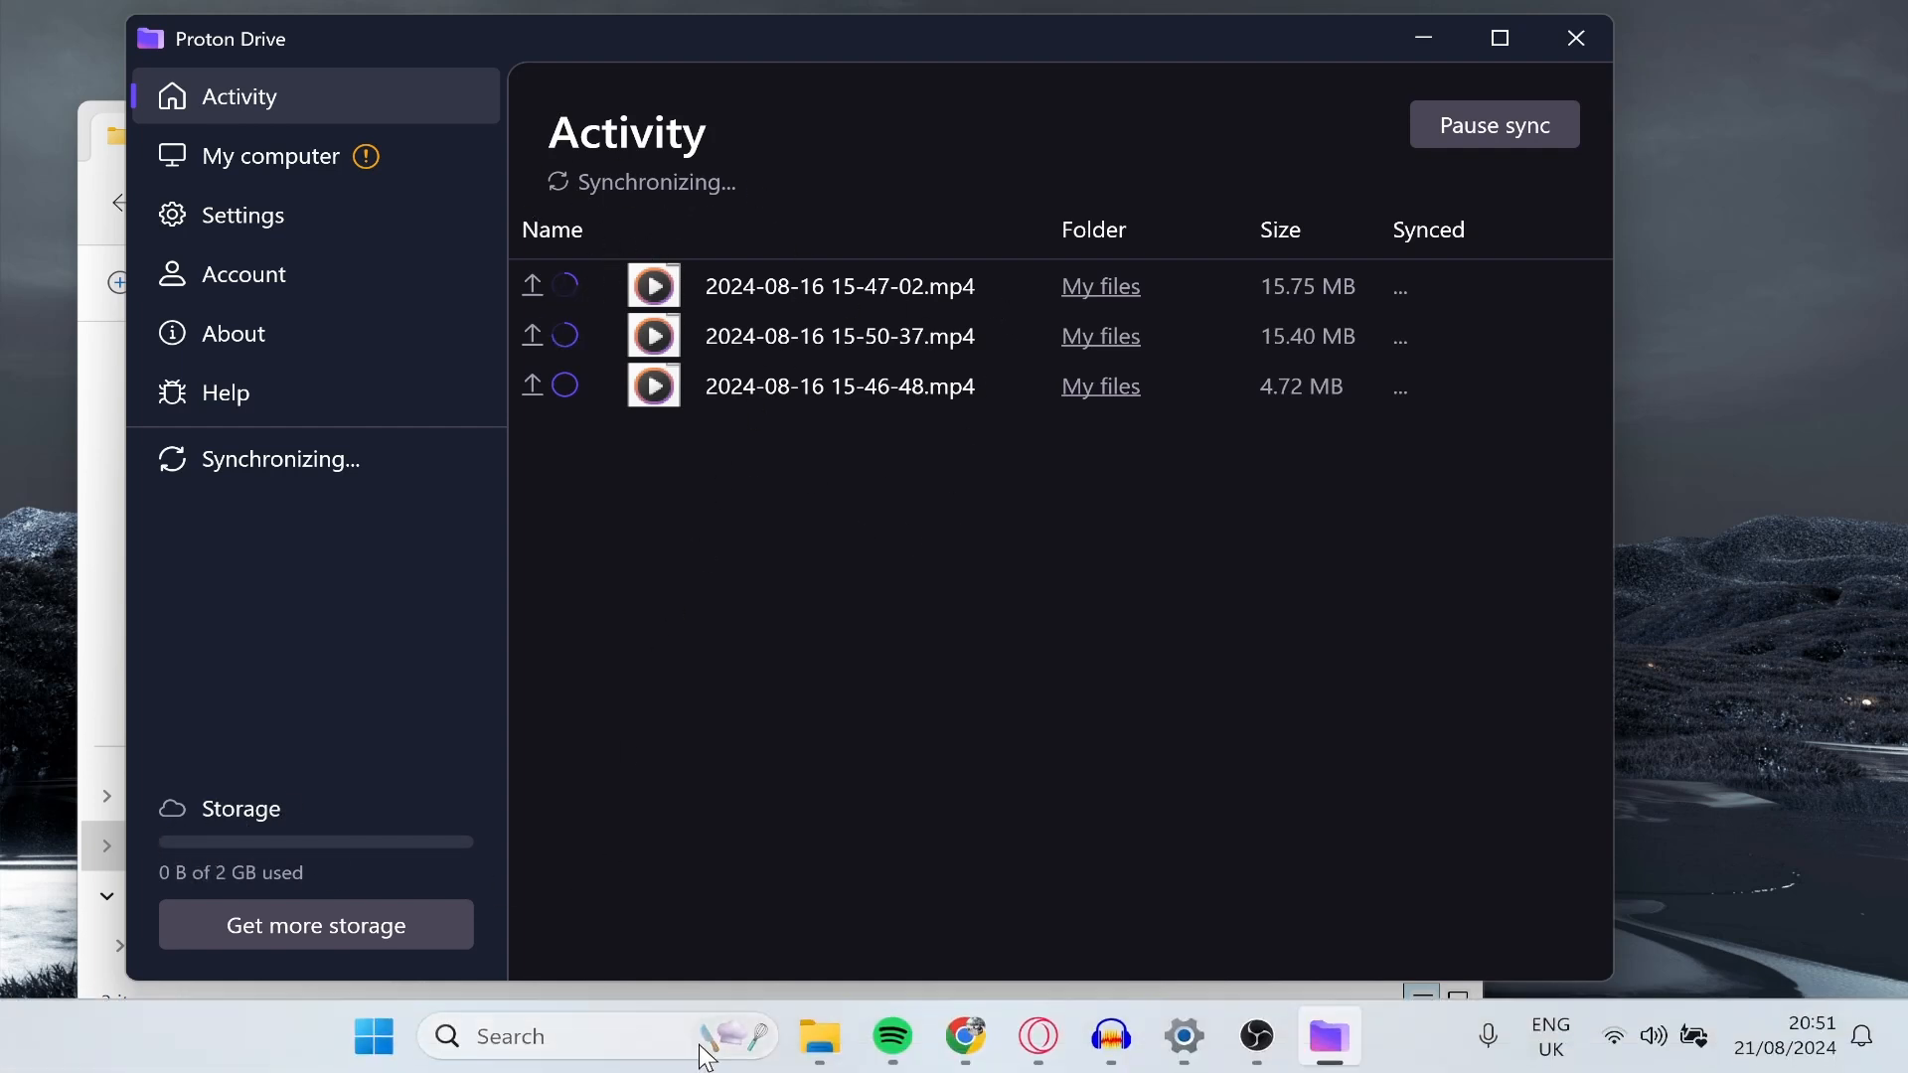
{"action": "mouse_move", "coordinate": [965, 1036]}
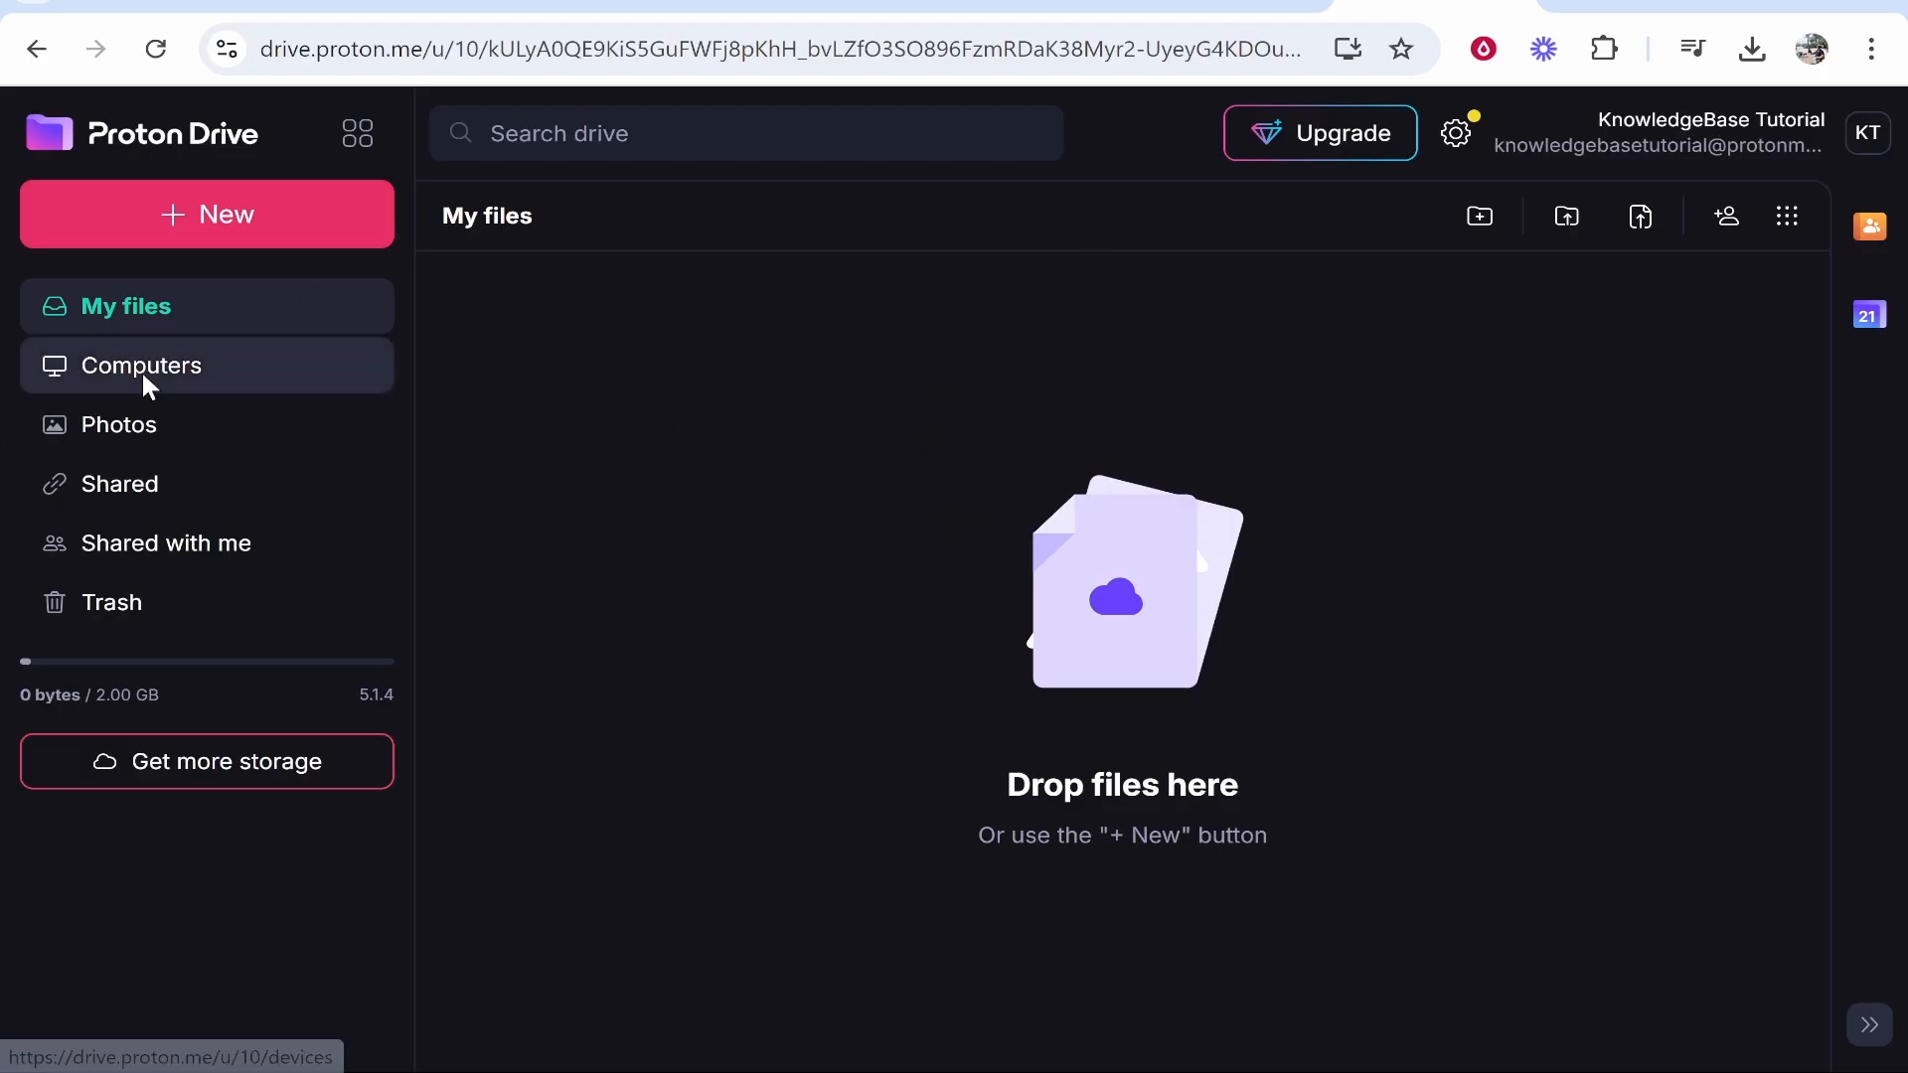
{"action": "left_click", "coordinate": [141, 365]}
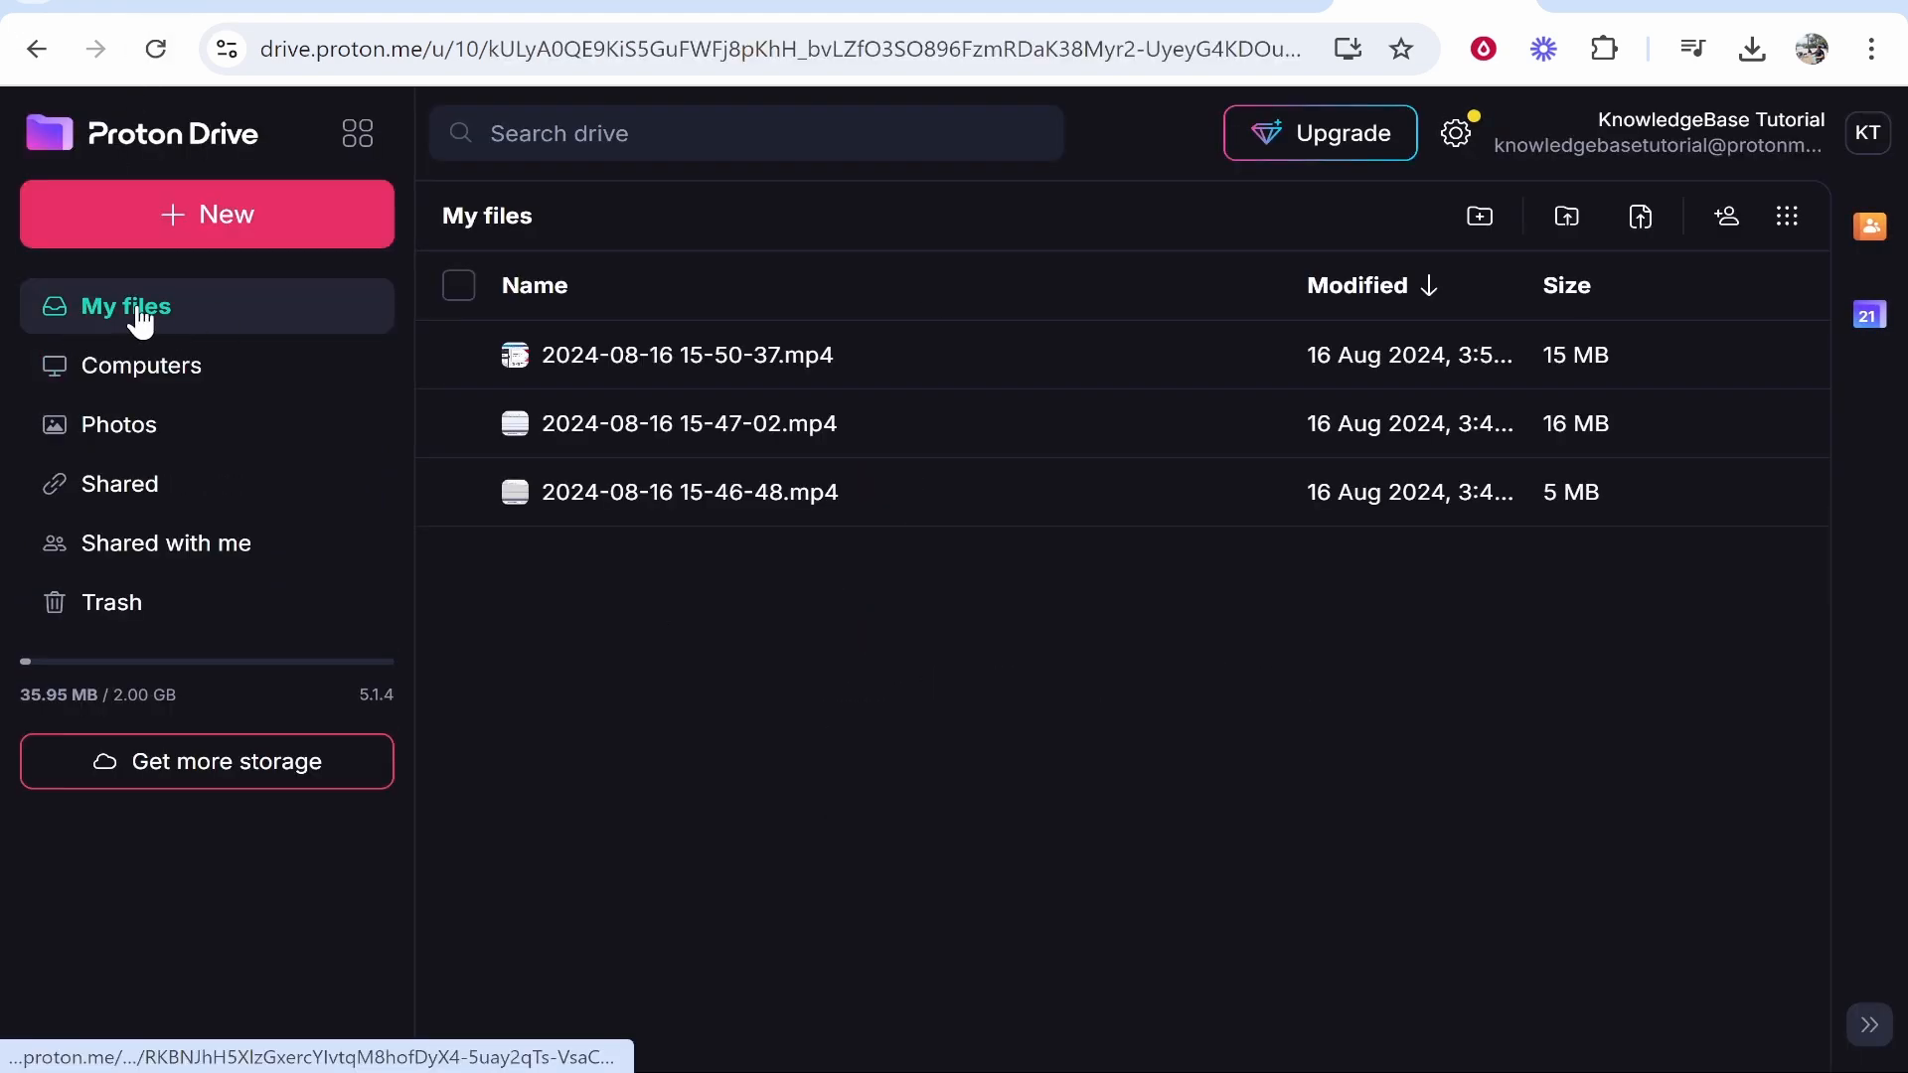
{"action": "mouse_move", "coordinate": [635, 473]}
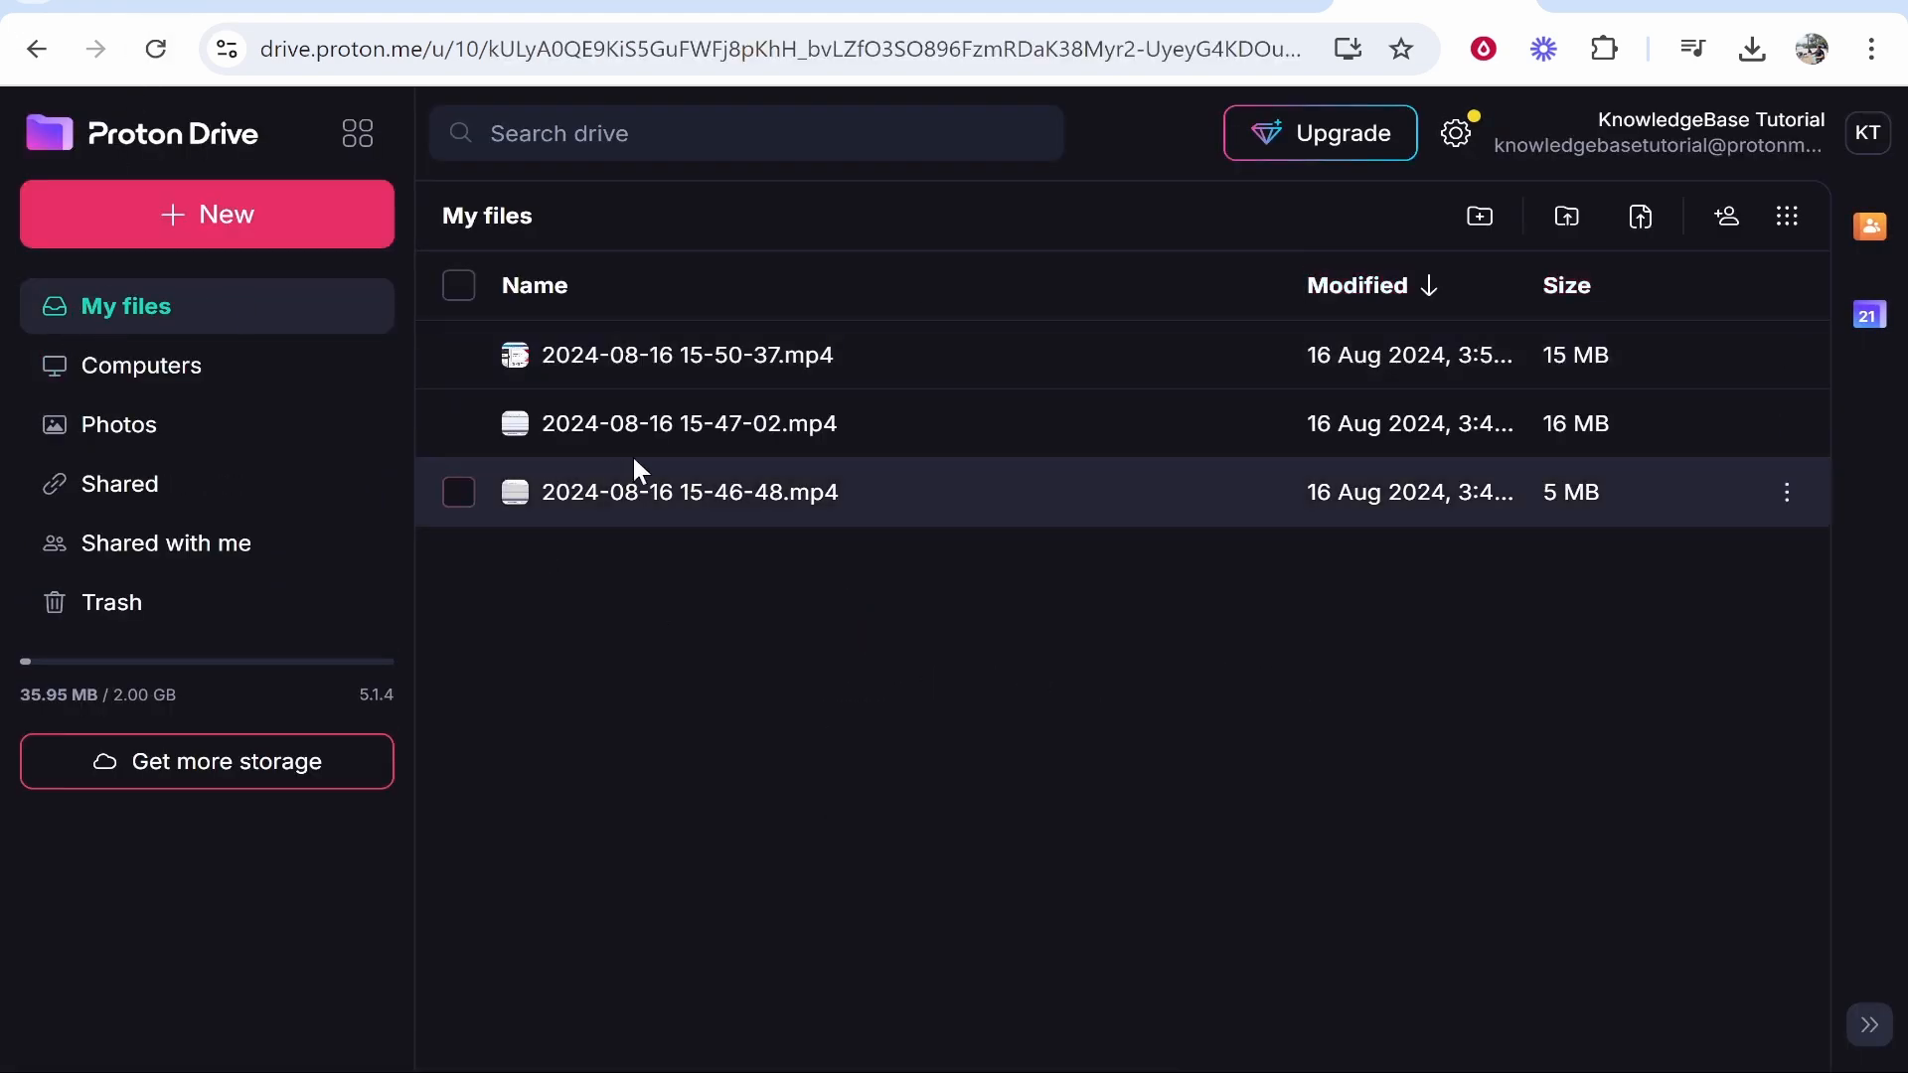
{"action": "left_click", "coordinate": [458, 492]}
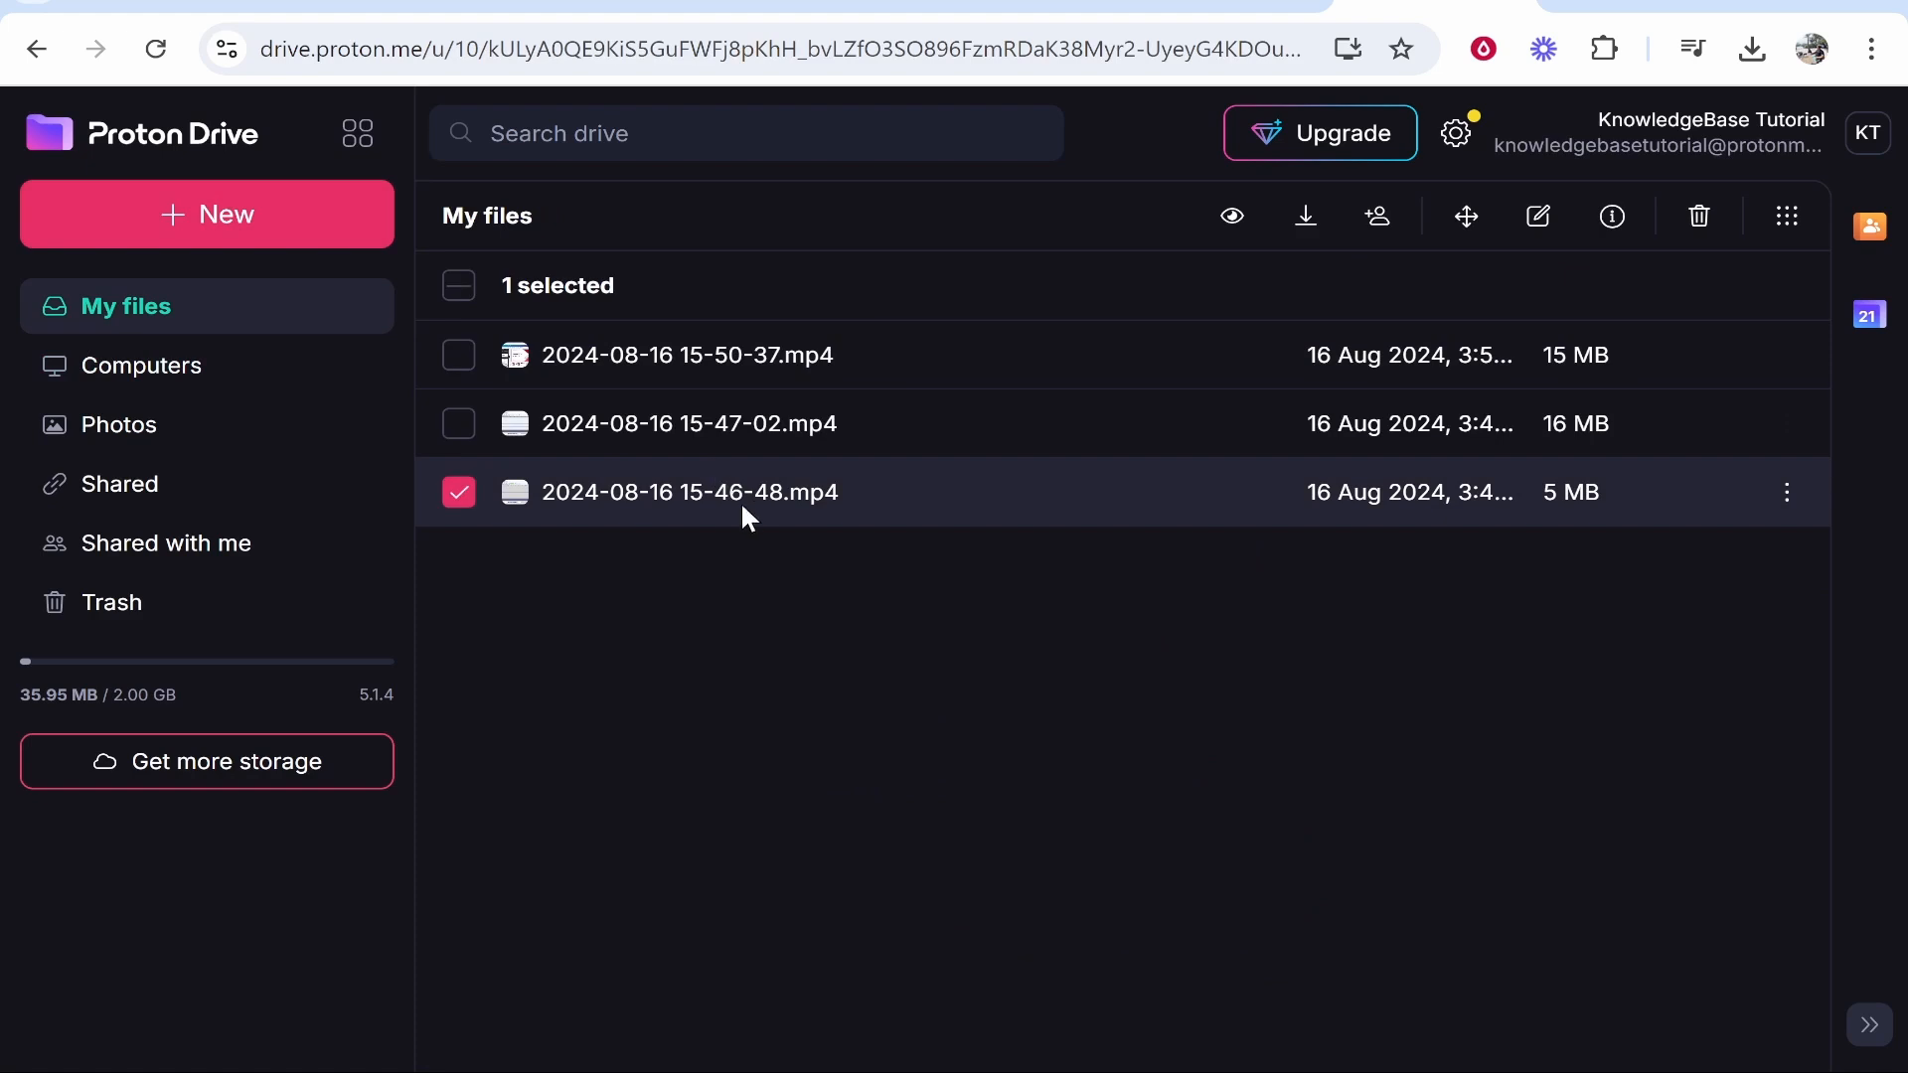
{"action": "mouse_move", "coordinate": [842, 516]}
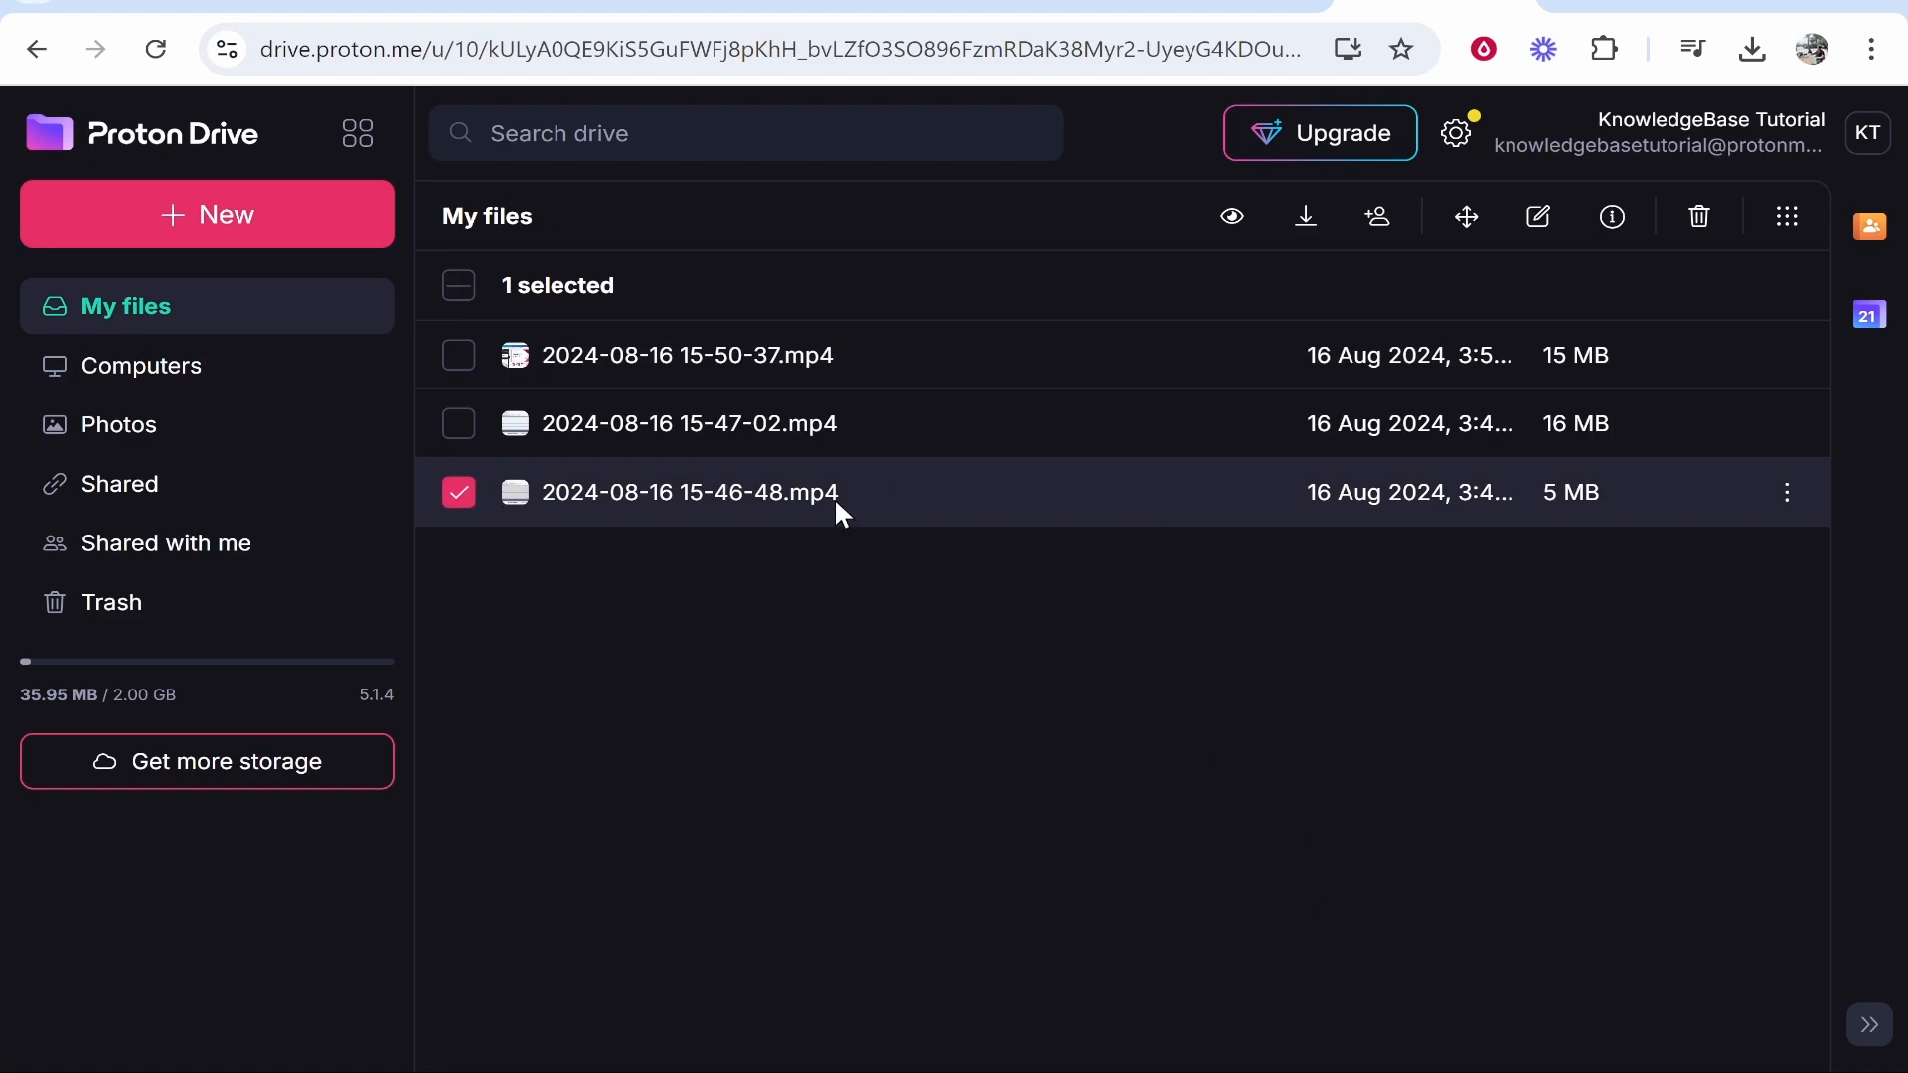
{"action": "left_click", "coordinate": [1698, 216]}
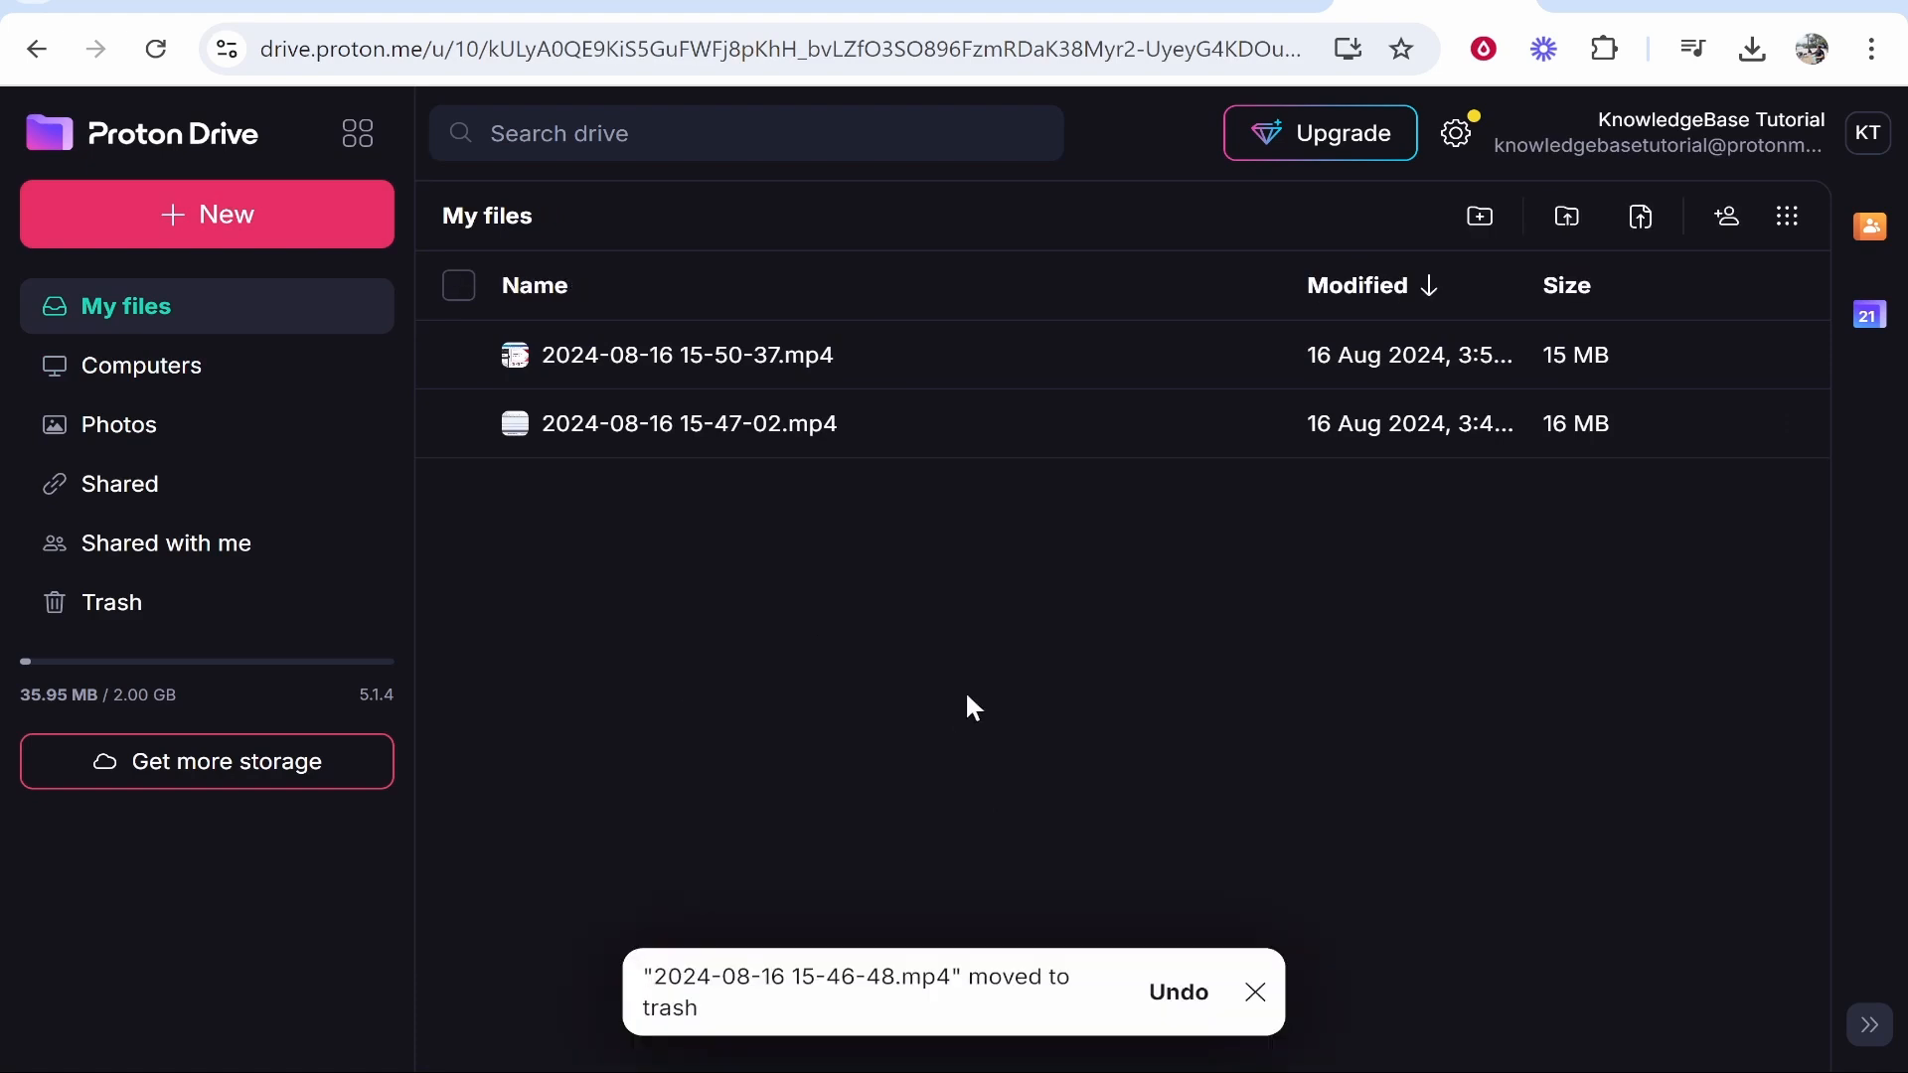